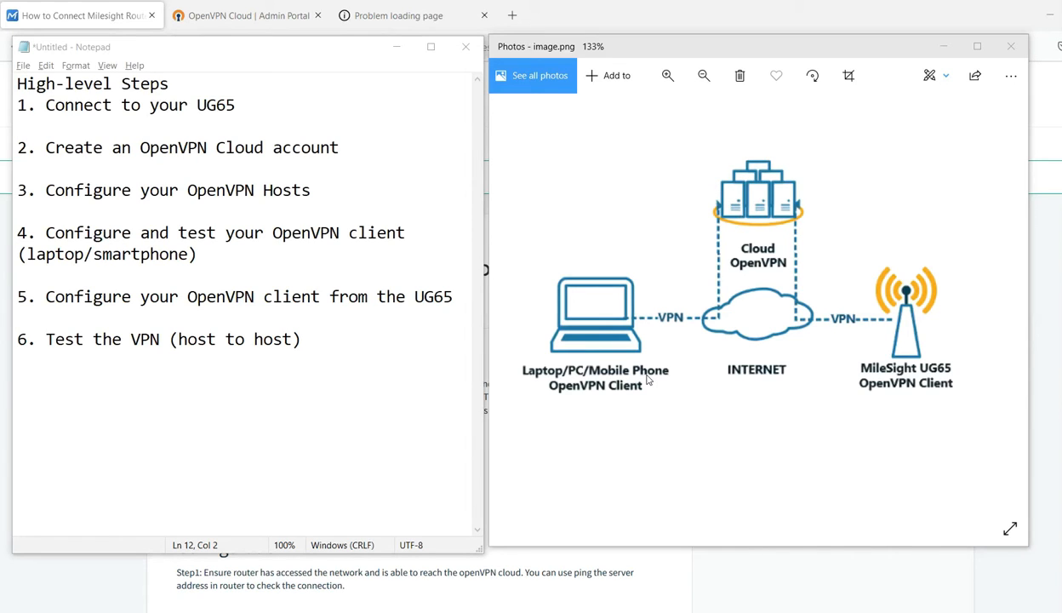
{"action": "mouse_move", "coordinate": [637, 332]}
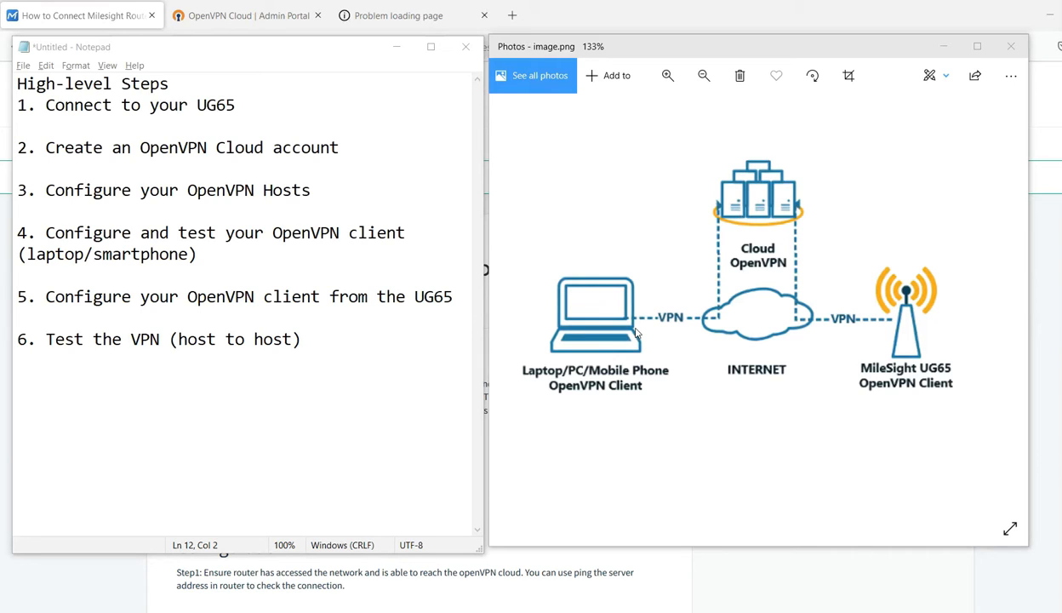
{"action": "mouse_move", "coordinate": [651, 371]}
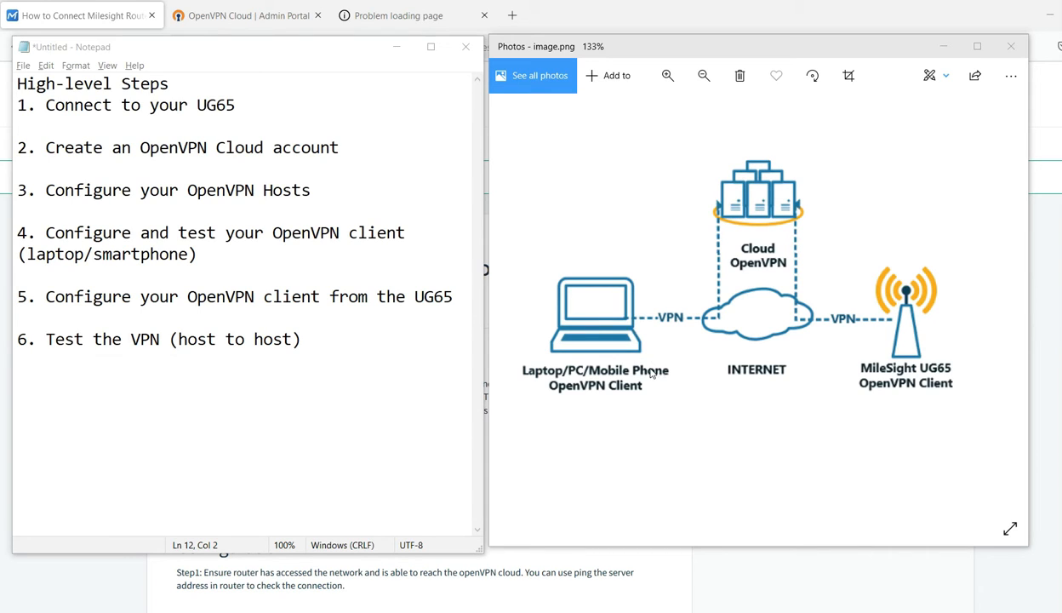
{"action": "mouse_move", "coordinate": [799, 286]}
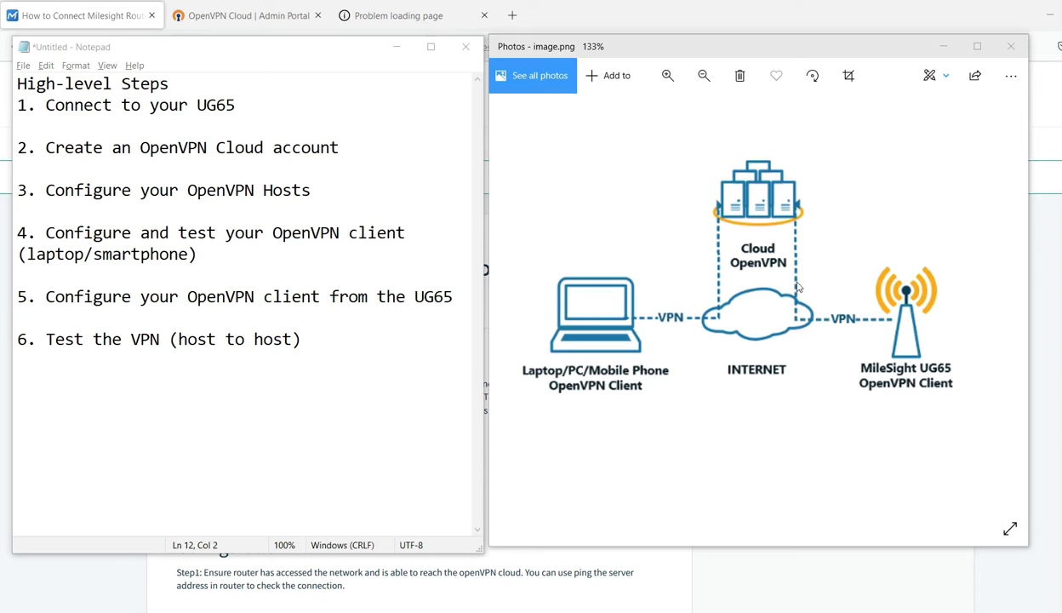
{"action": "mouse_move", "coordinate": [804, 237]}
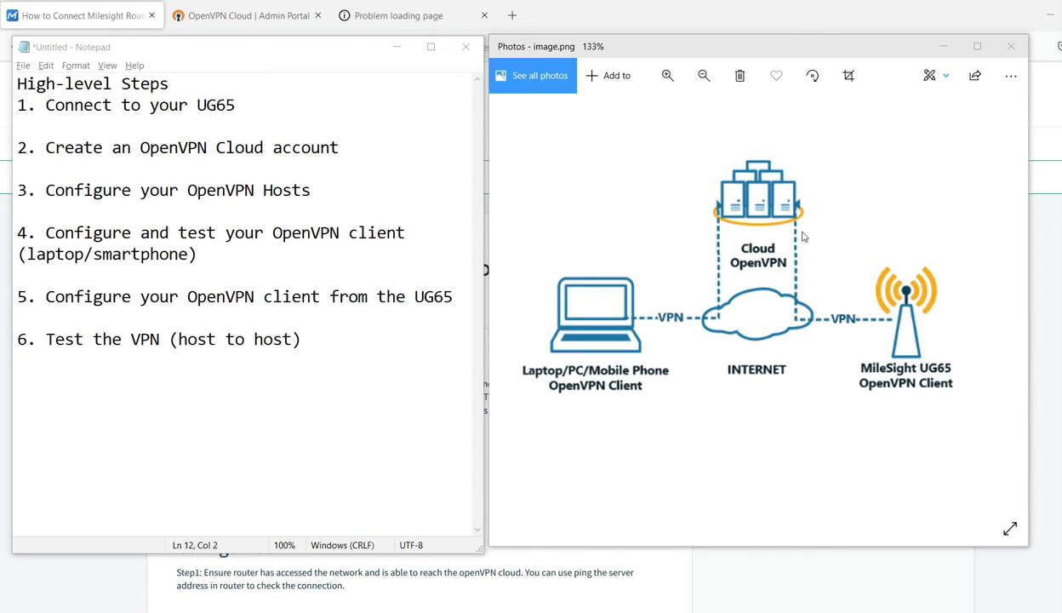
{"action": "mouse_move", "coordinate": [821, 218]}
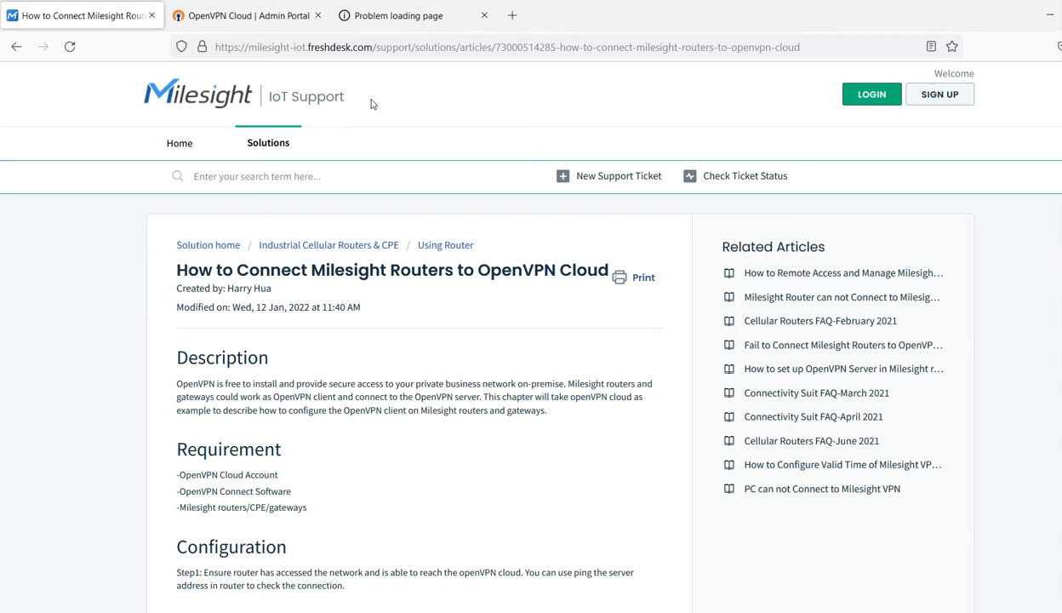
{"action": "mouse_move", "coordinate": [354, 130]}
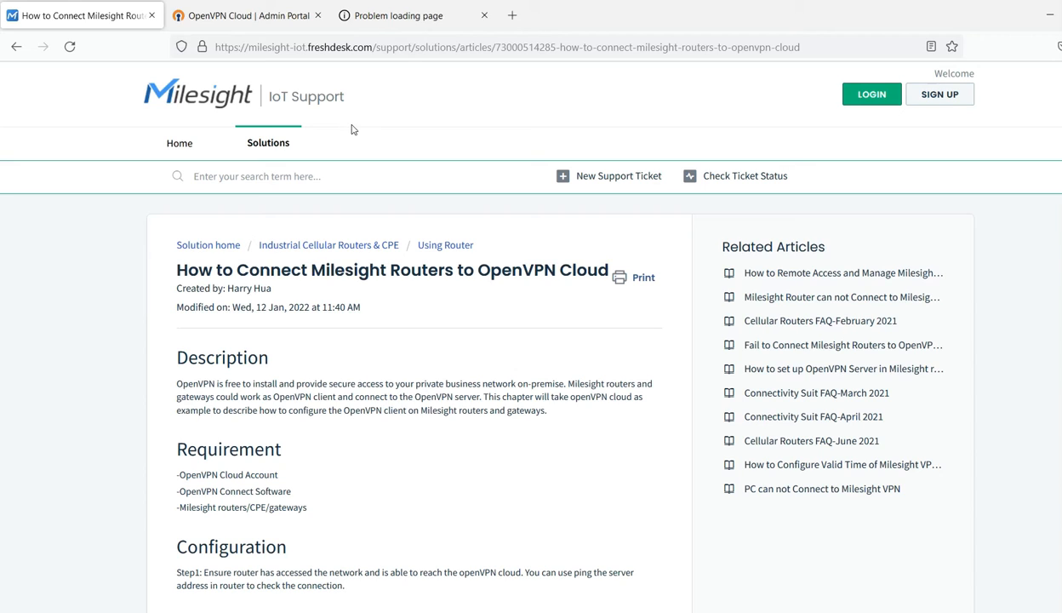
{"action": "mouse_move", "coordinate": [378, 153]}
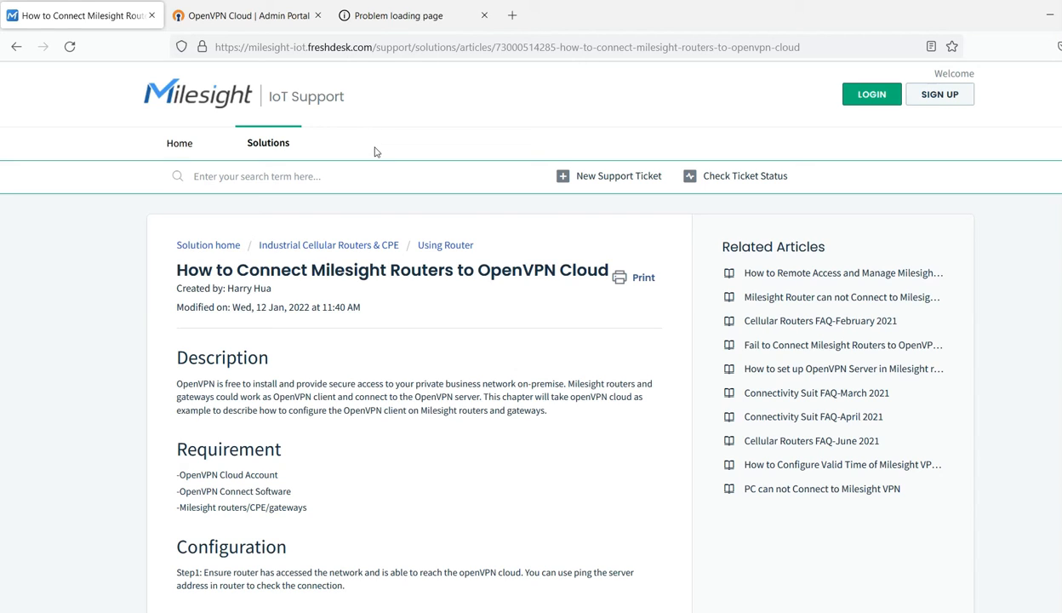
{"action": "mouse_move", "coordinate": [128, 306]}
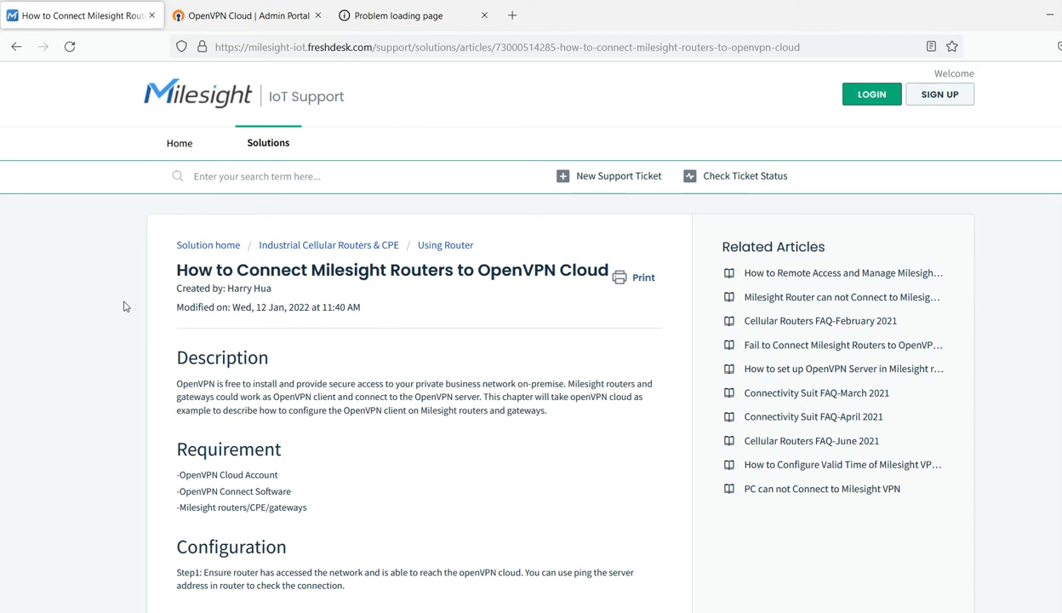
Read the article's ovpn-download configuration steps, then return to the OpenVPN Cloud Hosts page.
{"action": "scroll", "scroll_direction": "down", "scroll_amount": 3}
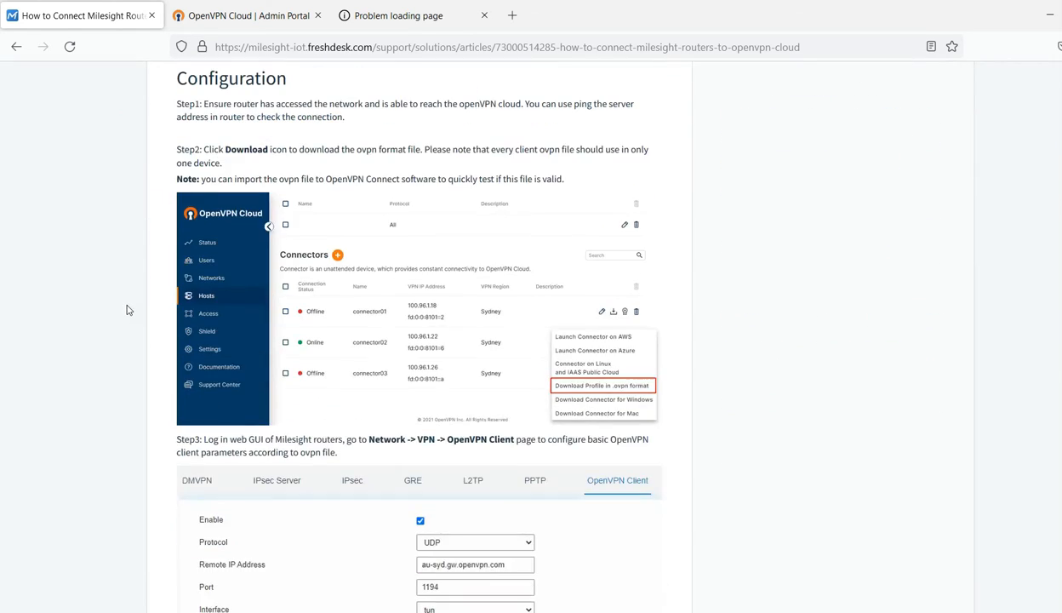
{"action": "scroll", "scroll_direction": "up", "scroll_amount": 3}
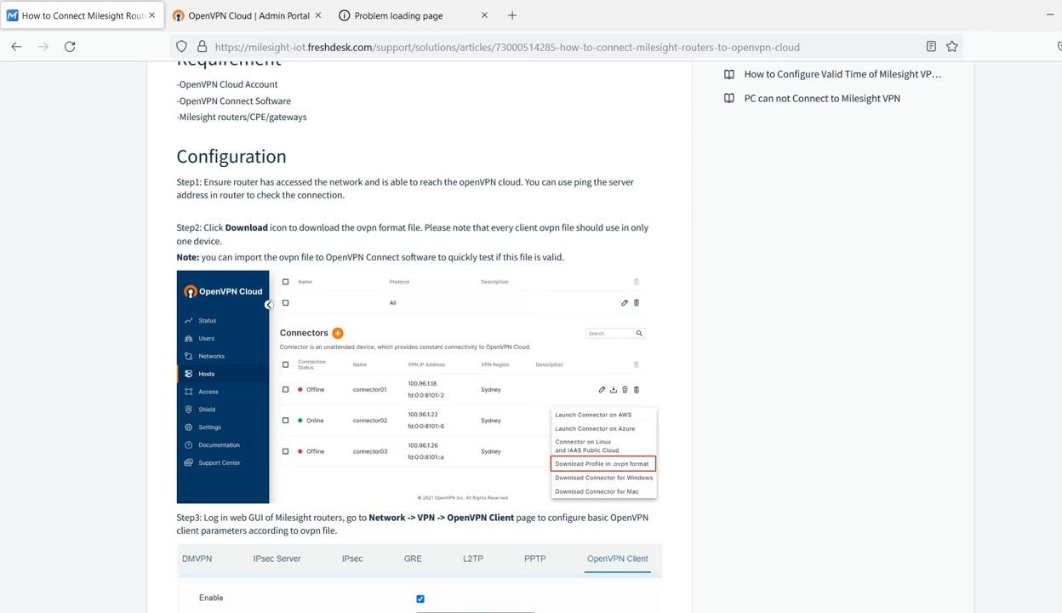
{"action": "mouse_move", "coordinate": [596, 151]}
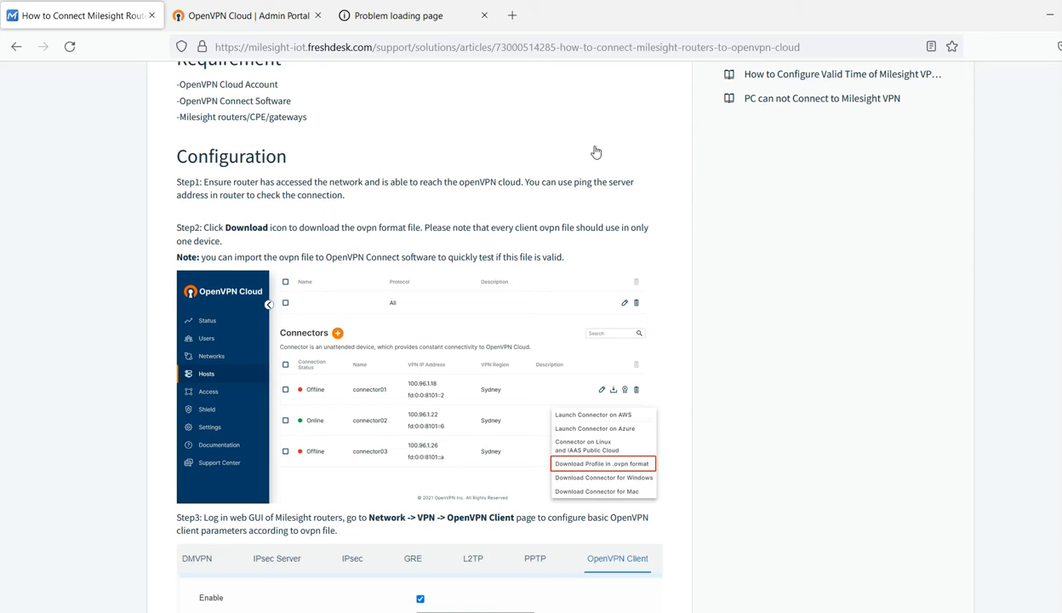
{"action": "mouse_move", "coordinate": [552, 117]}
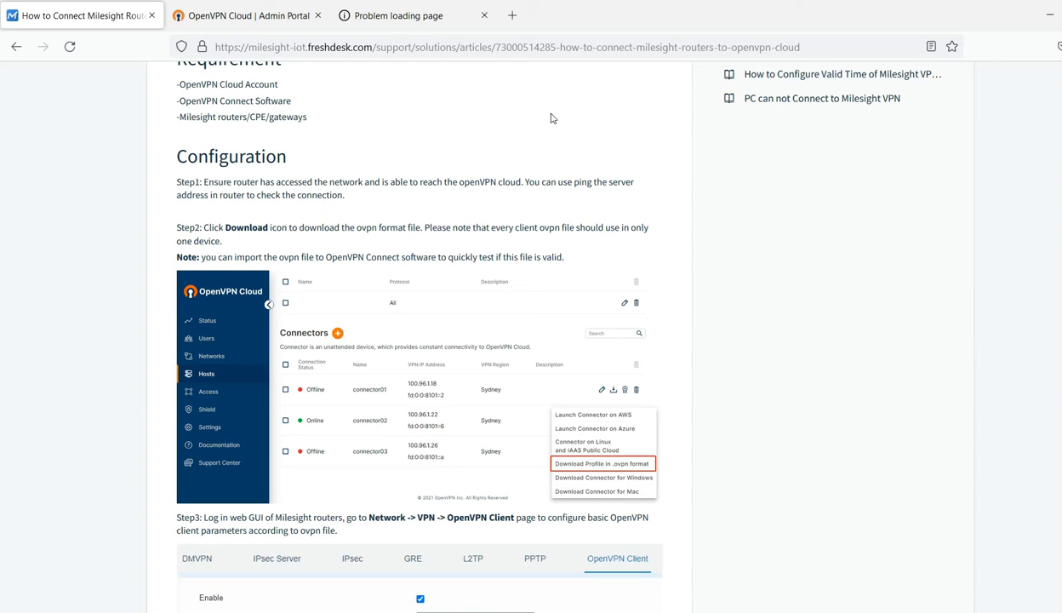
{"action": "left_click", "coordinate": [247, 16]}
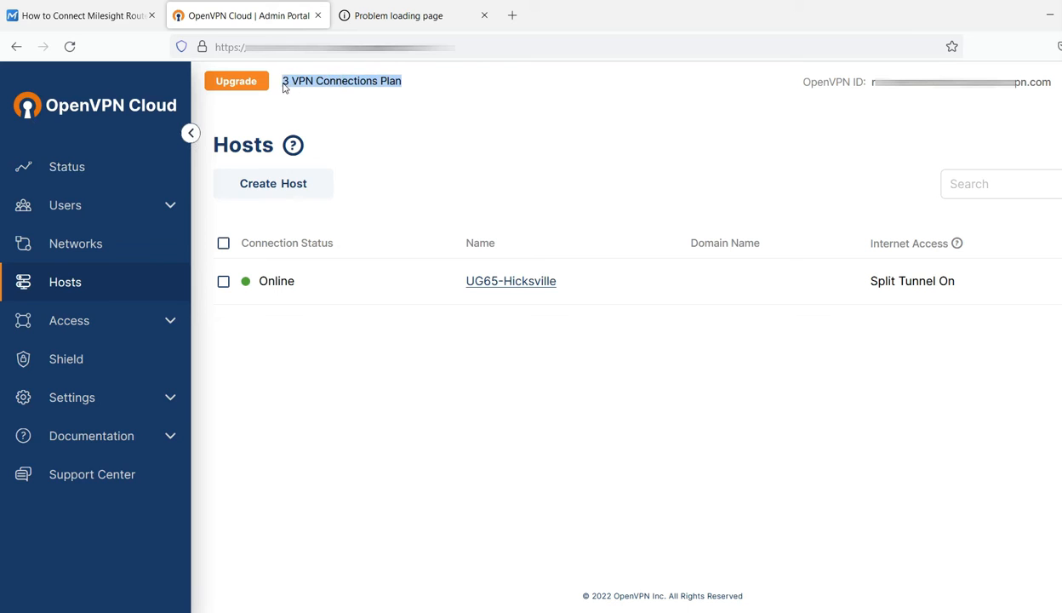
{"action": "mouse_move", "coordinate": [417, 94]}
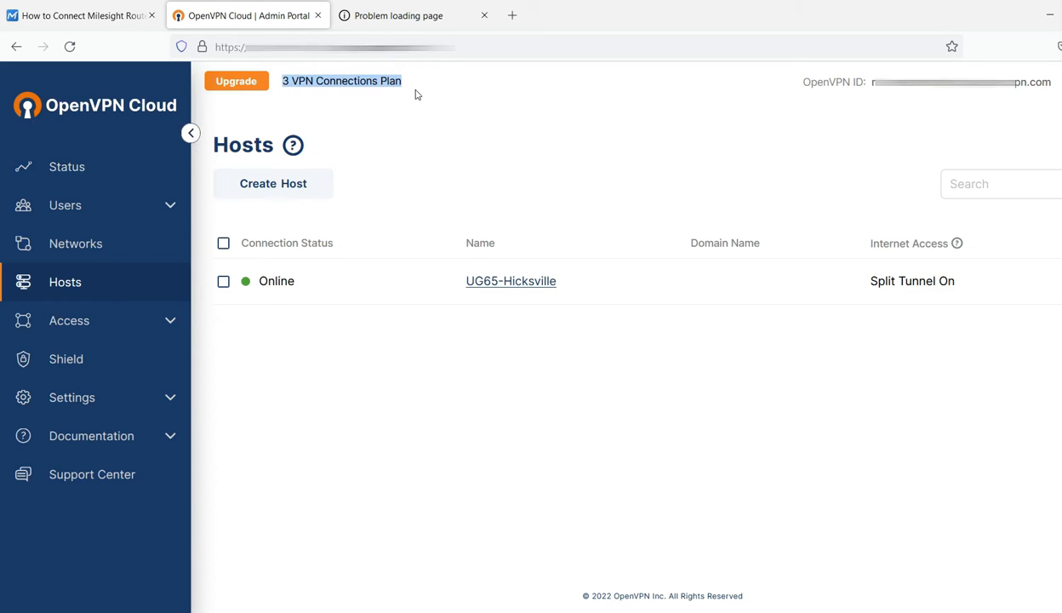
{"action": "mouse_move", "coordinate": [463, 104]}
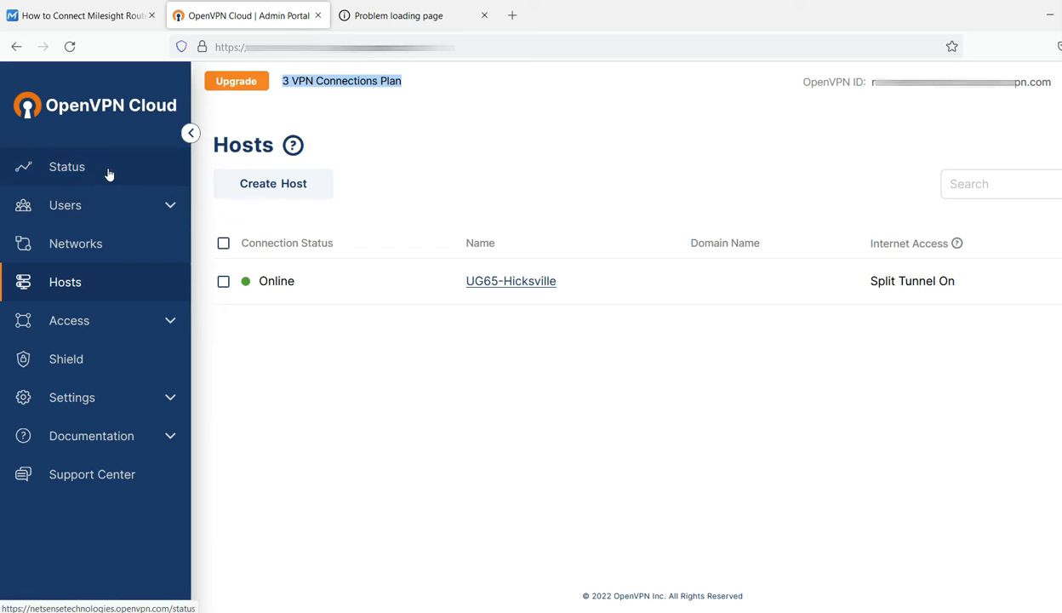
{"action": "mouse_move", "coordinate": [126, 282]}
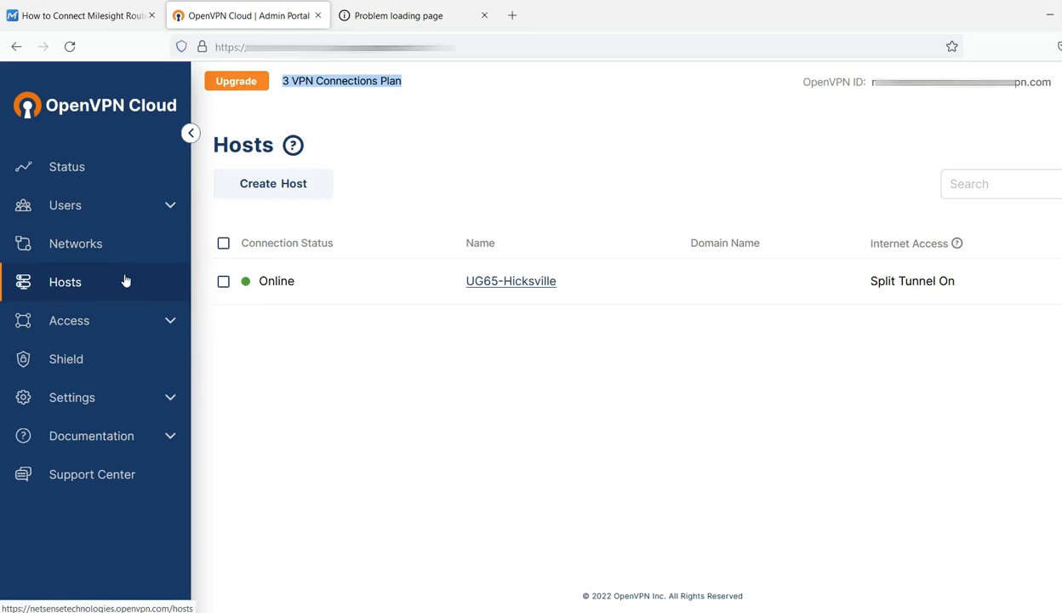
{"action": "mouse_move", "coordinate": [238, 319]}
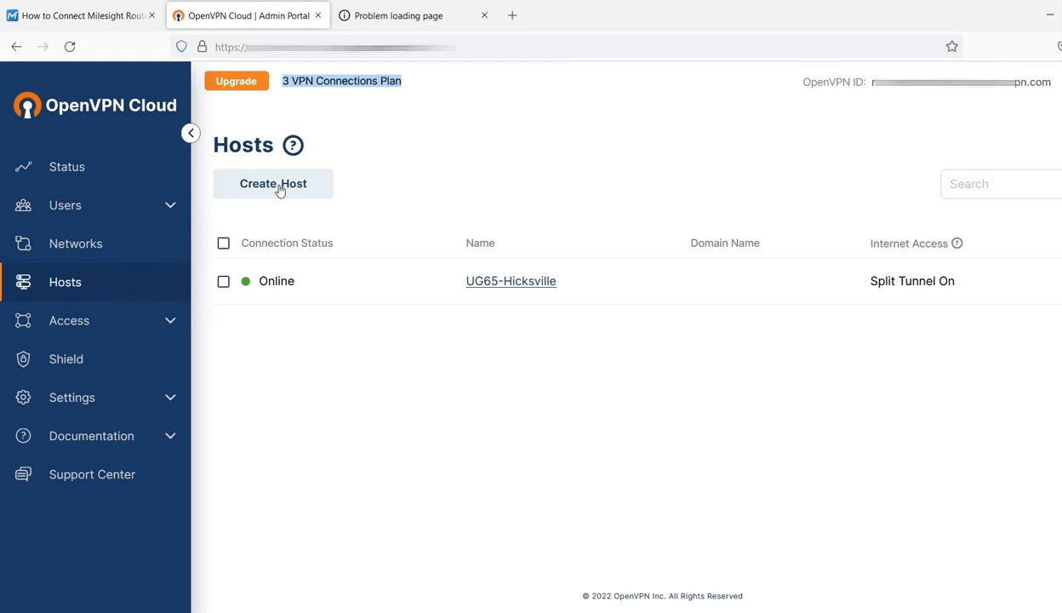
Start a new host and enter MyLaptop as its name.
{"action": "left_click", "coordinate": [273, 184]}
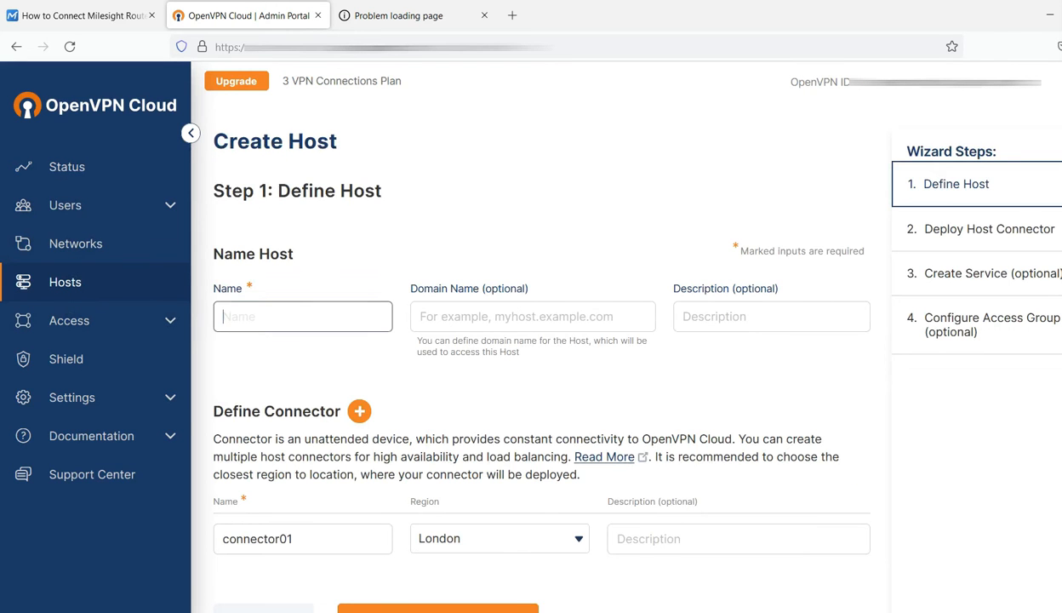
{"action": "type", "text": "My"}
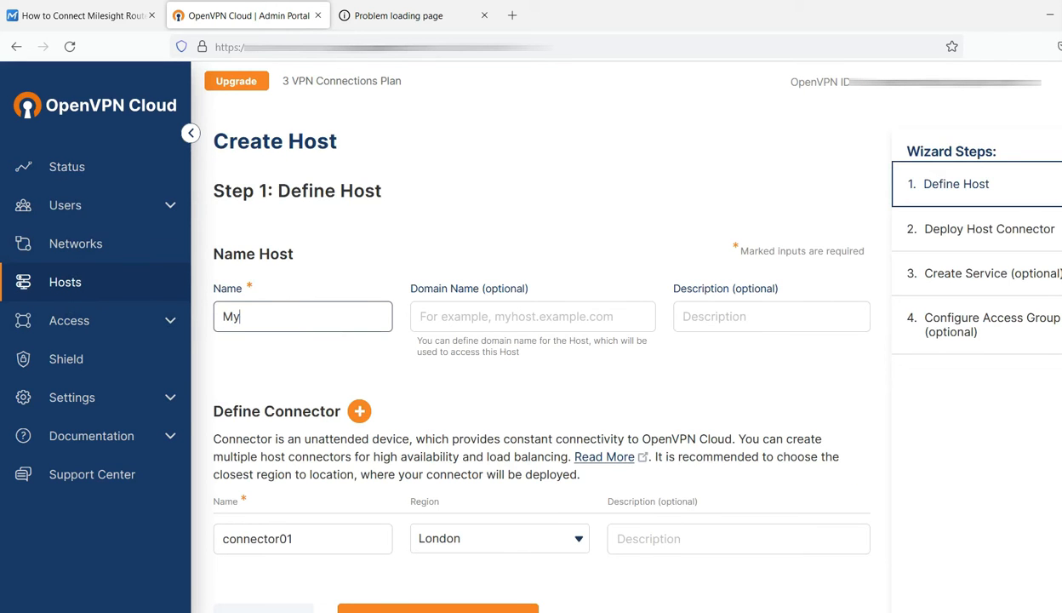
{"action": "type", "text": "Lapo"}
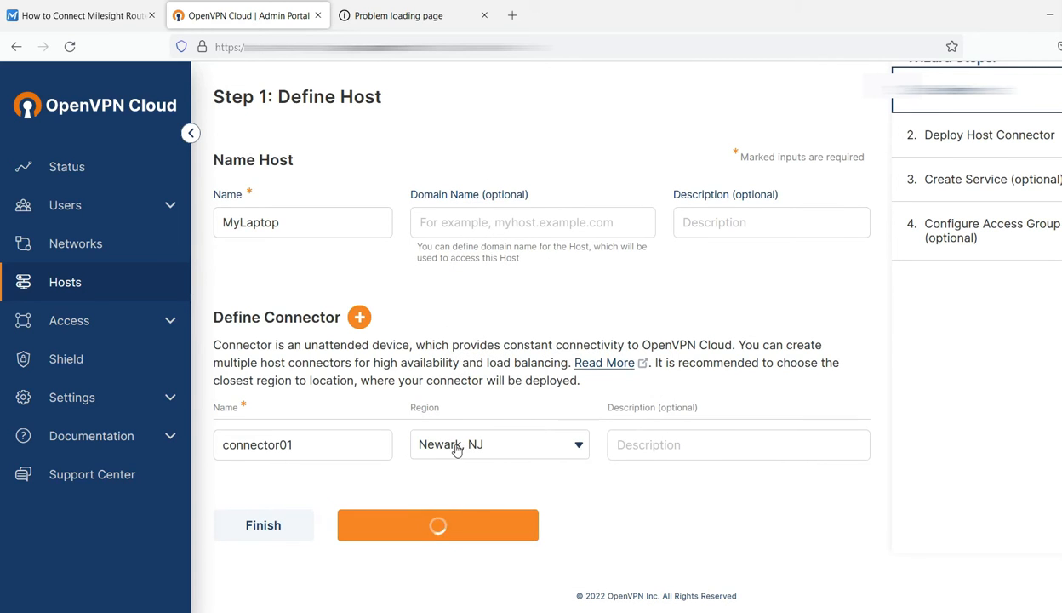
Continue to Deploy Connector and target Linux with RHEL 8 to show the install script.
{"action": "left_click", "coordinate": [438, 524]}
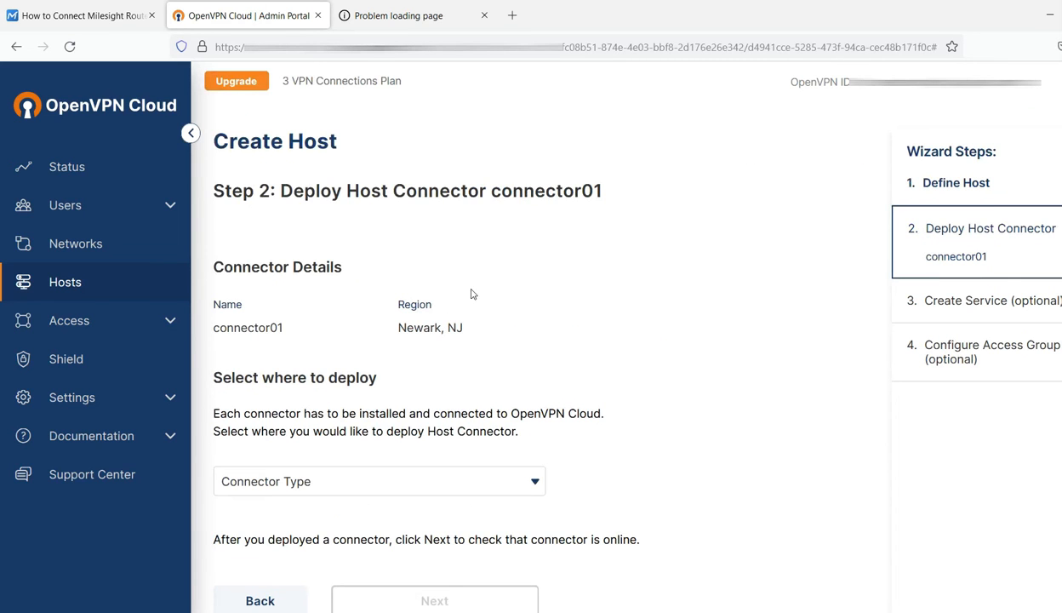
{"action": "scroll", "scroll_direction": "down", "scroll_amount": 3}
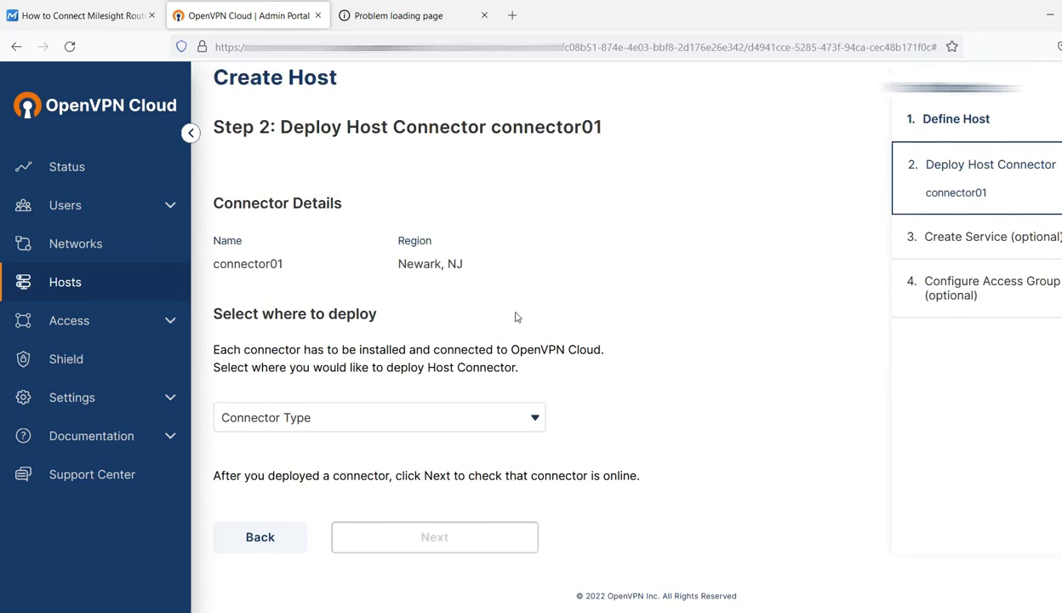
{"action": "mouse_move", "coordinate": [572, 361]}
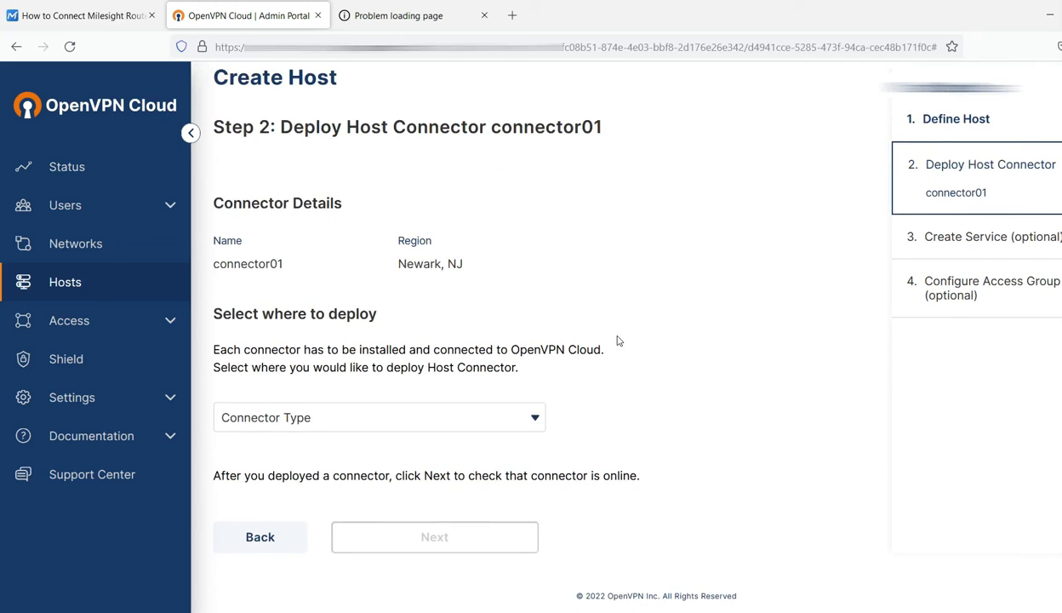
{"action": "mouse_move", "coordinate": [606, 340]}
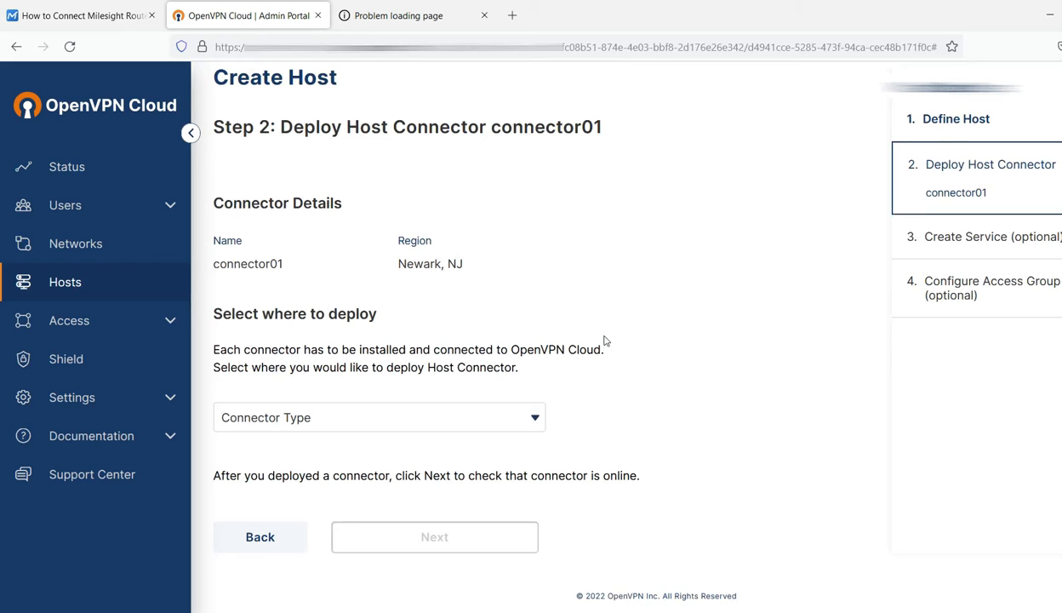
{"action": "left_click", "coordinate": [378, 417]}
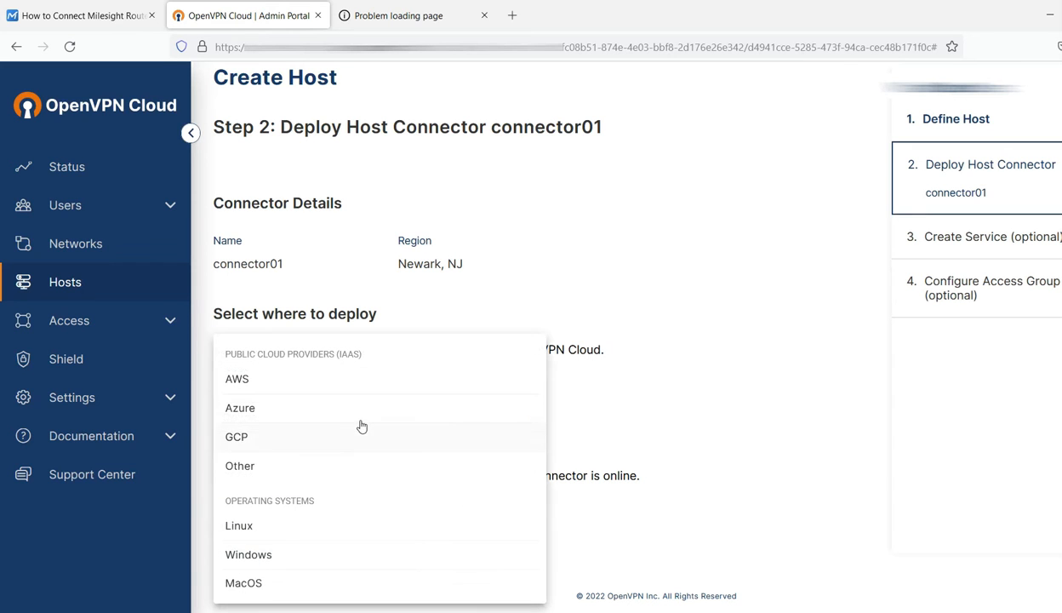
{"action": "left_click", "coordinate": [239, 525]}
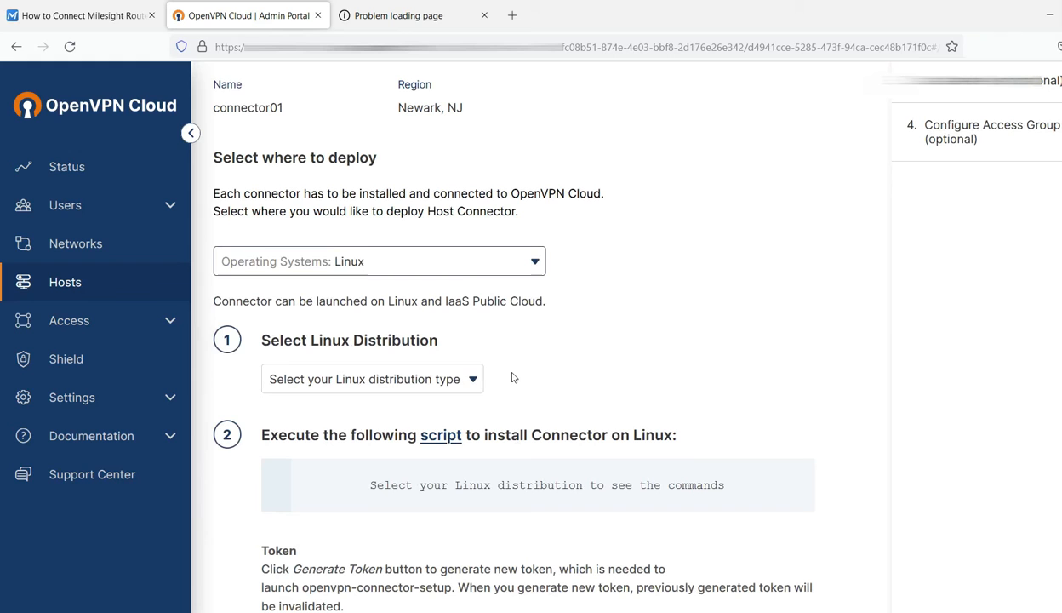
{"action": "mouse_move", "coordinate": [385, 385]}
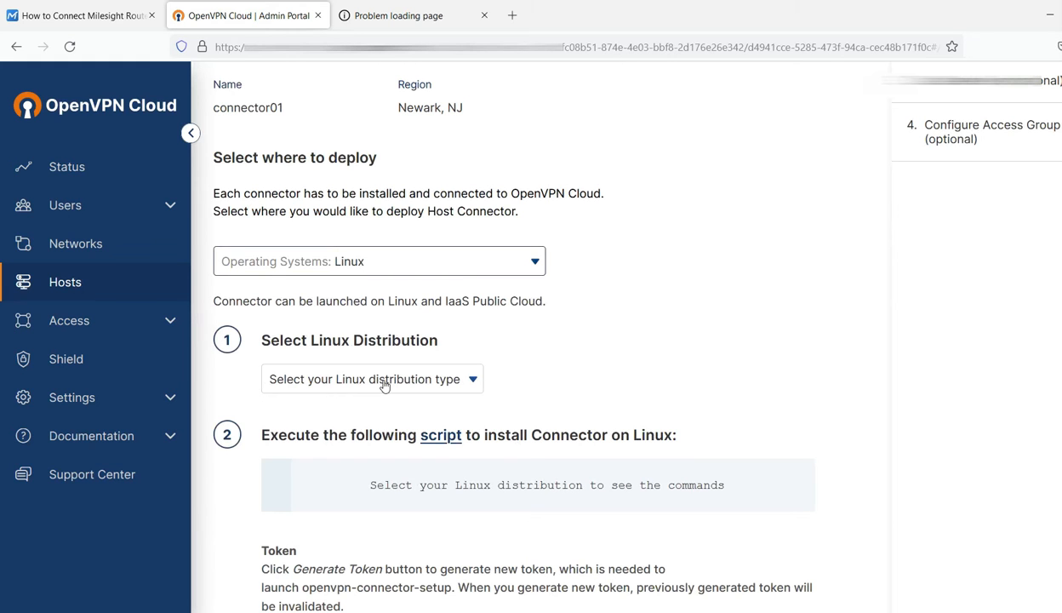
{"action": "left_click", "coordinate": [371, 378]}
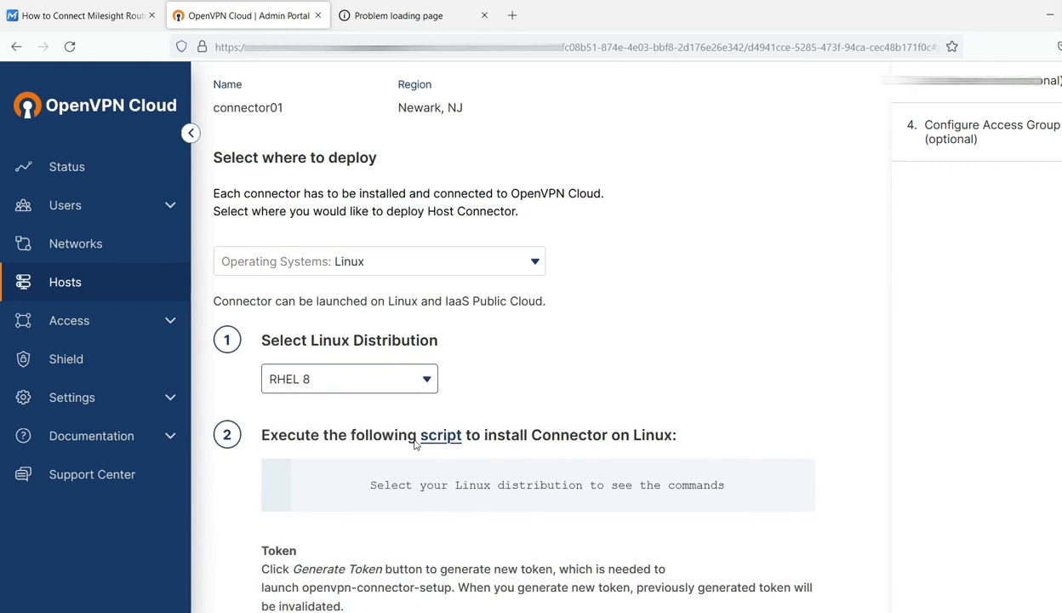
{"action": "scroll", "scroll_direction": "down", "scroll_amount": 3}
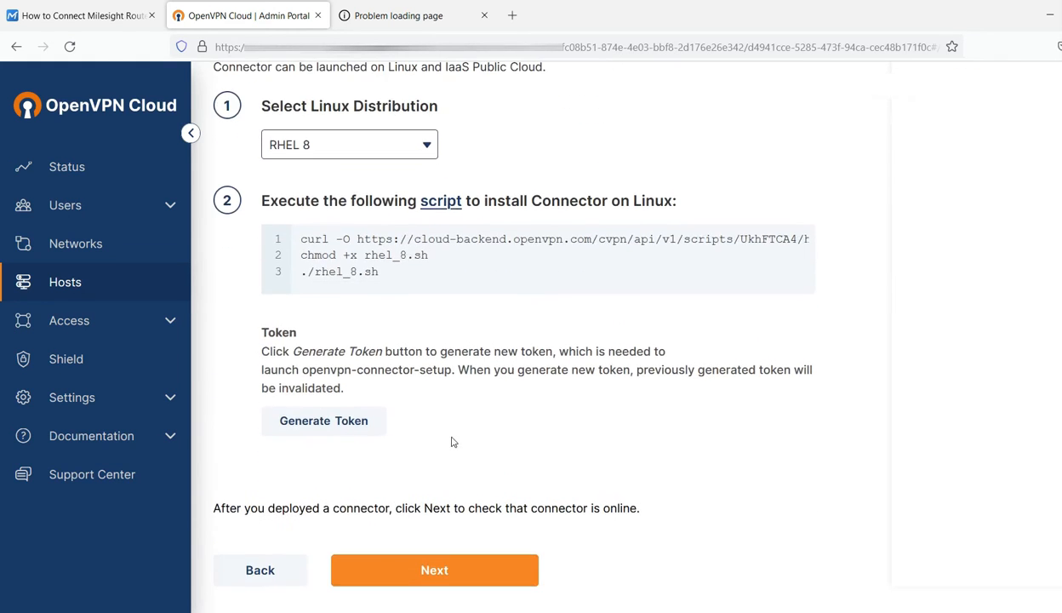
Proceed without testing through Create Service and Access Group to finish the MyLaptop host.
{"action": "left_click", "coordinate": [434, 568]}
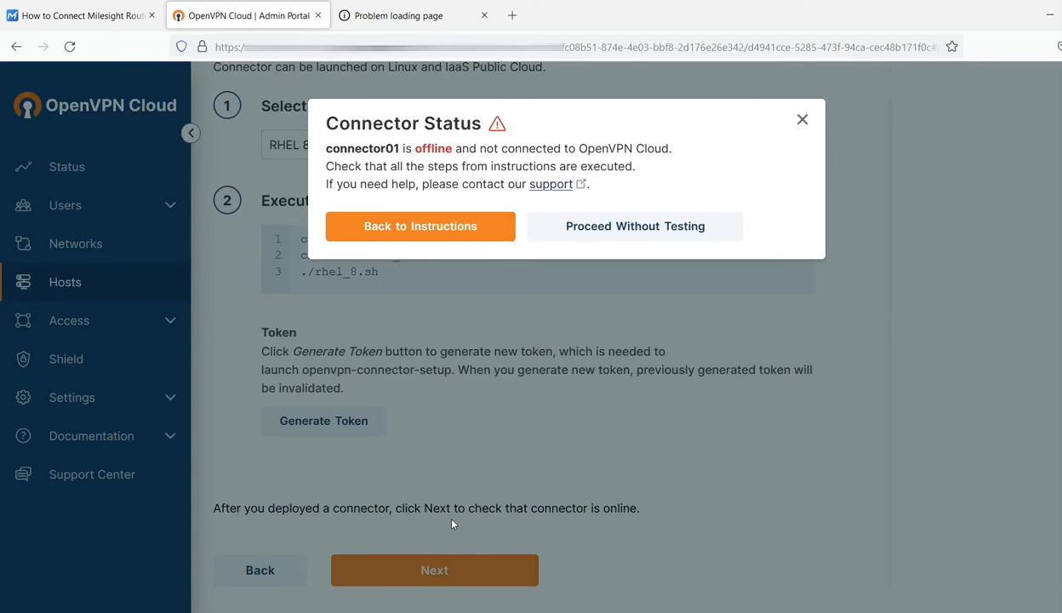
{"action": "mouse_move", "coordinate": [445, 468]}
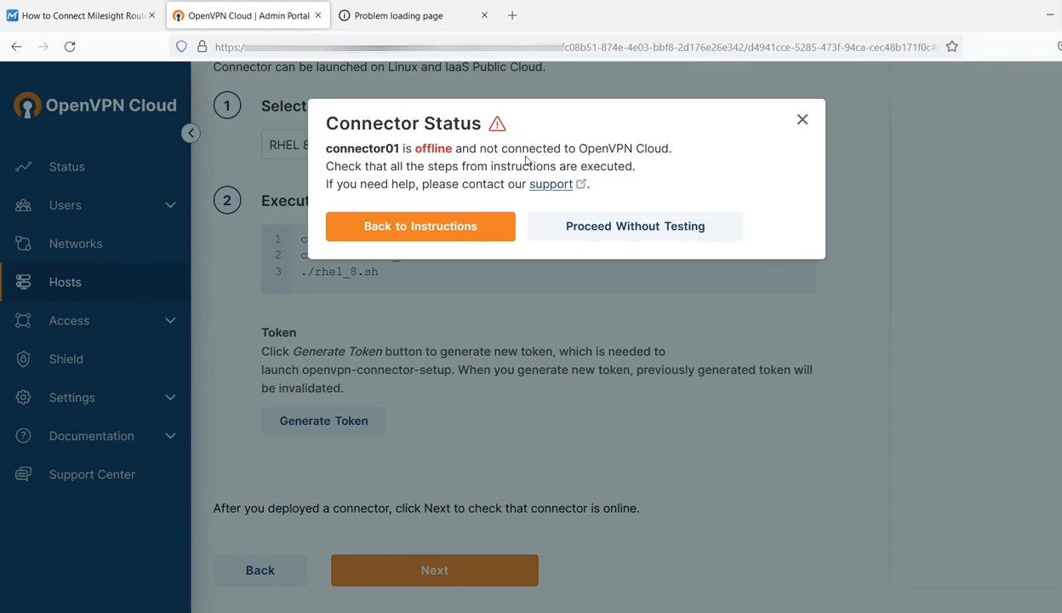
{"action": "mouse_move", "coordinate": [668, 167]}
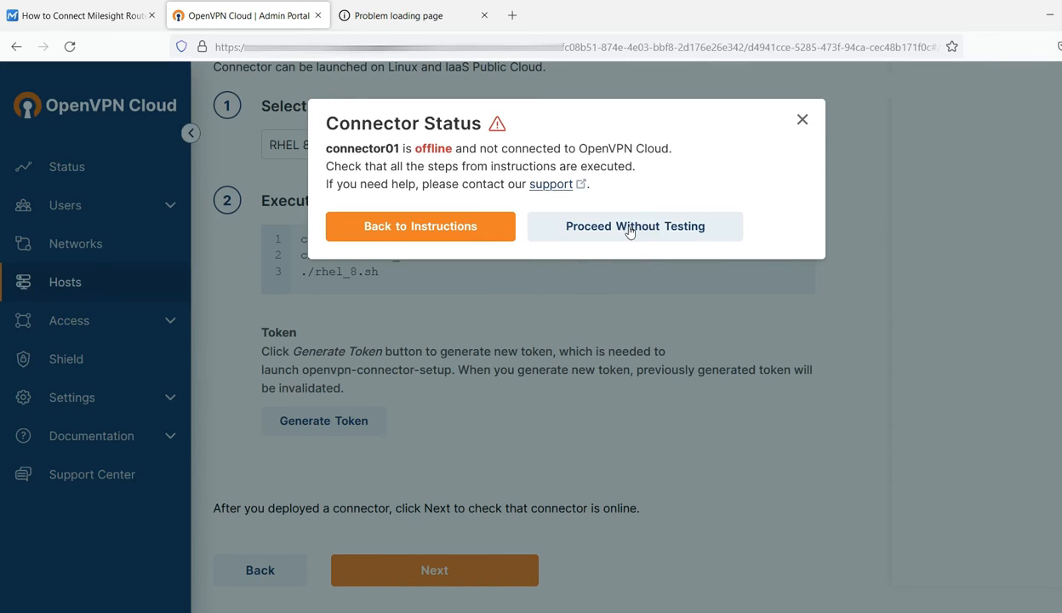
{"action": "left_click", "coordinate": [635, 225]}
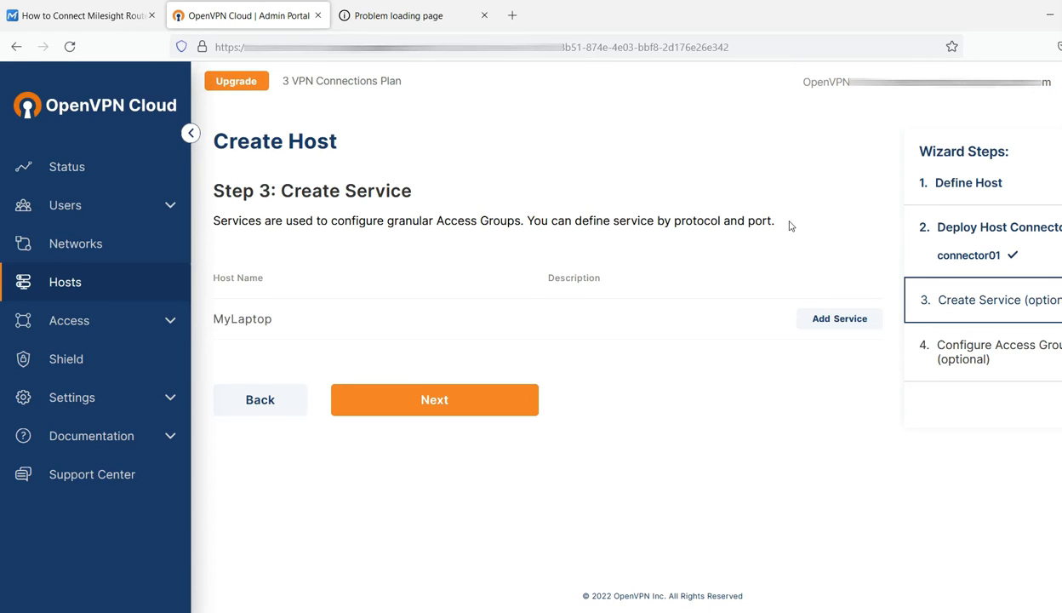
{"action": "mouse_move", "coordinate": [883, 211]}
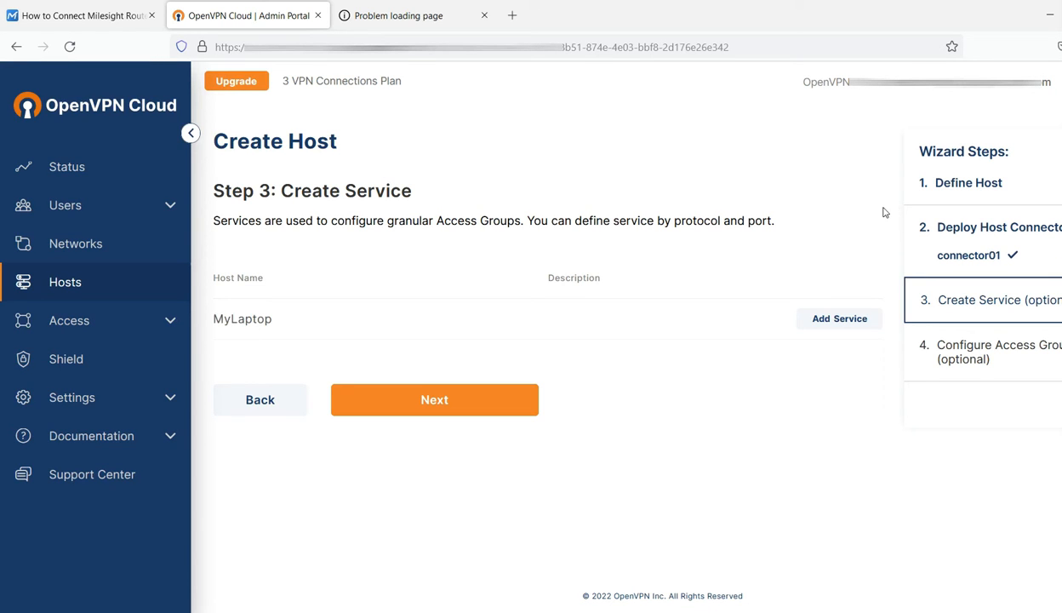
{"action": "mouse_move", "coordinate": [892, 269]}
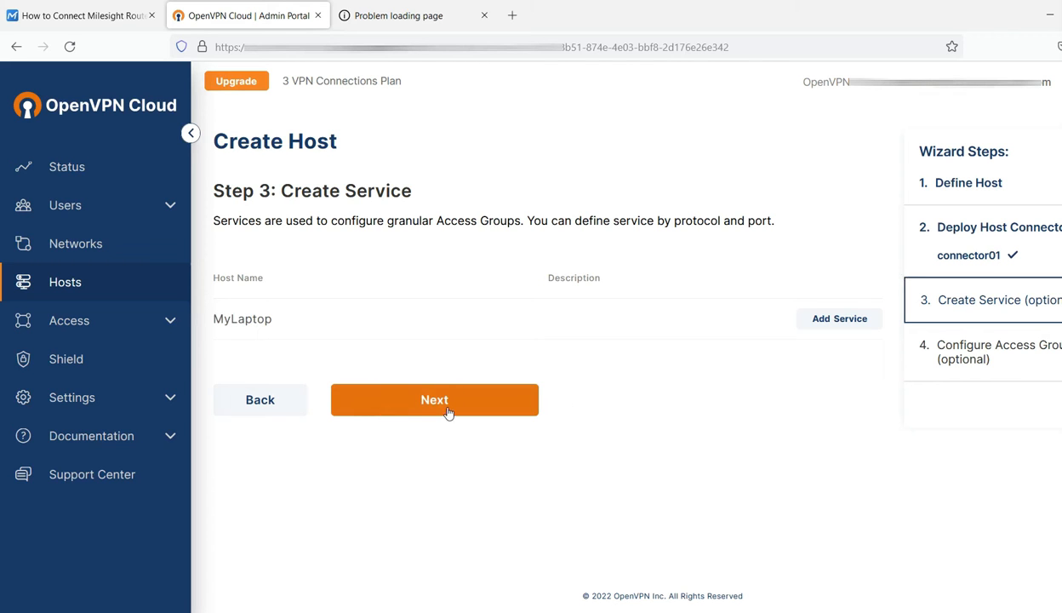
{"action": "left_click", "coordinate": [434, 398]}
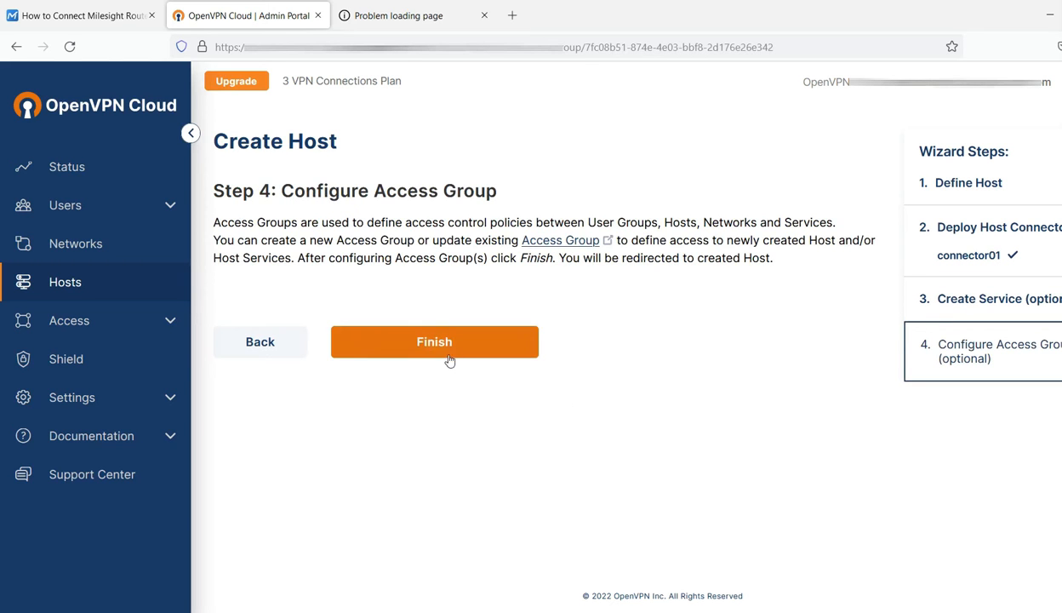
{"action": "left_click", "coordinate": [434, 341]}
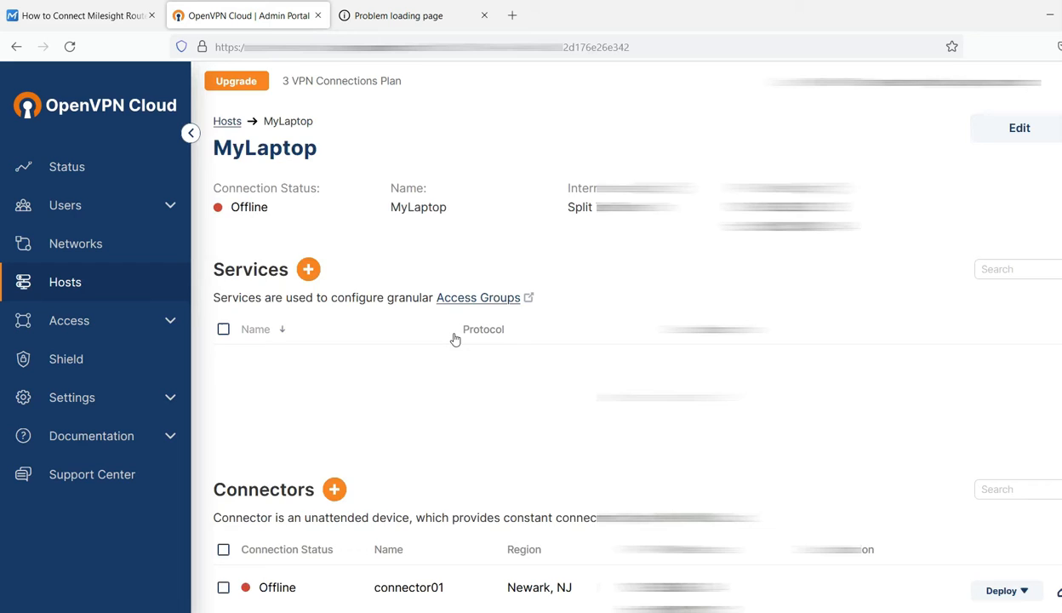
{"action": "scroll", "scroll_direction": "down", "scroll_amount": 3}
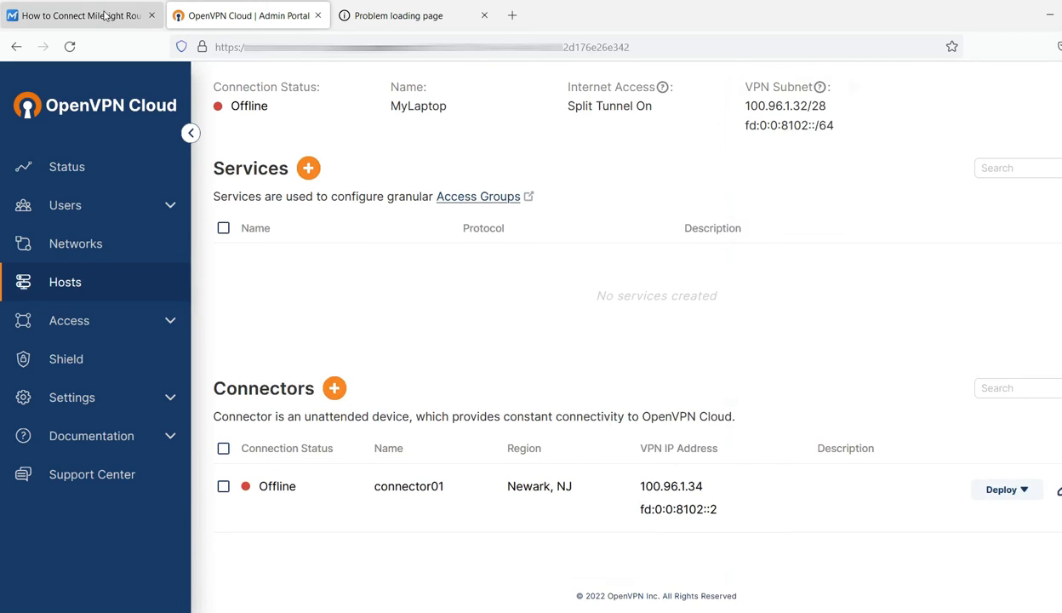
Return to the Milesight article's Step 2 on downloading the ovpn profile.
{"action": "left_click", "coordinate": [77, 16]}
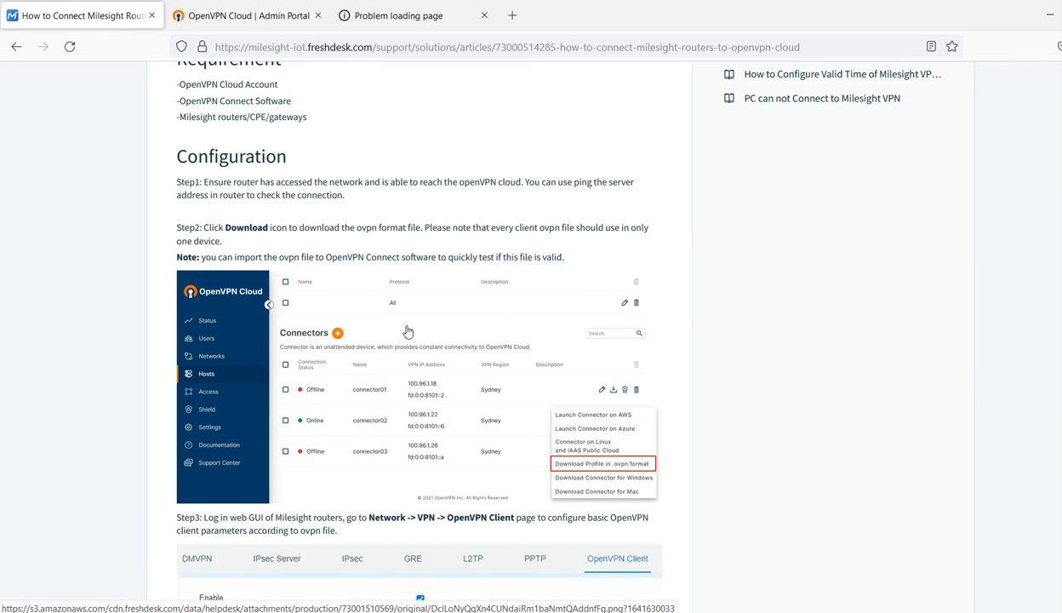
{"action": "mouse_move", "coordinate": [542, 361]}
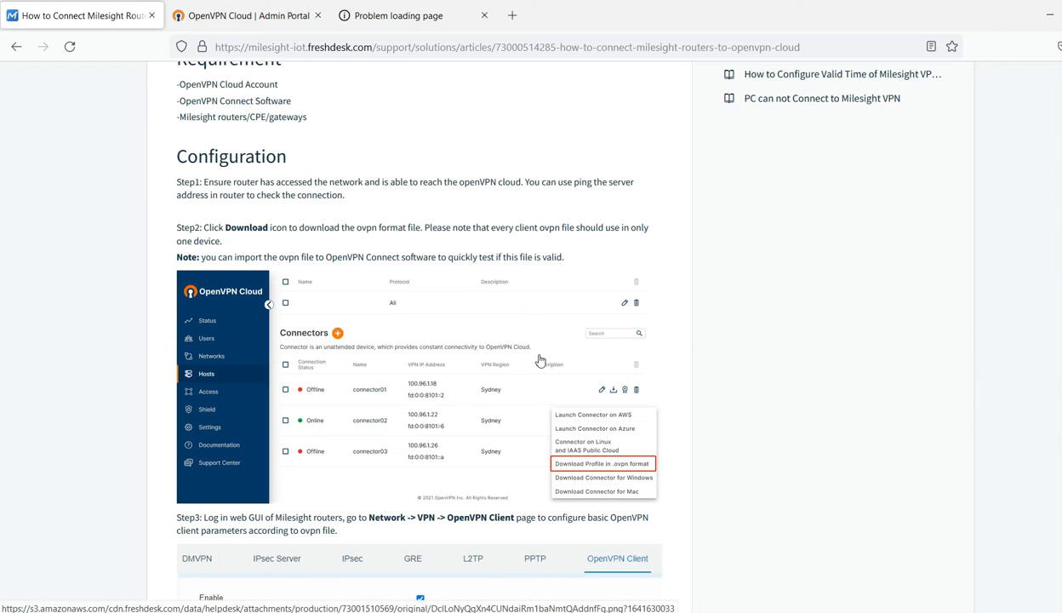
{"action": "mouse_move", "coordinate": [514, 371]}
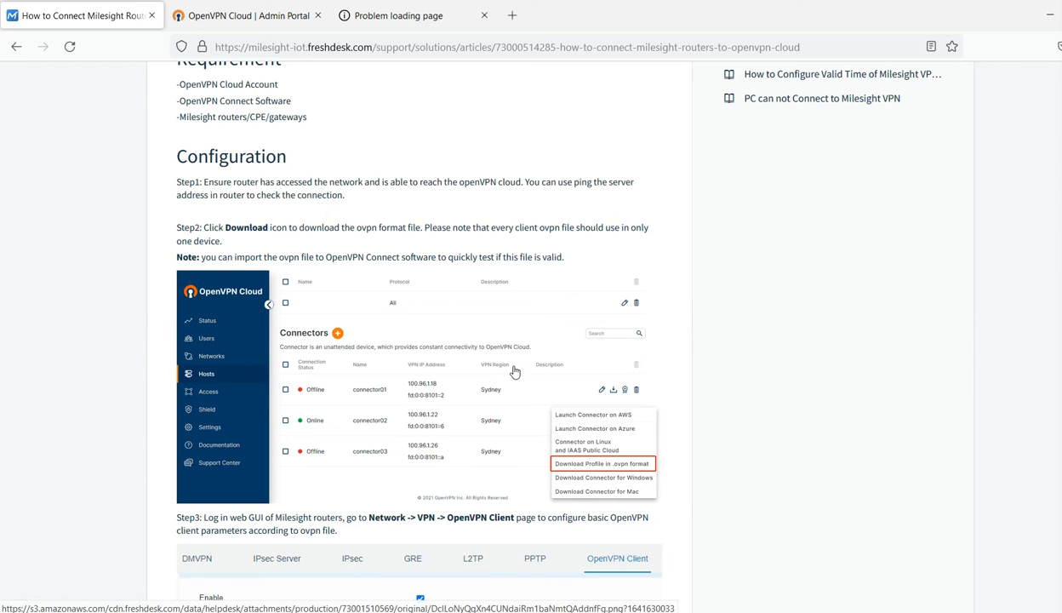
{"action": "mouse_move", "coordinate": [252, 41]}
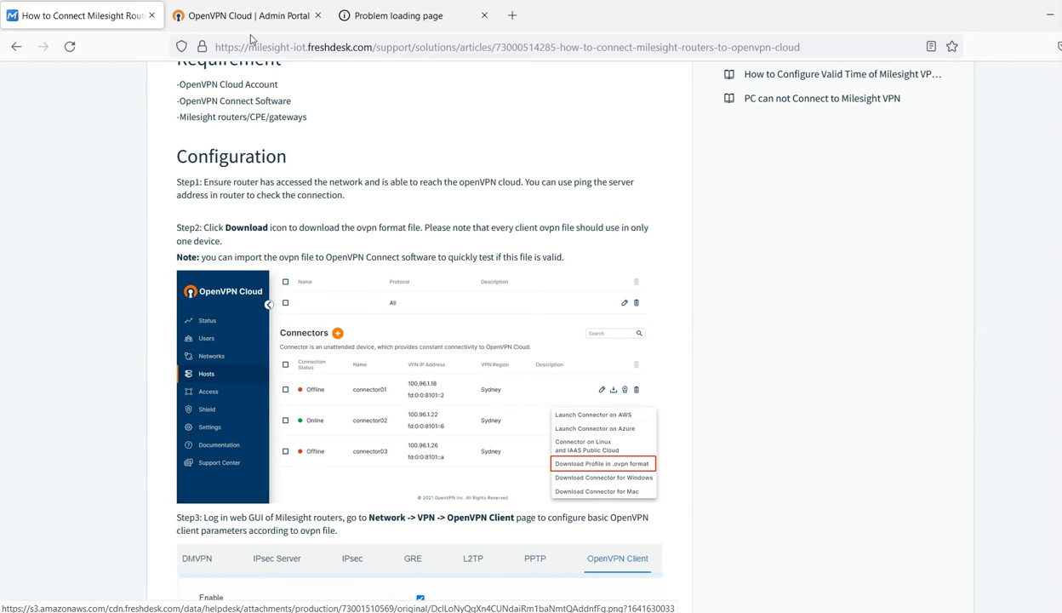
From connector01's Deploy menu, download its profile in .ovpn format and save the file.
{"action": "left_click", "coordinate": [247, 15]}
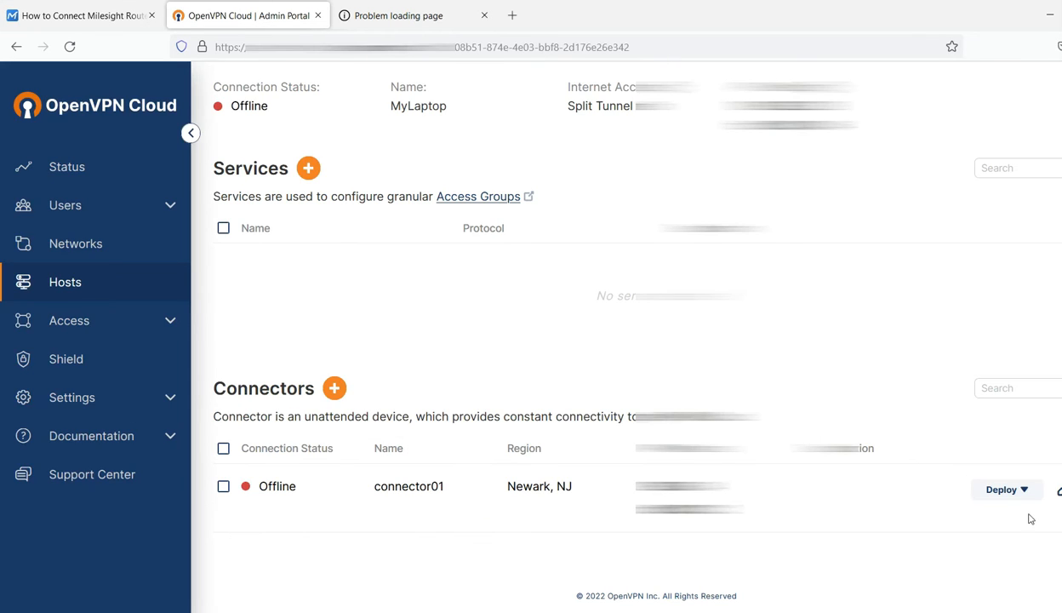
{"action": "left_click", "coordinate": [1002, 490]}
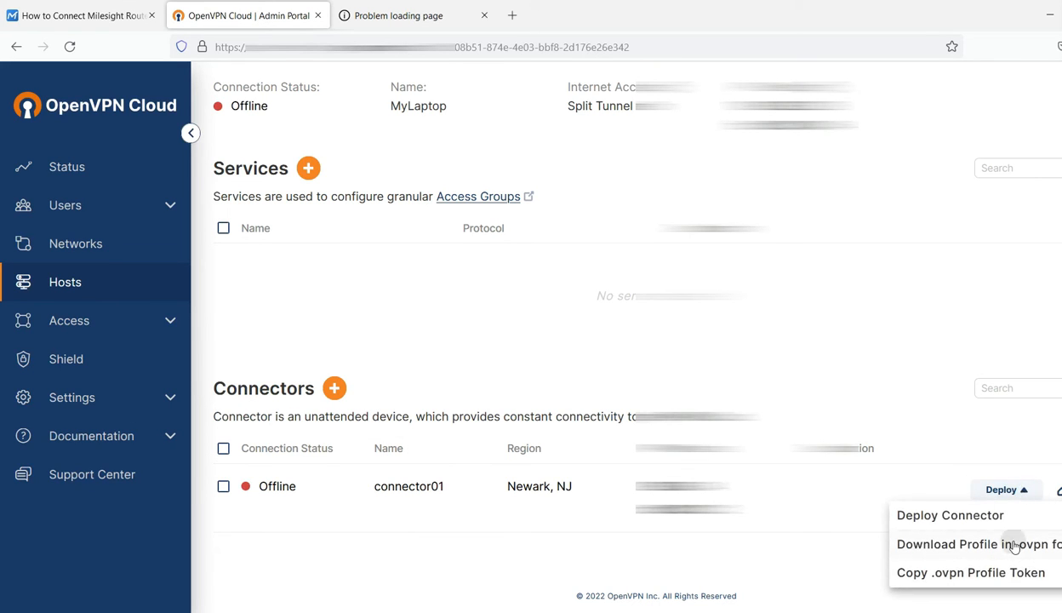
{"action": "left_click", "coordinate": [947, 545]}
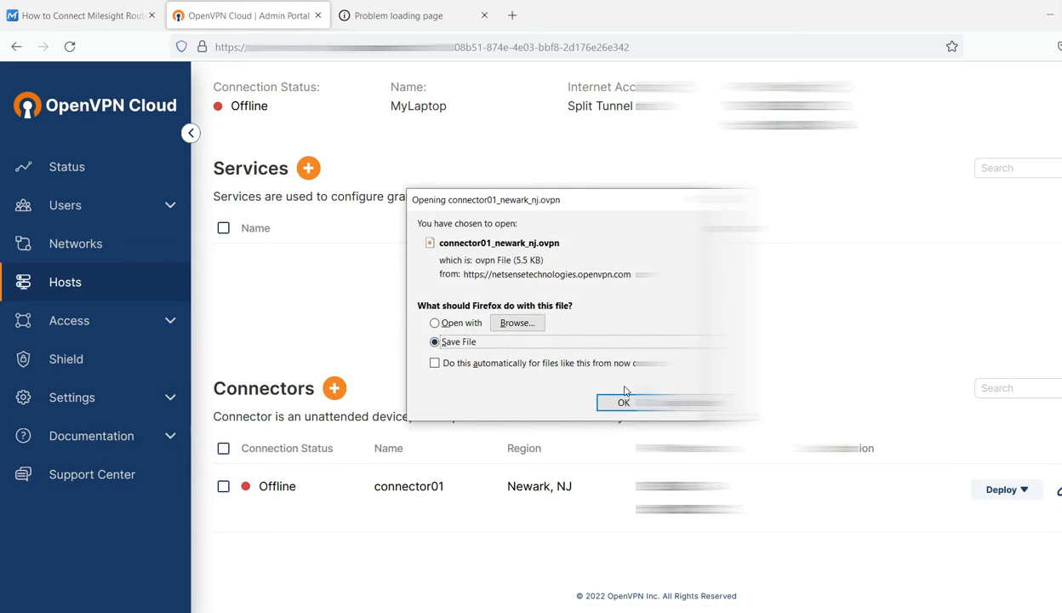
{"action": "left_click", "coordinate": [623, 402]}
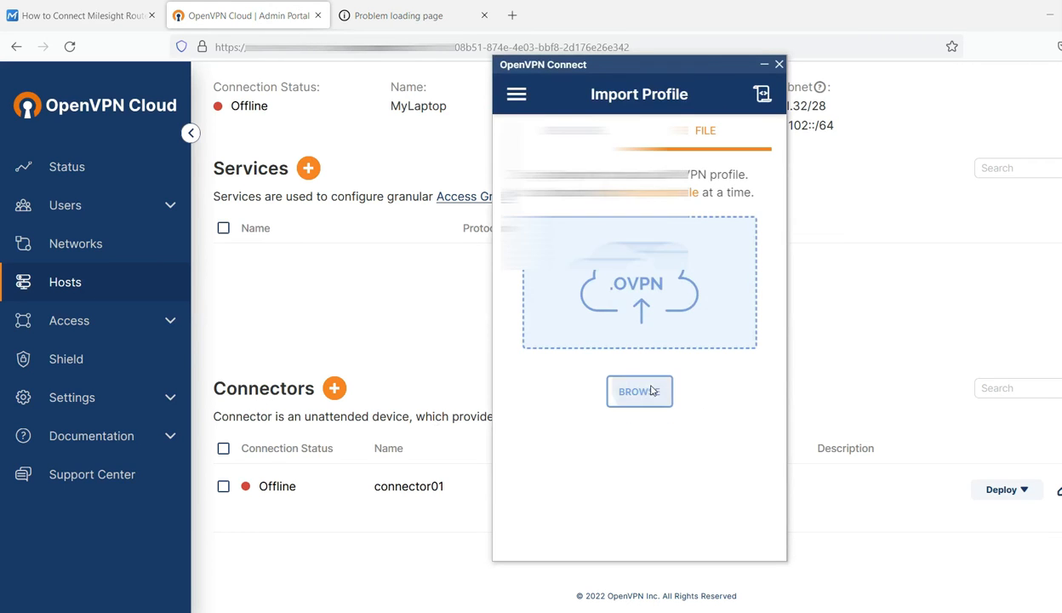
Import connector01_newark_nj(1).ovpn from Downloads so the VPN connects, then return to the article.
{"action": "left_click", "coordinate": [640, 390]}
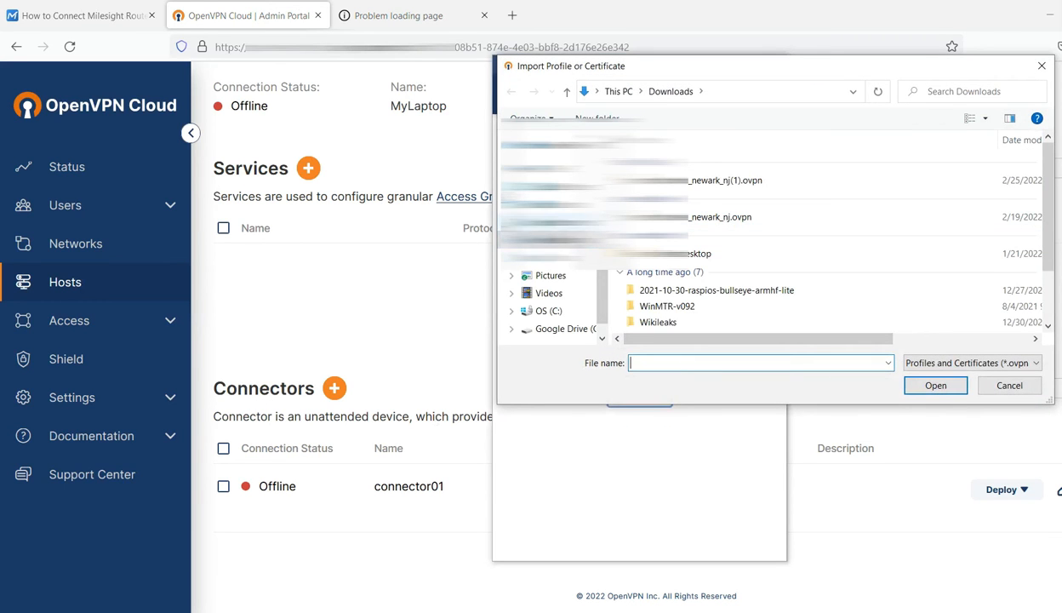
{"action": "left_click", "coordinate": [725, 181]}
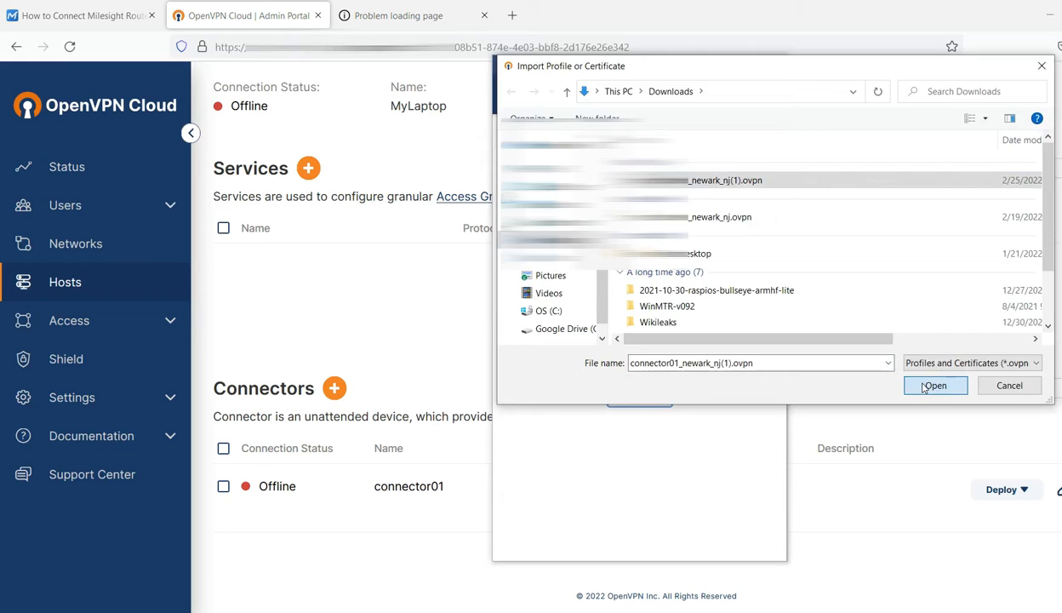
{"action": "left_click", "coordinate": [934, 385]}
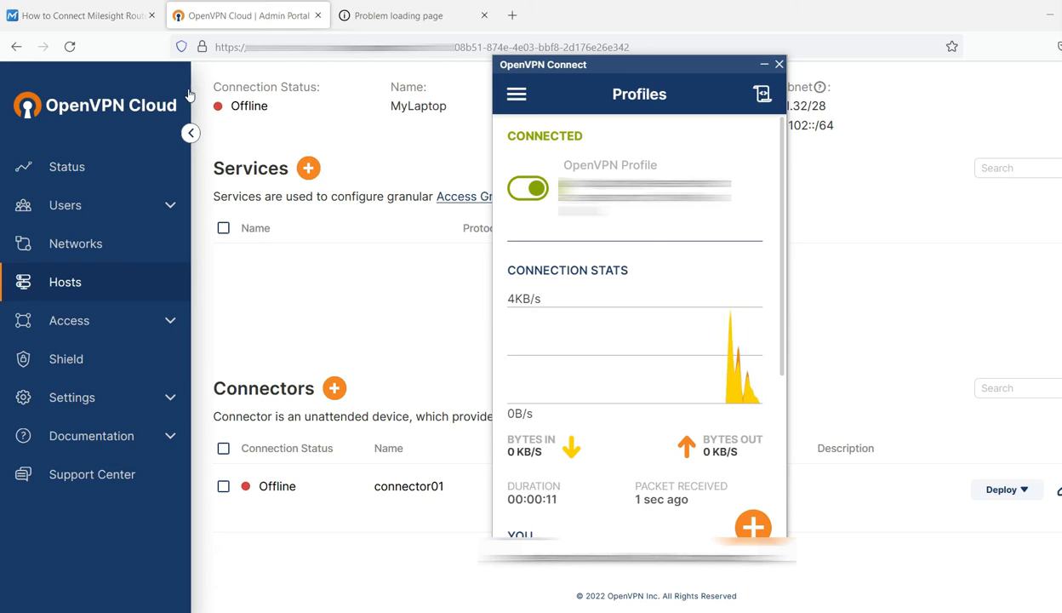
{"action": "left_click", "coordinate": [77, 15]}
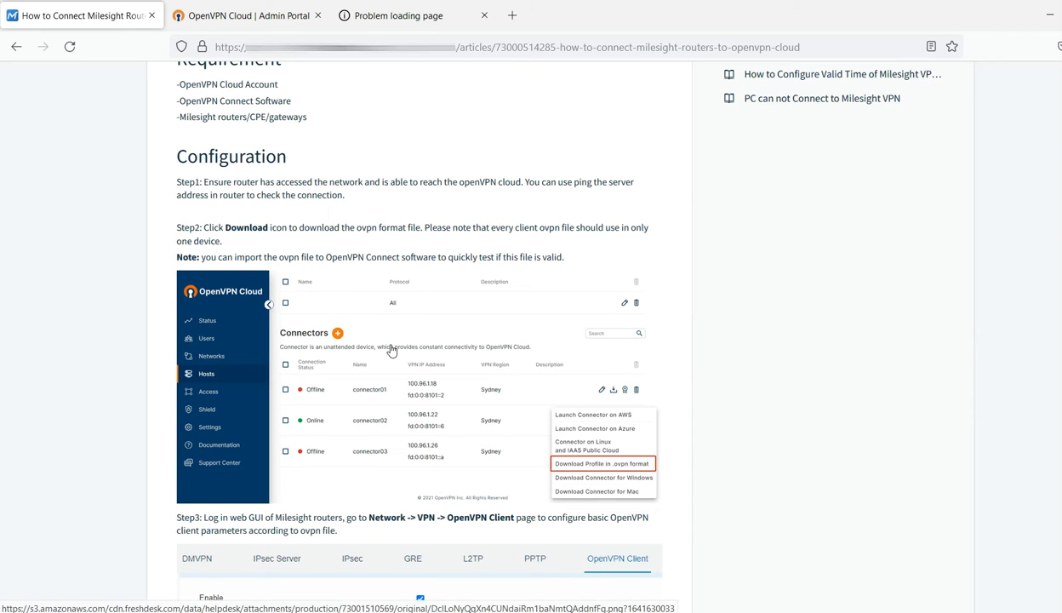
{"action": "mouse_move", "coordinate": [498, 404]}
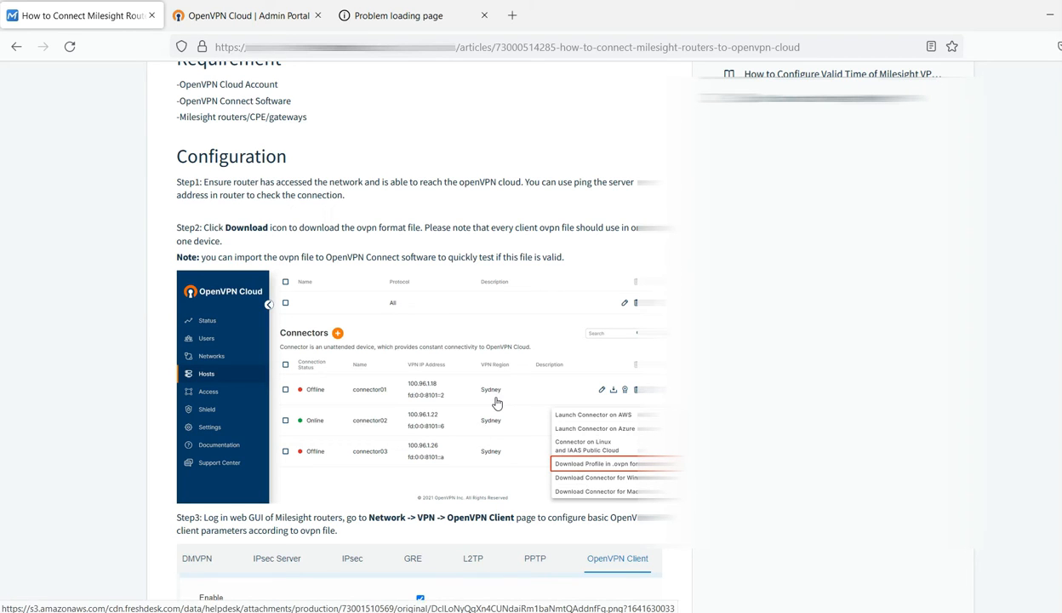
{"action": "mouse_move", "coordinate": [470, 303]}
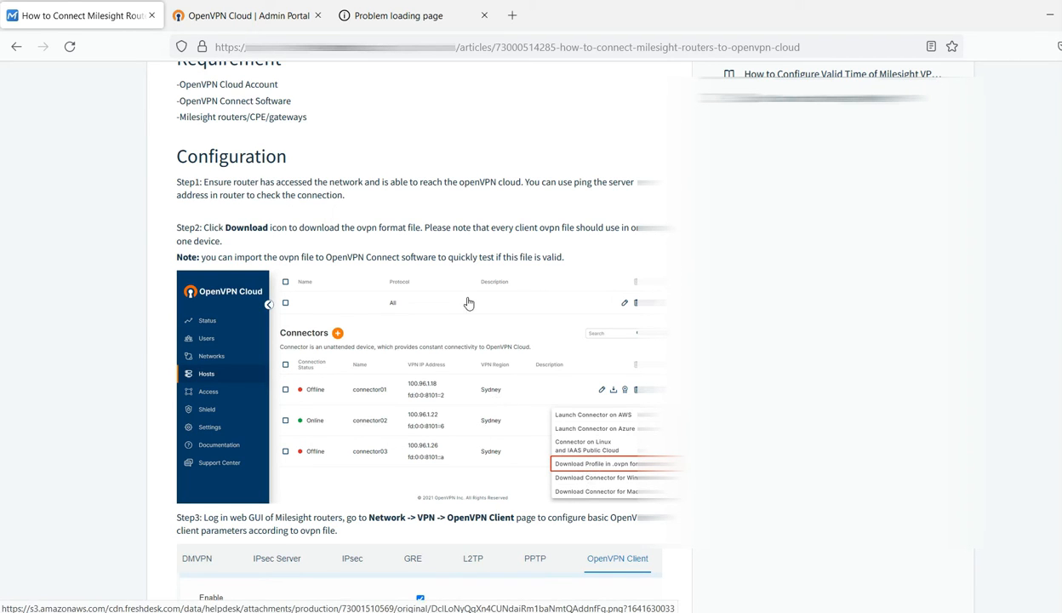
Go back to OpenVPN Cloud and bring up the Hosts list.
{"action": "left_click", "coordinate": [247, 15]}
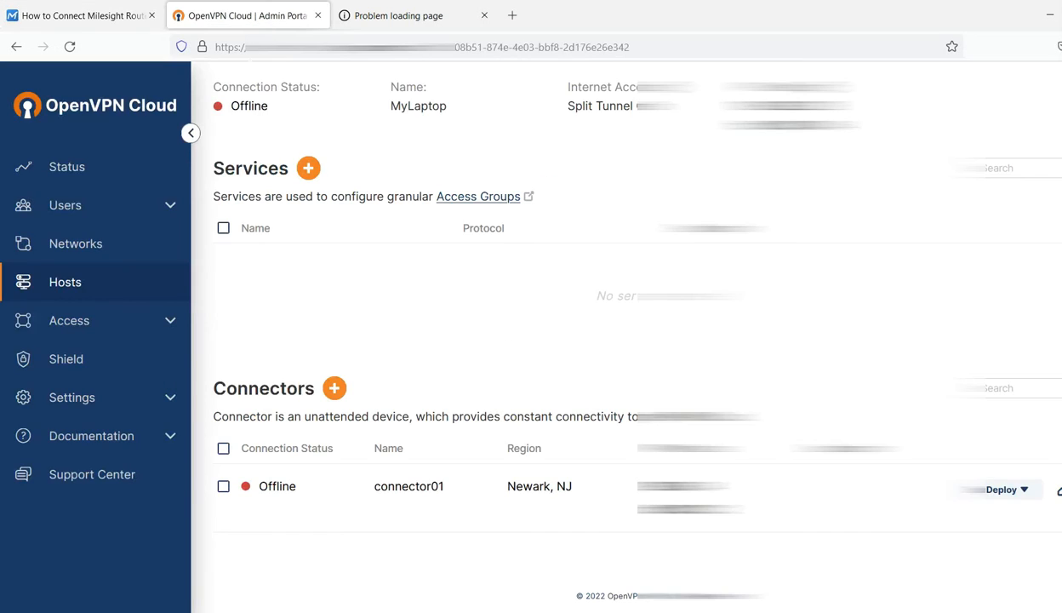
{"action": "left_click", "coordinate": [65, 282]}
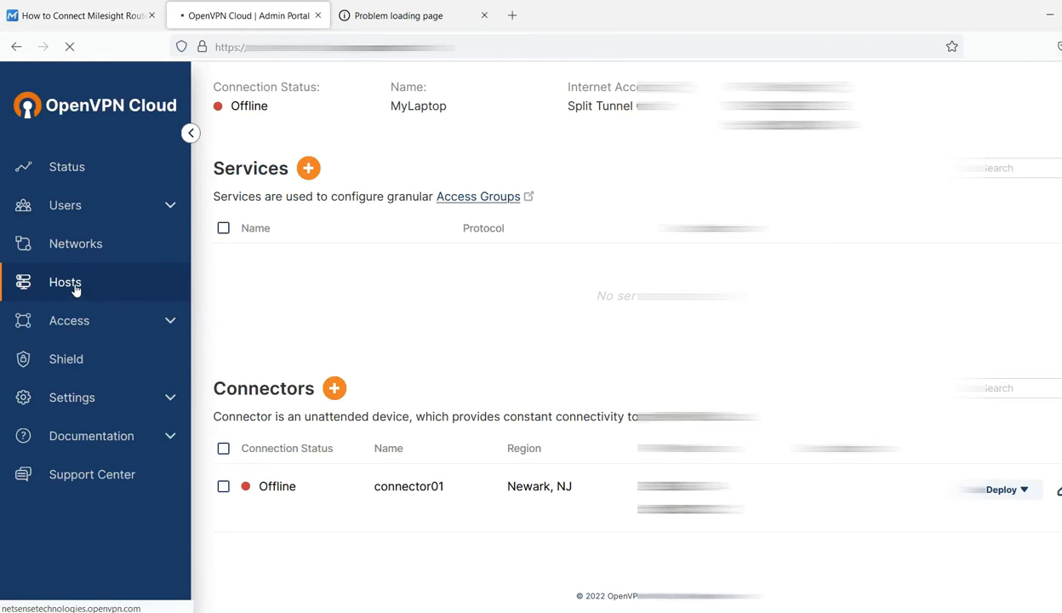
{"action": "left_click", "coordinate": [65, 283]}
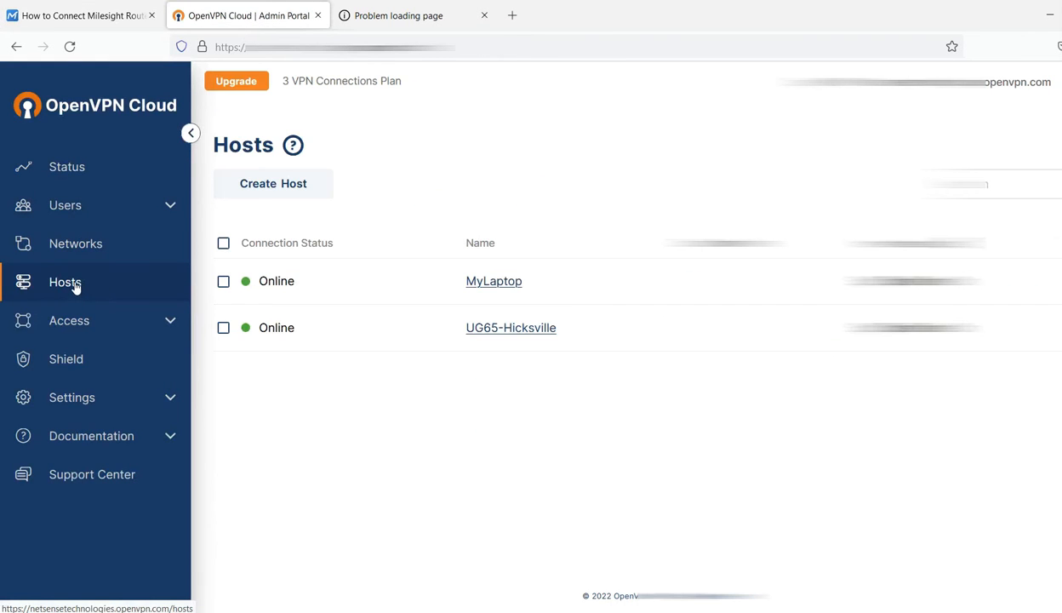
{"action": "mouse_move", "coordinate": [334, 295]}
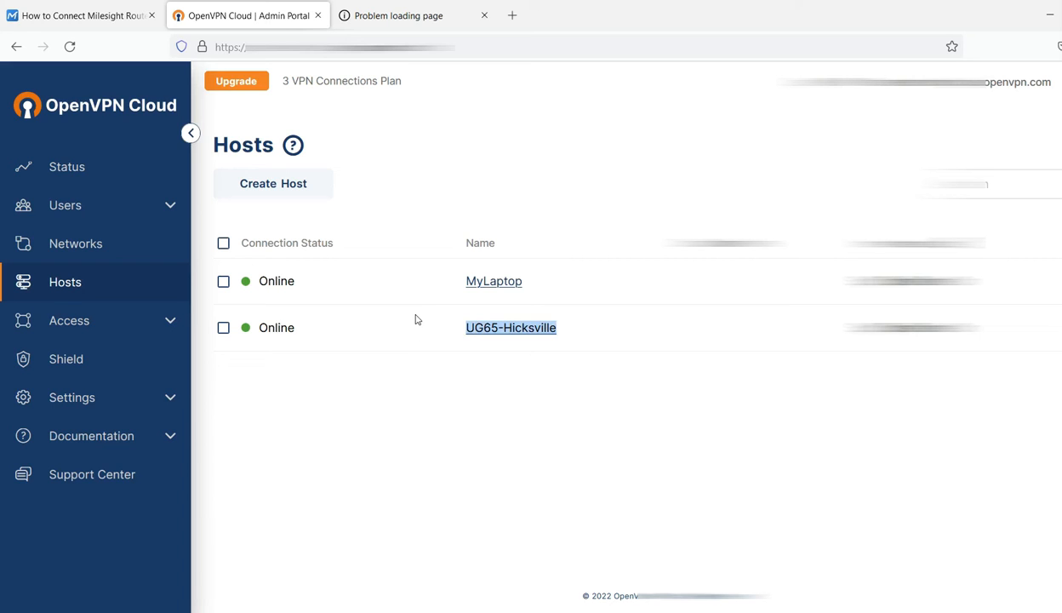
{"action": "mouse_move", "coordinate": [532, 304]}
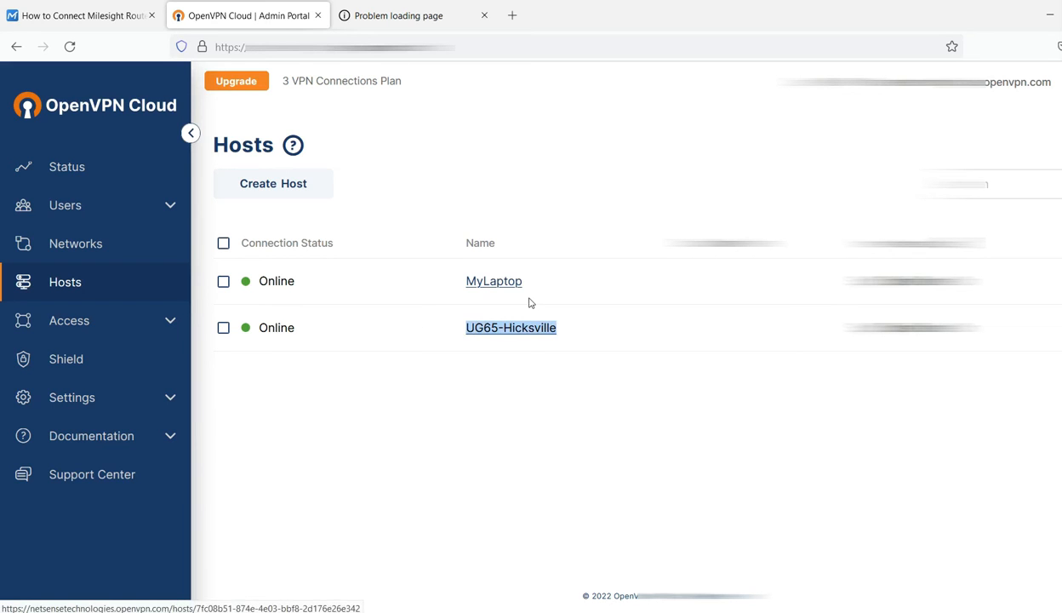
{"action": "mouse_move", "coordinate": [574, 362]}
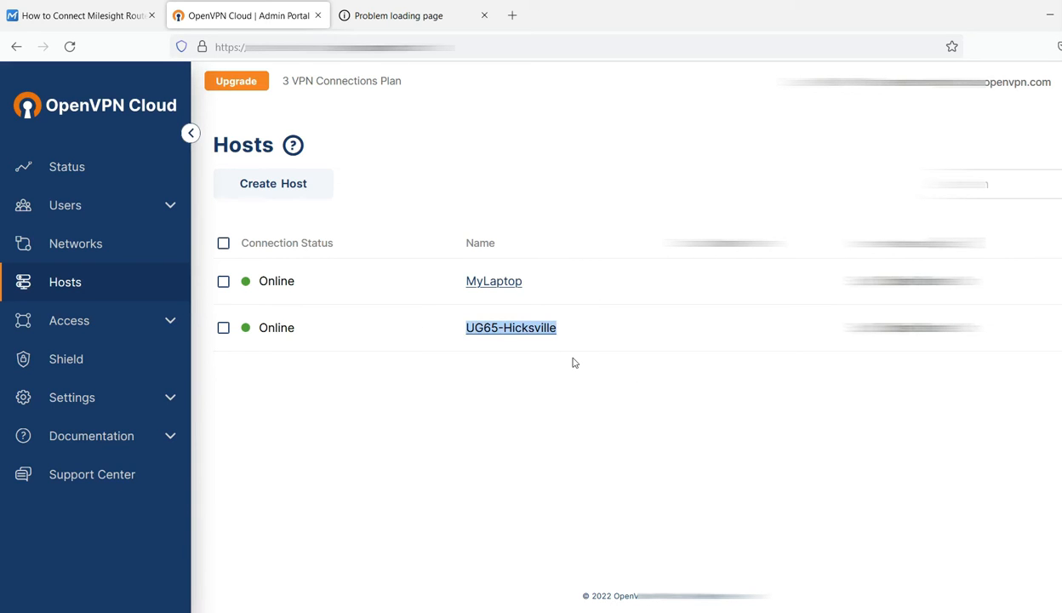
{"action": "mouse_move", "coordinate": [511, 327]}
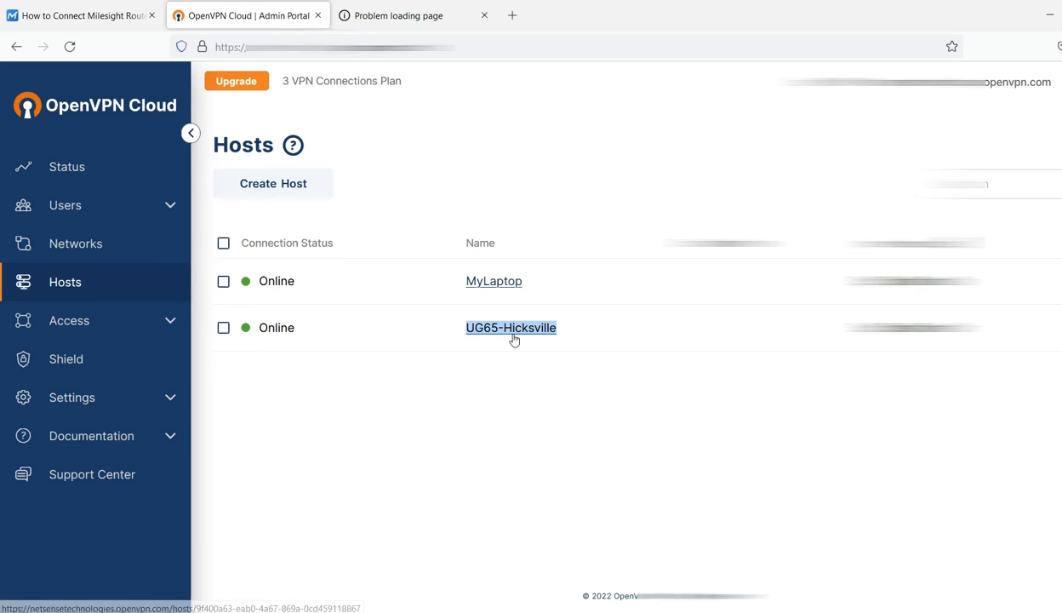
Confirm UG65-Hicksville's connector01 in Newark, NJ is Online, then return to Hosts.
{"action": "left_click", "coordinate": [510, 327]}
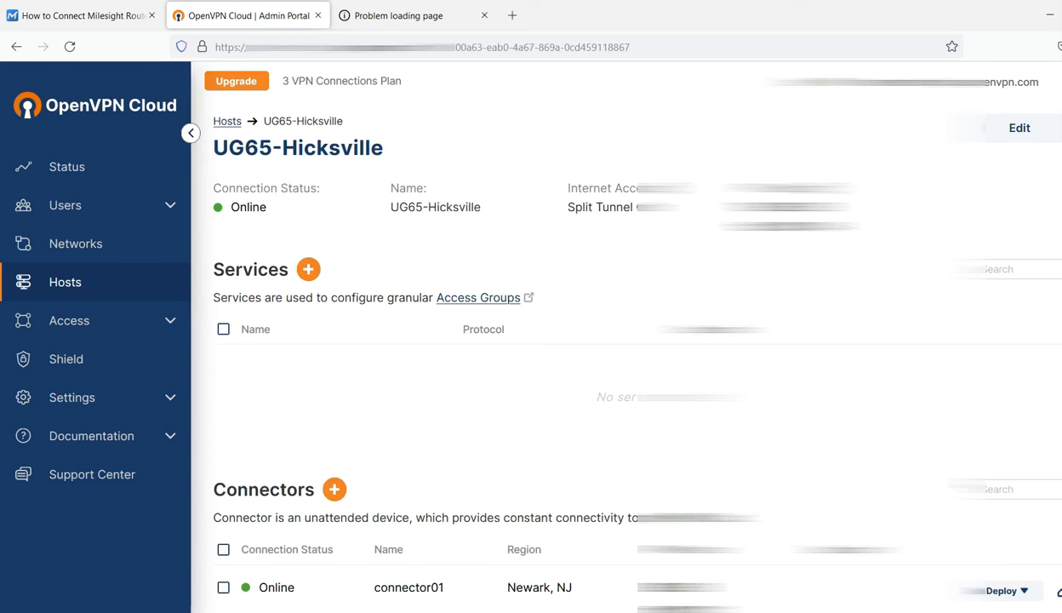
{"action": "scroll", "scroll_direction": "down", "scroll_amount": 3}
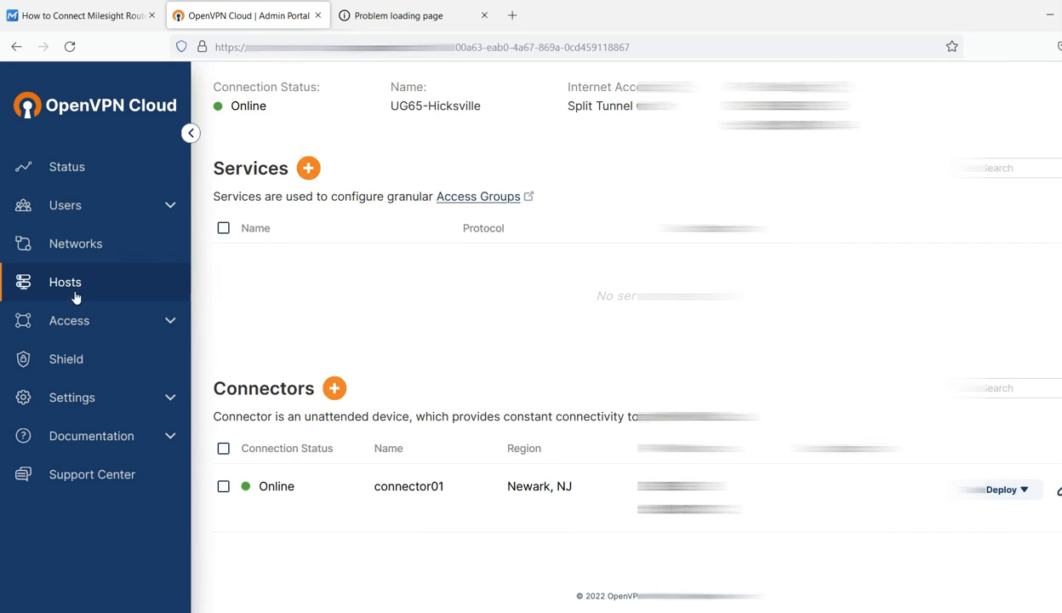
{"action": "left_click", "coordinate": [65, 282]}
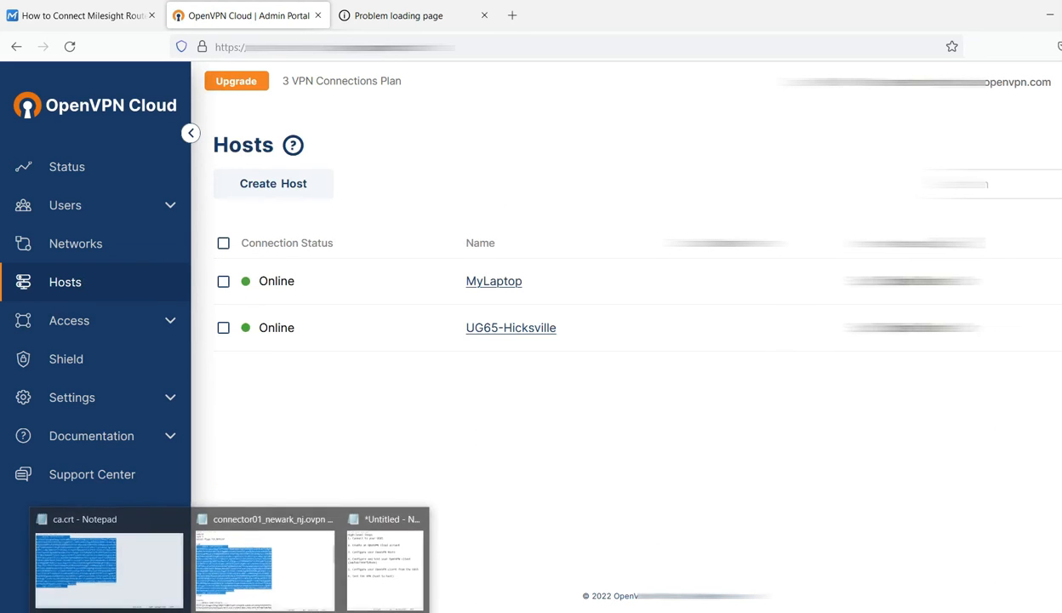
Bring connector01_newark_nj.ovpn to the front in Notepad and select the remote server address.
{"action": "left_click", "coordinate": [262, 562]}
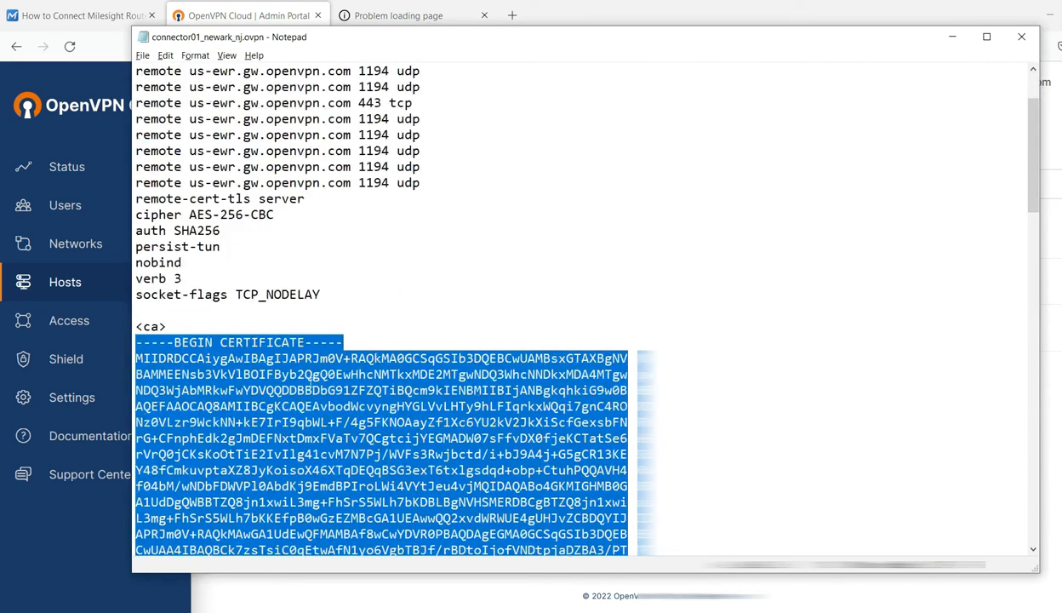
{"action": "scroll", "scroll_direction": "up", "scroll_amount": 3}
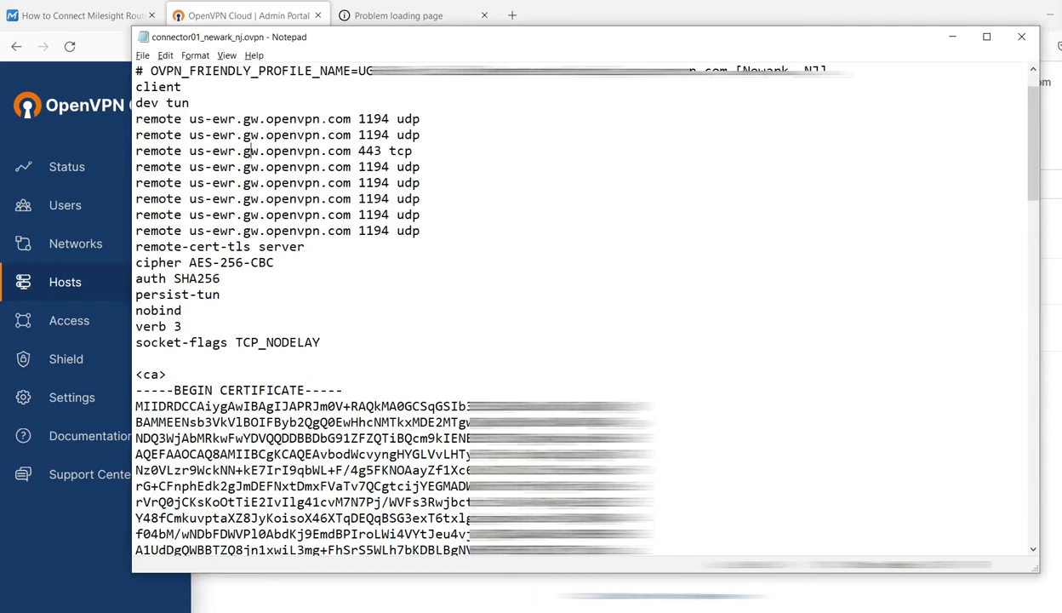
{"action": "double_click", "coordinate": [269, 120]}
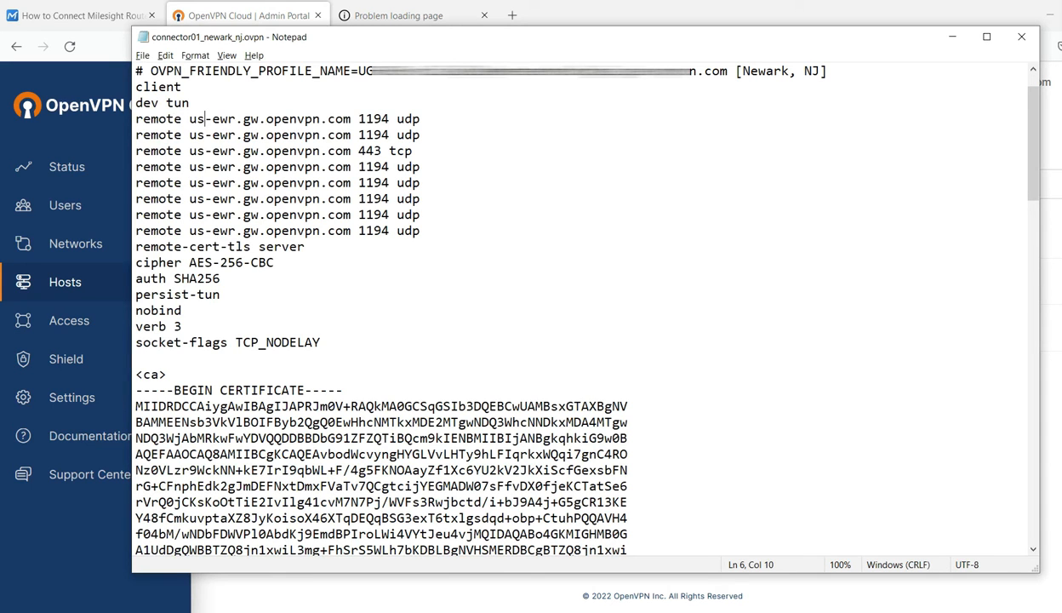
{"action": "double_click", "coordinate": [269, 119]}
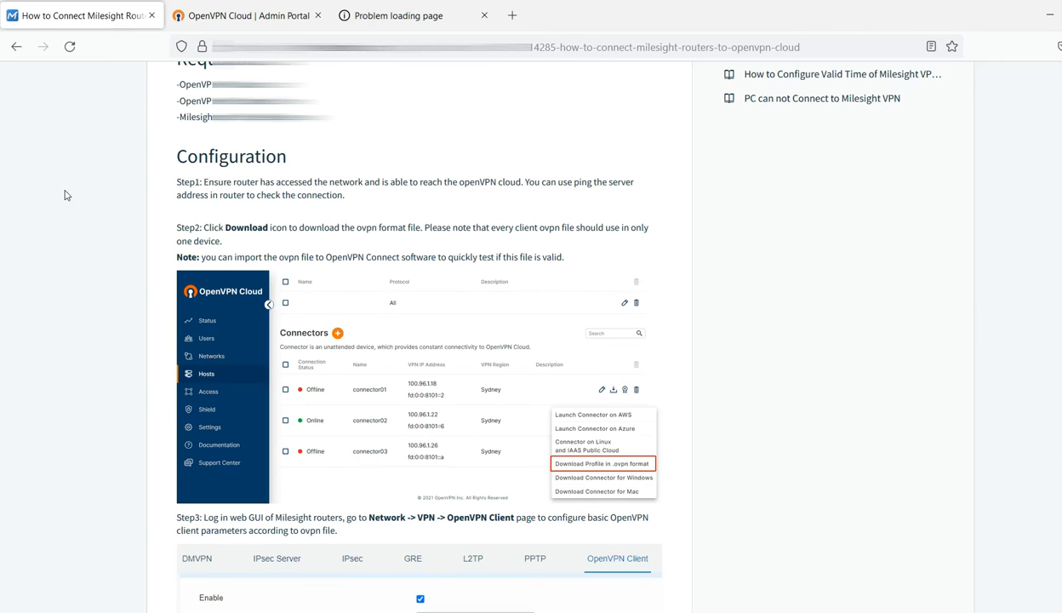
Scroll to Step 3's OpenVPN Client example, then switch to the gateway's web login page.
{"action": "scroll", "scroll_direction": "down", "scroll_amount": 3}
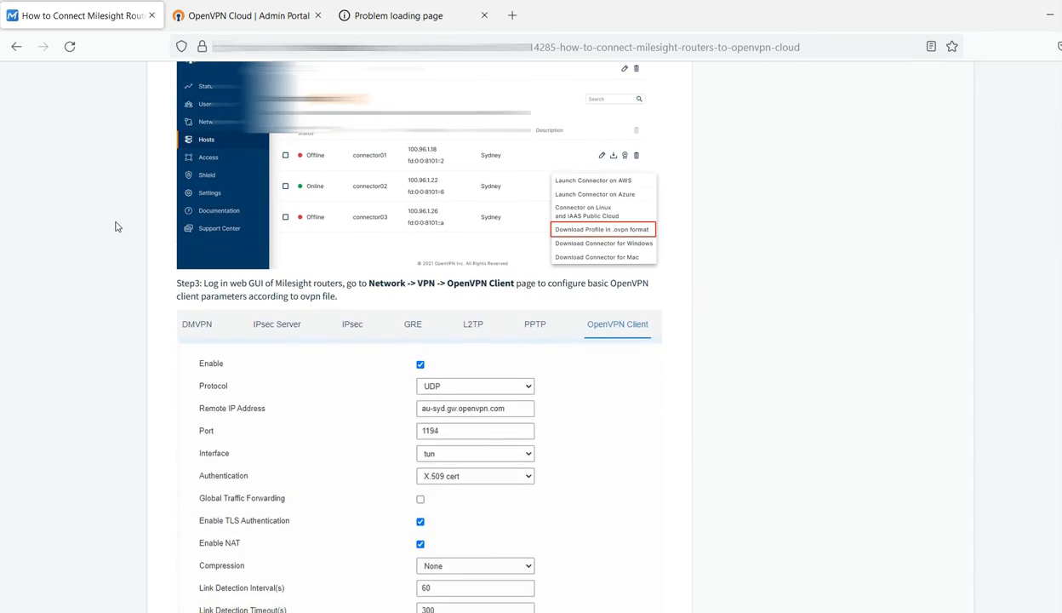
{"action": "scroll", "scroll_direction": "down", "scroll_amount": 3}
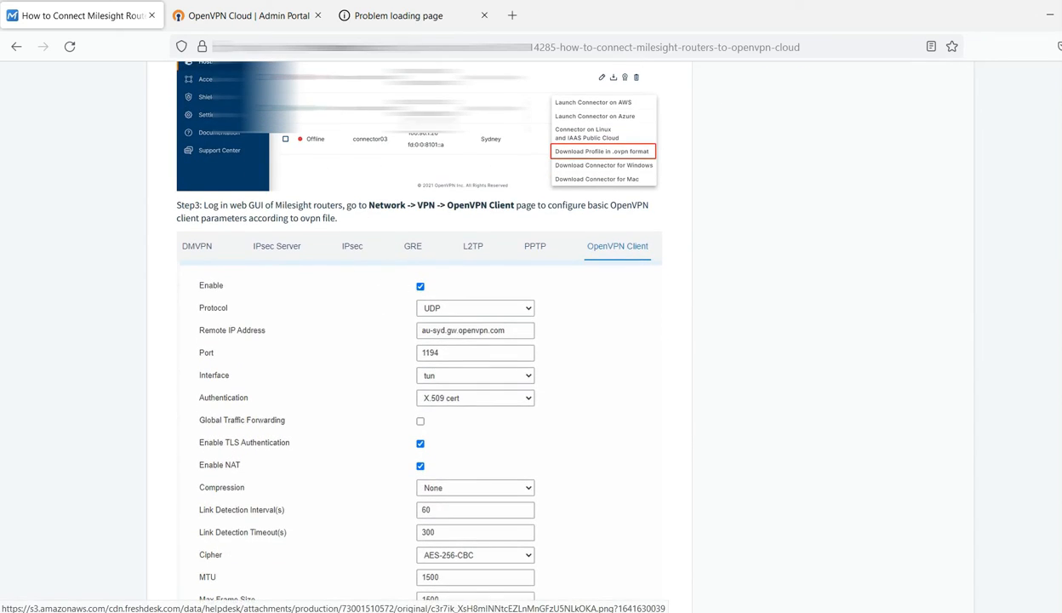
{"action": "left_click", "coordinate": [395, 16]}
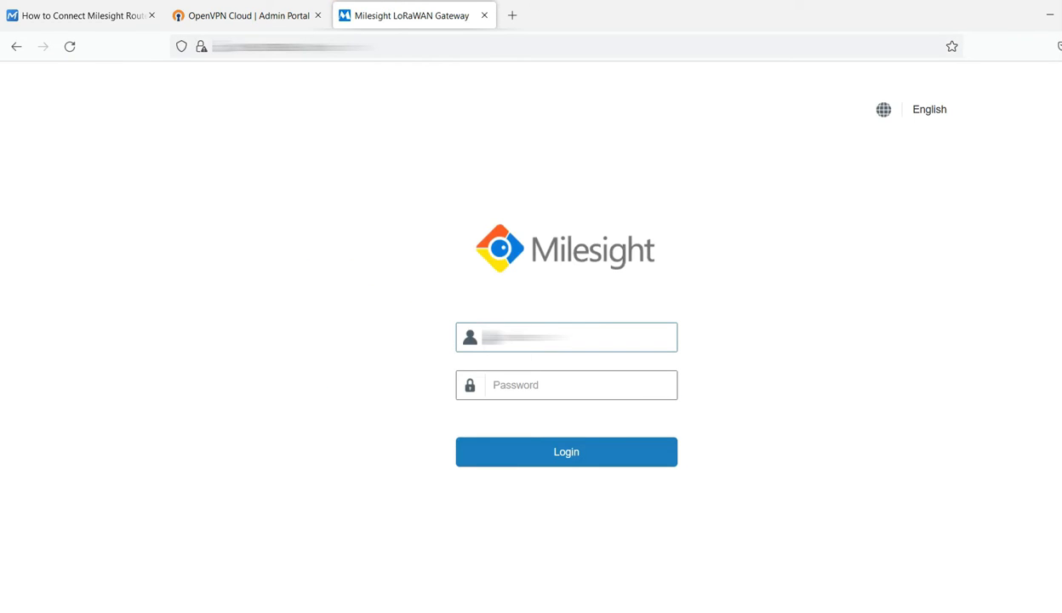
Sign in to the UG65 gateway web interface and expand the Network menu.
{"action": "left_click", "coordinate": [565, 385]}
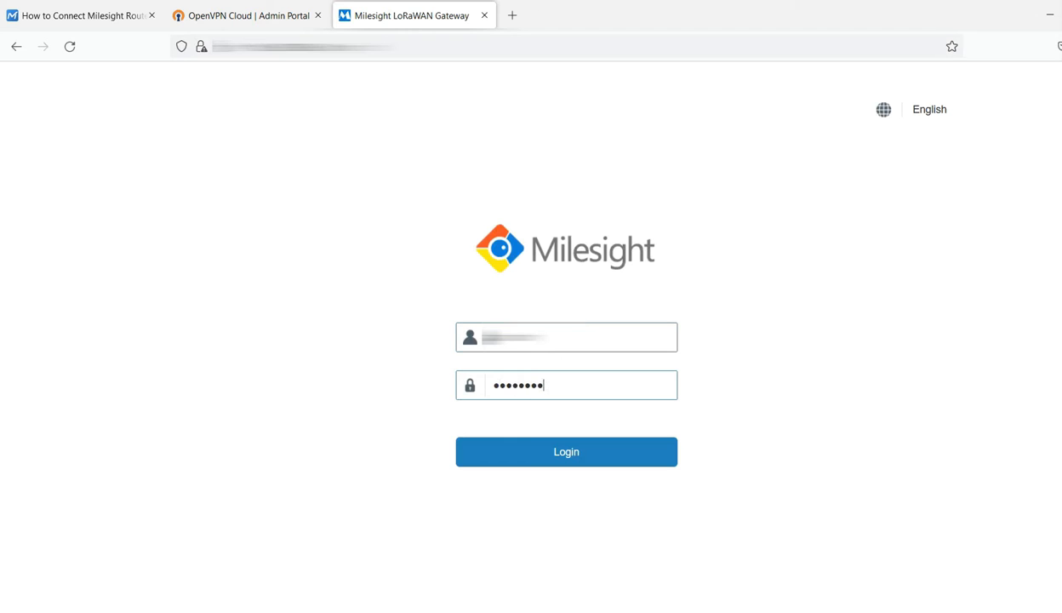
{"action": "left_click", "coordinate": [565, 451]}
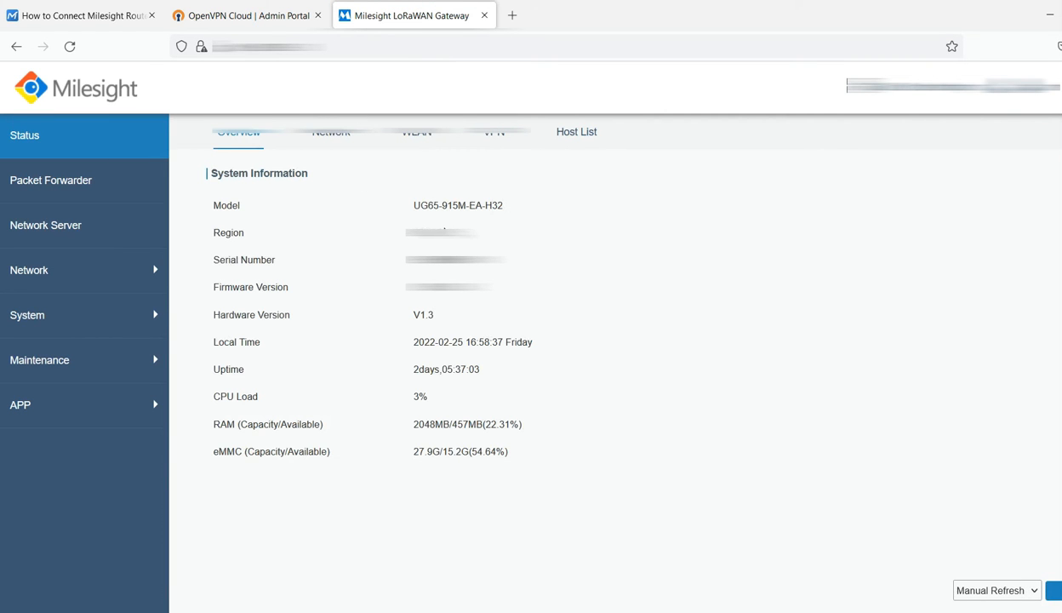
{"action": "mouse_move", "coordinate": [96, 332]}
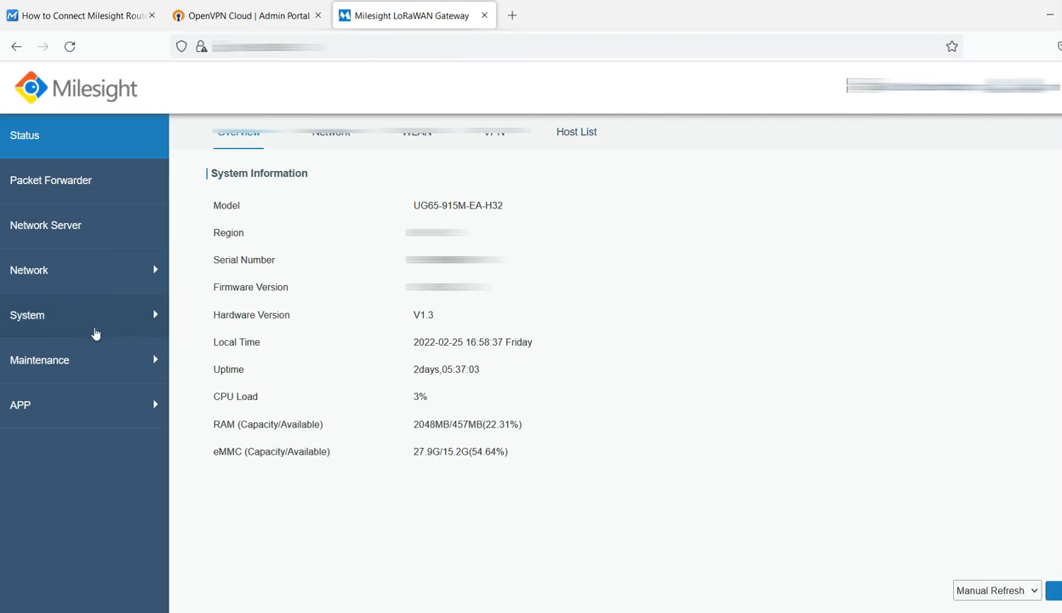
{"action": "left_click", "coordinate": [29, 269]}
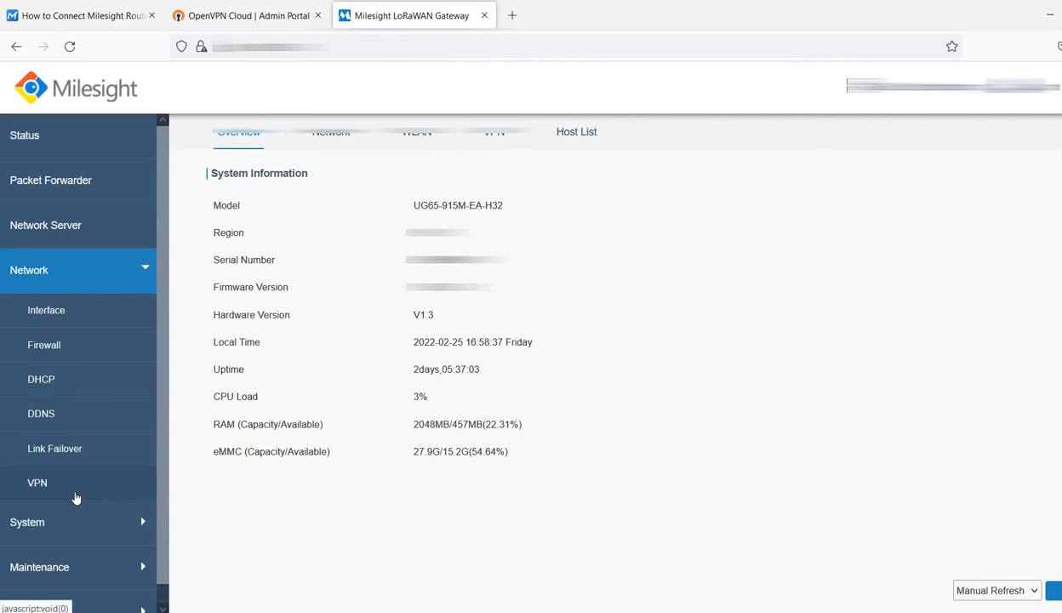
Show the OpenVPN_1 client profile under Network > VPN and check the remote server us-ewr.gw.openvpn.com.
{"action": "left_click", "coordinate": [37, 483]}
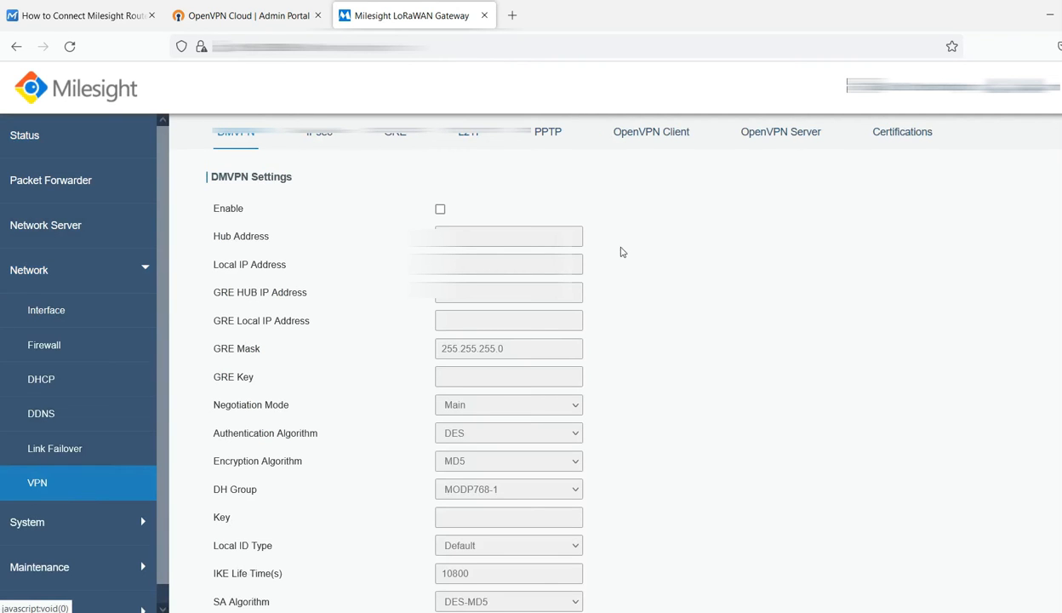
{"action": "left_click", "coordinate": [651, 131]}
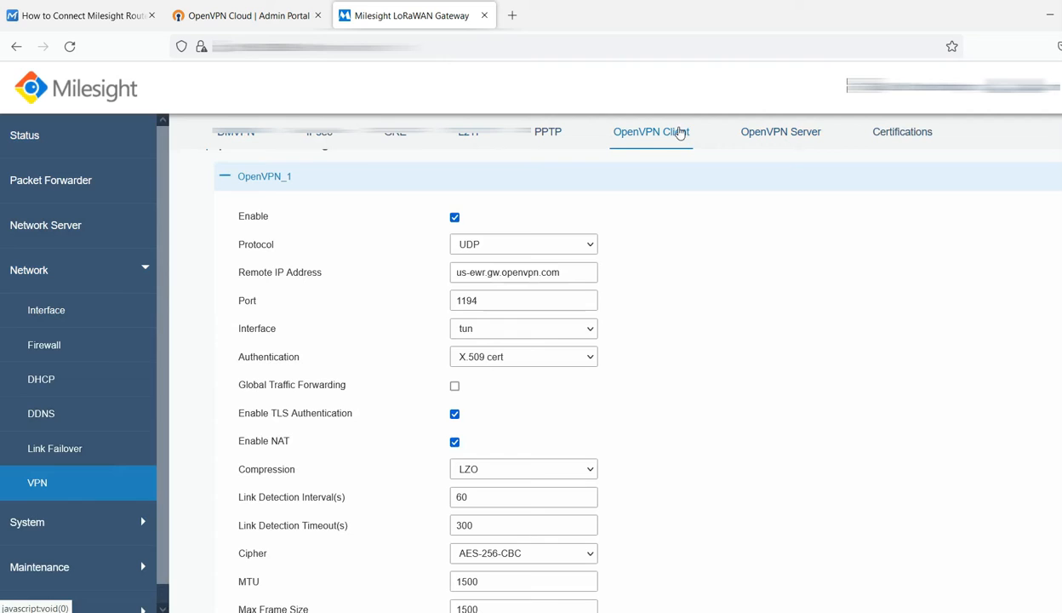
{"action": "mouse_move", "coordinate": [644, 326]}
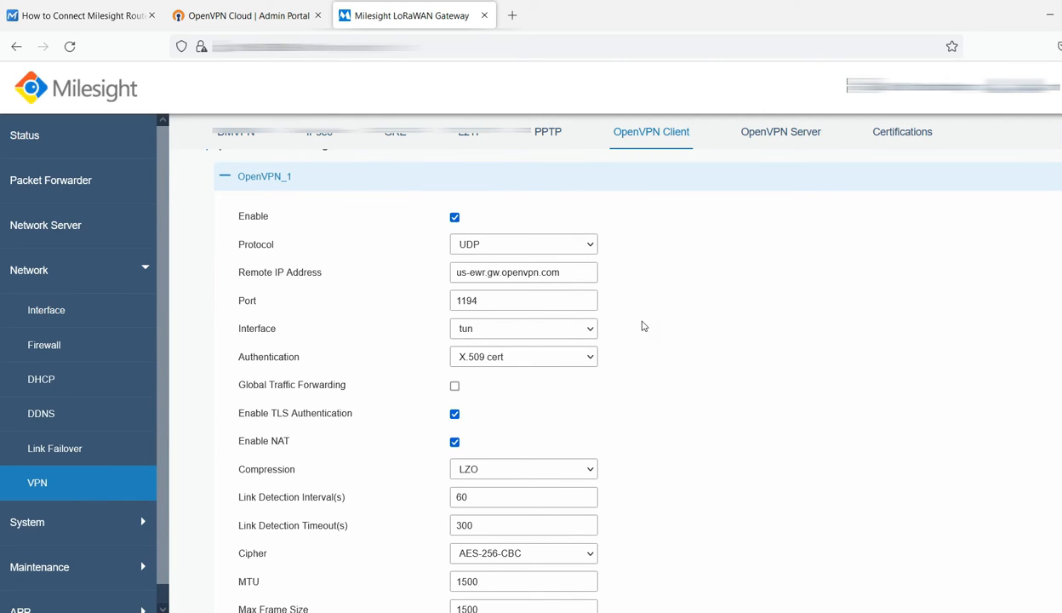
{"action": "double_click", "coordinate": [524, 272]}
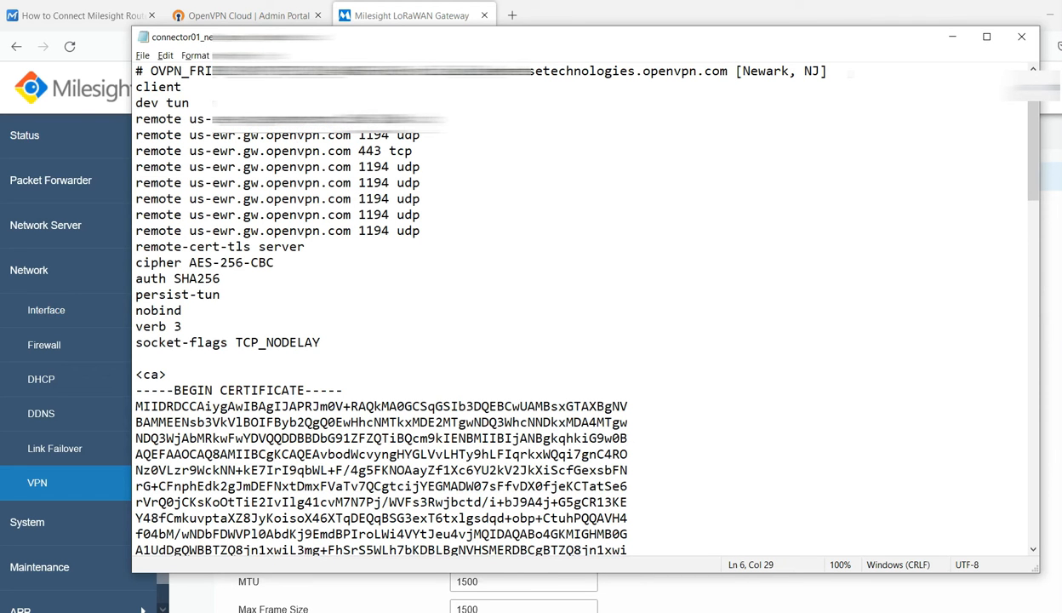
{"action": "double_click", "coordinate": [199, 119]}
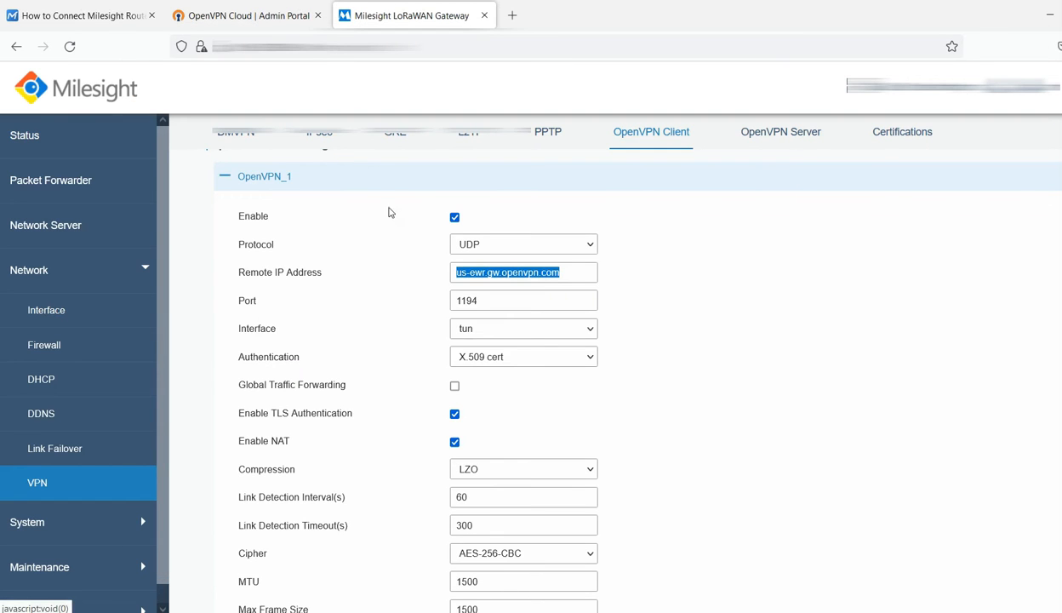
{"action": "mouse_move", "coordinate": [514, 262]}
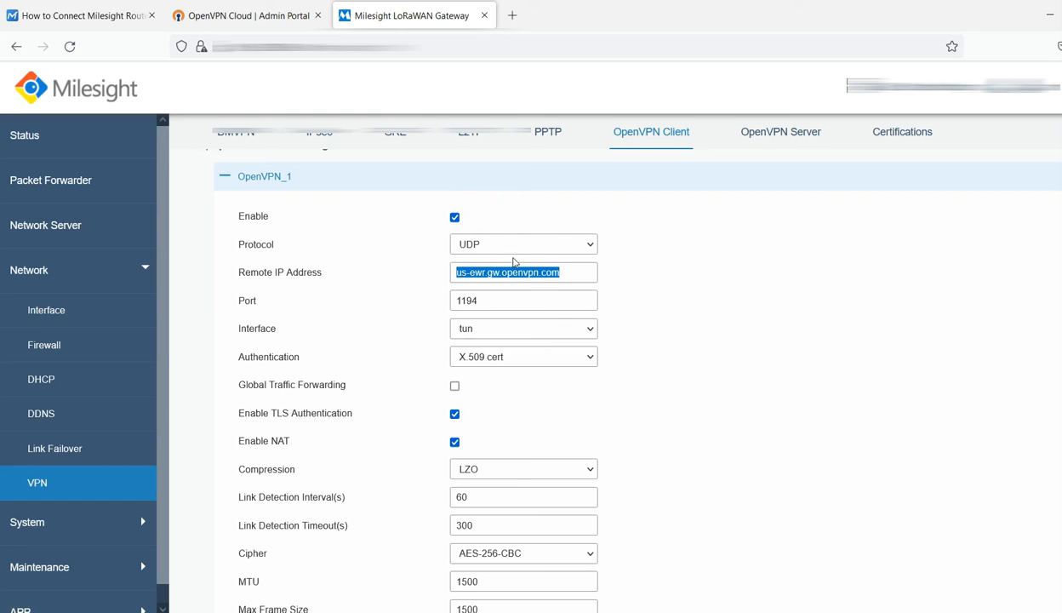
Review the remaining OpenVPN_1 fields down to LZO compression and the Save button.
{"action": "scroll", "scroll_direction": "down", "scroll_amount": 3}
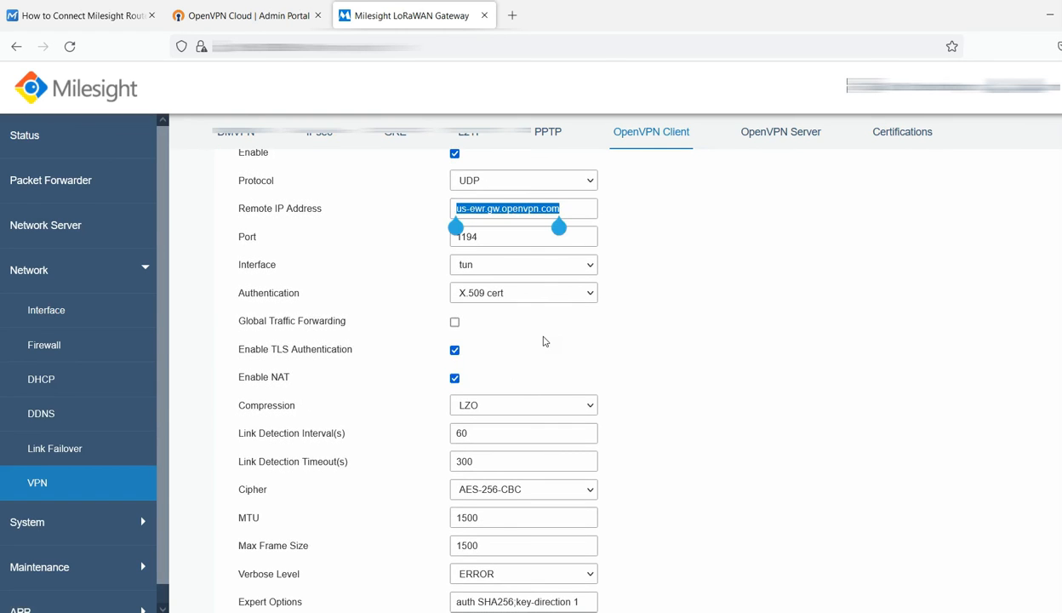
{"action": "scroll", "scroll_direction": "down", "scroll_amount": 3}
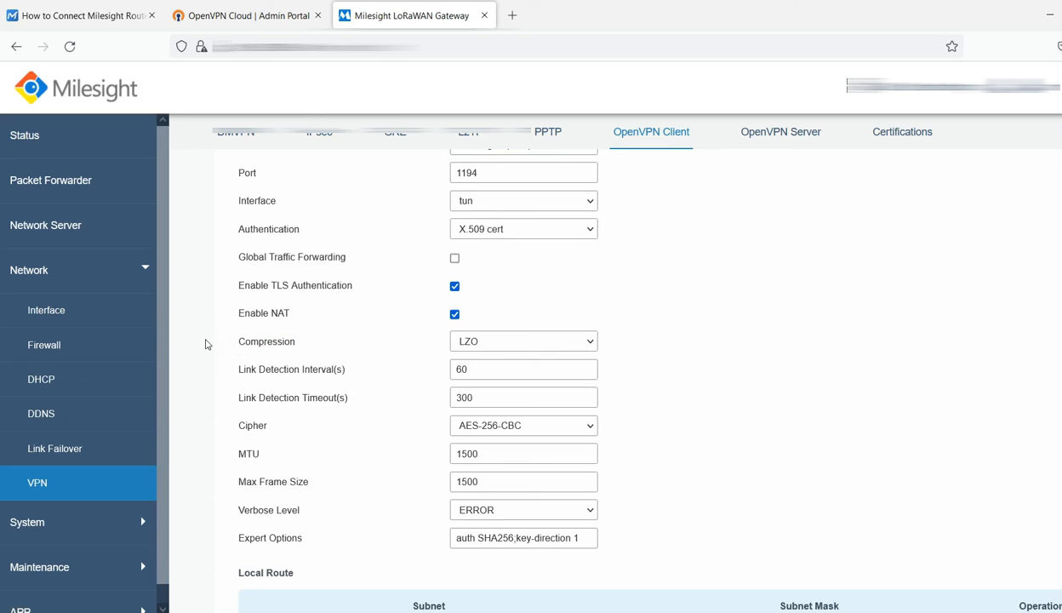
{"action": "double_click", "coordinate": [265, 341]}
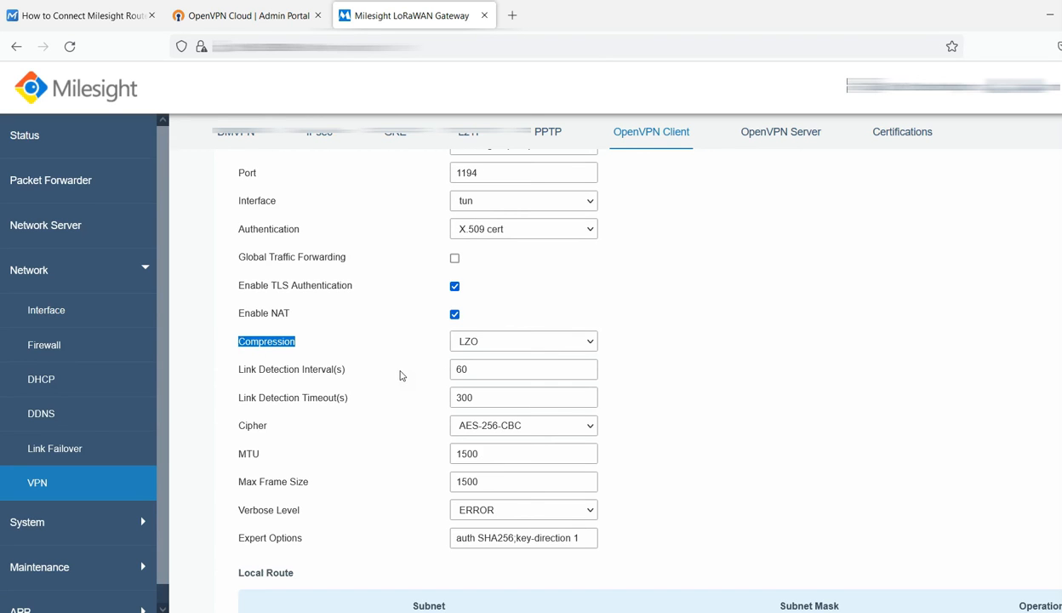
{"action": "scroll", "scroll_direction": "down", "scroll_amount": 3}
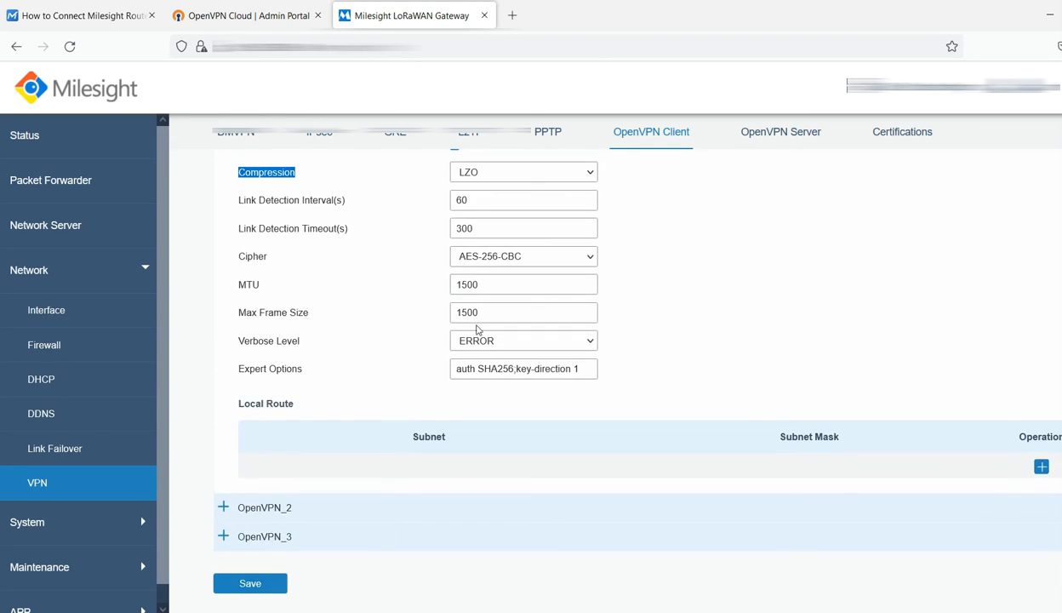
Read the setup article past the OpenVPN parameter table to Step 4 on generating certificate files.
{"action": "left_click", "coordinate": [76, 15]}
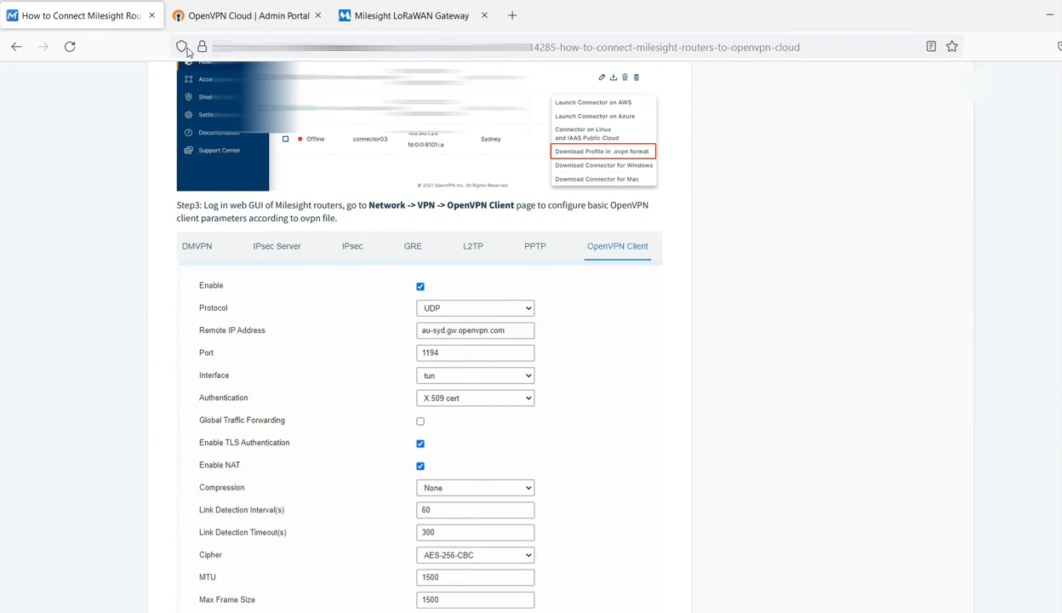
{"action": "scroll", "scroll_direction": "down", "scroll_amount": 3}
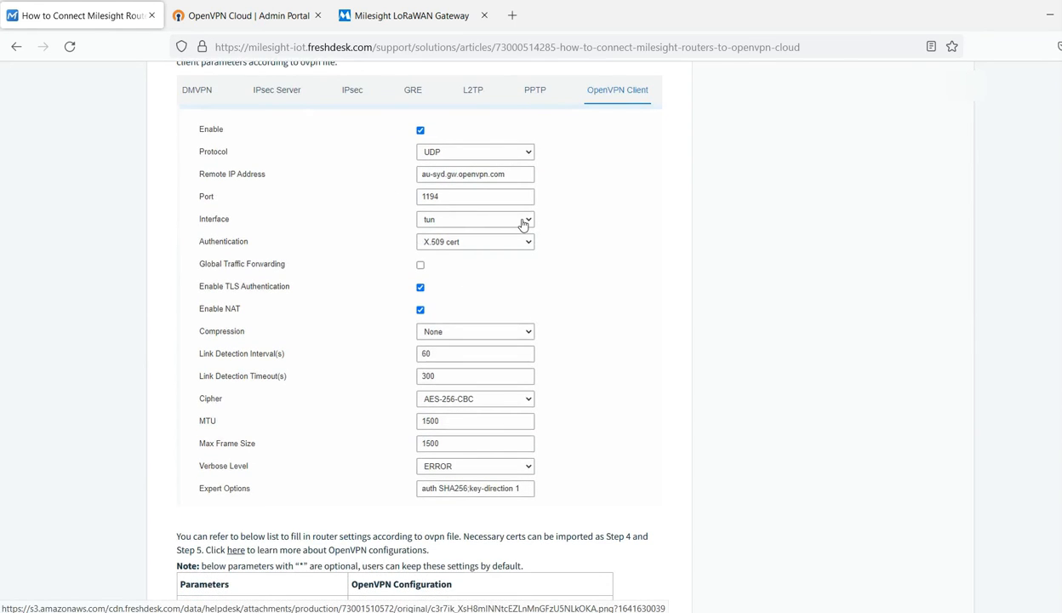
{"action": "scroll", "scroll_direction": "down", "scroll_amount": 3}
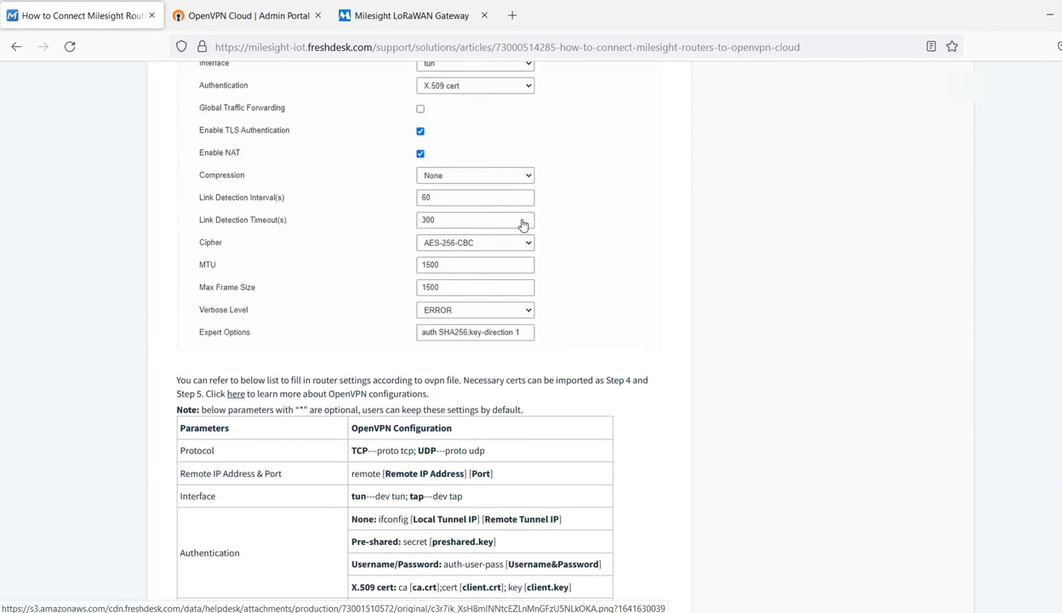
{"action": "scroll", "scroll_direction": "down", "scroll_amount": 3}
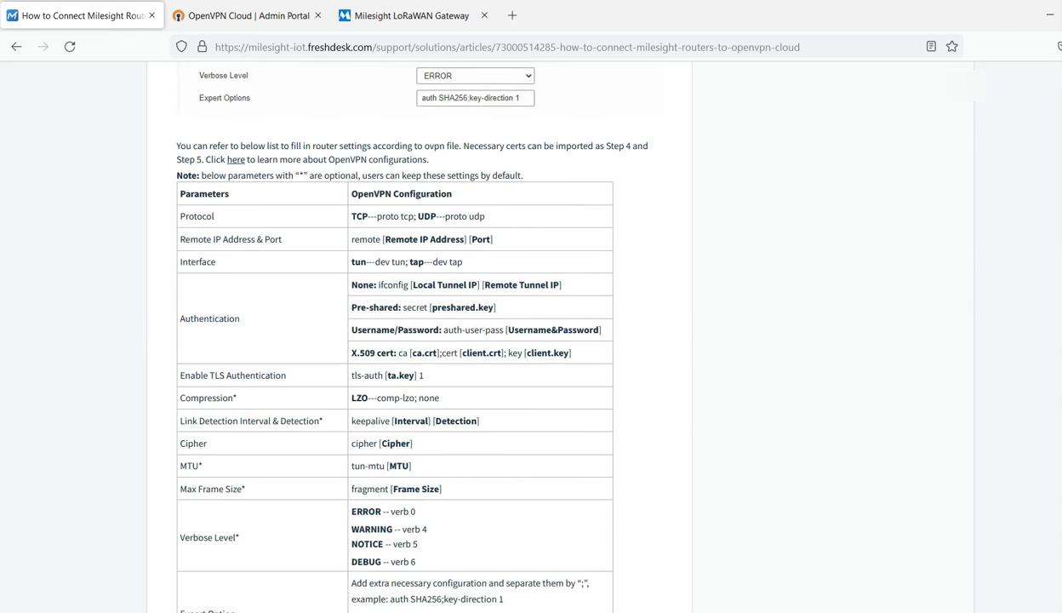
{"action": "scroll", "scroll_direction": "down", "scroll_amount": 3}
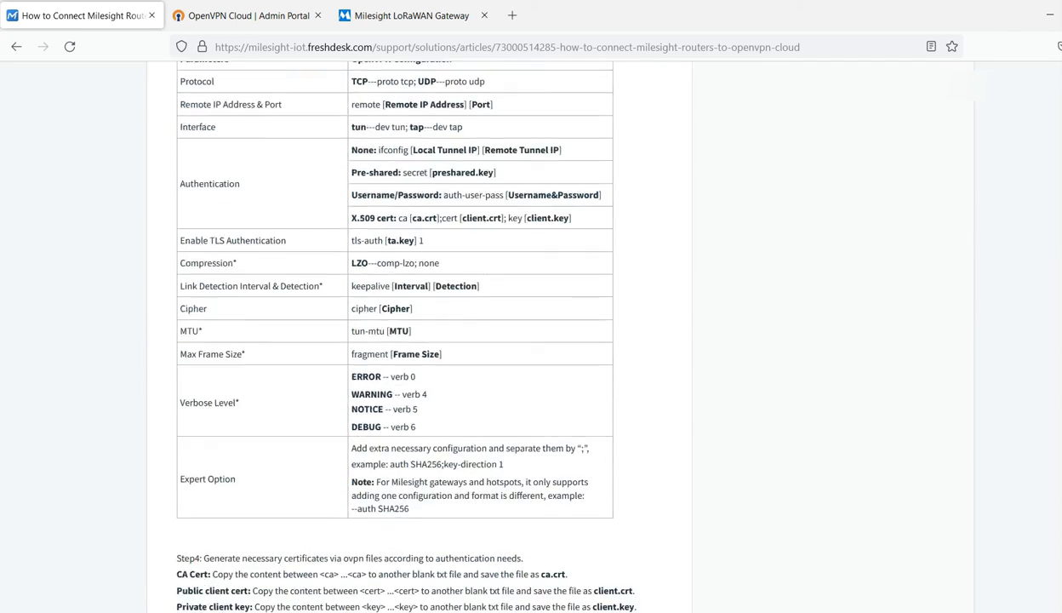
{"action": "scroll", "scroll_direction": "down", "scroll_amount": 3}
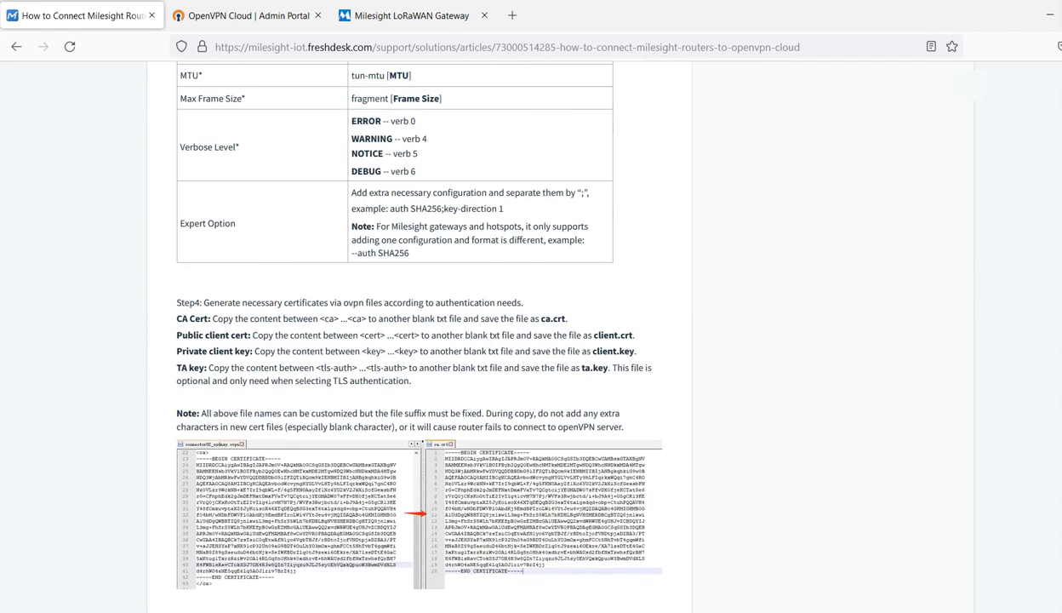
{"action": "scroll", "scroll_direction": "down", "scroll_amount": 3}
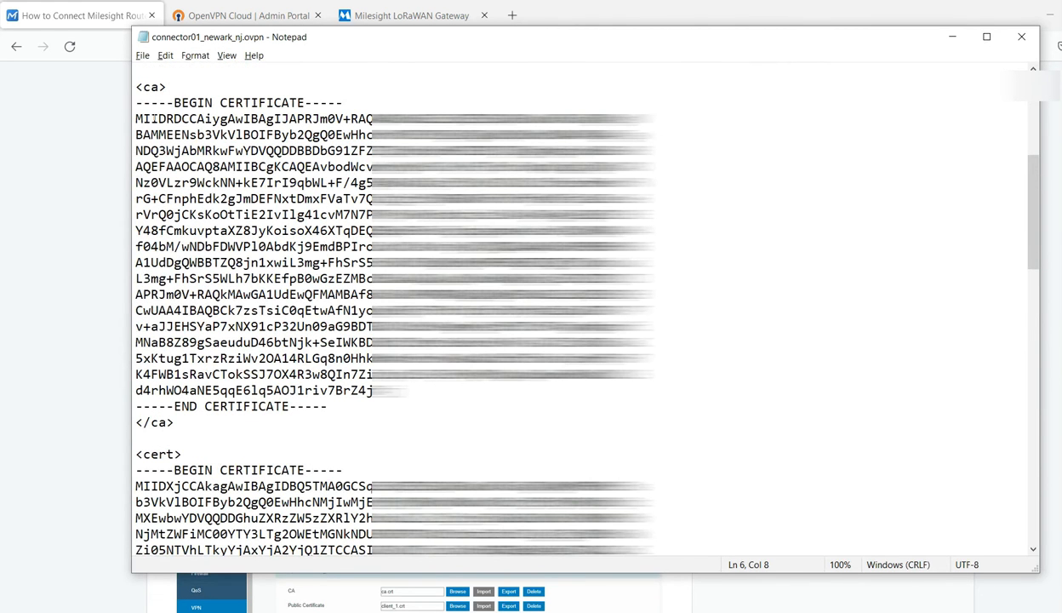
Select the CA certificate block, BEGIN to END CERTIFICATE, in the connector ovpn file.
{"action": "left_click_drag", "start_coordinate": [137, 102], "coordinate": [327, 405]}
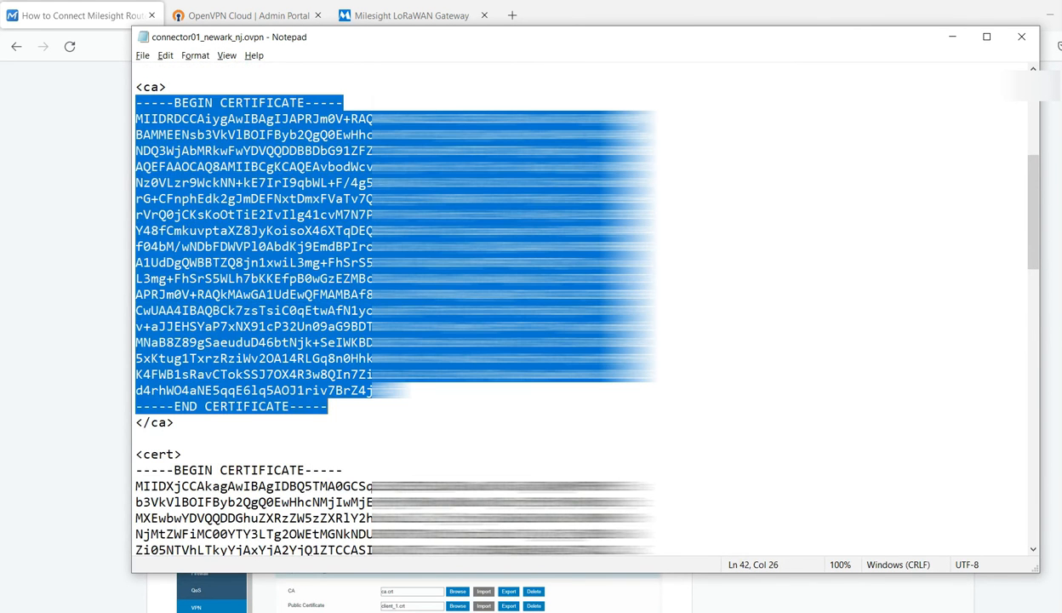
{"action": "mouse_move", "coordinate": [273, 589]}
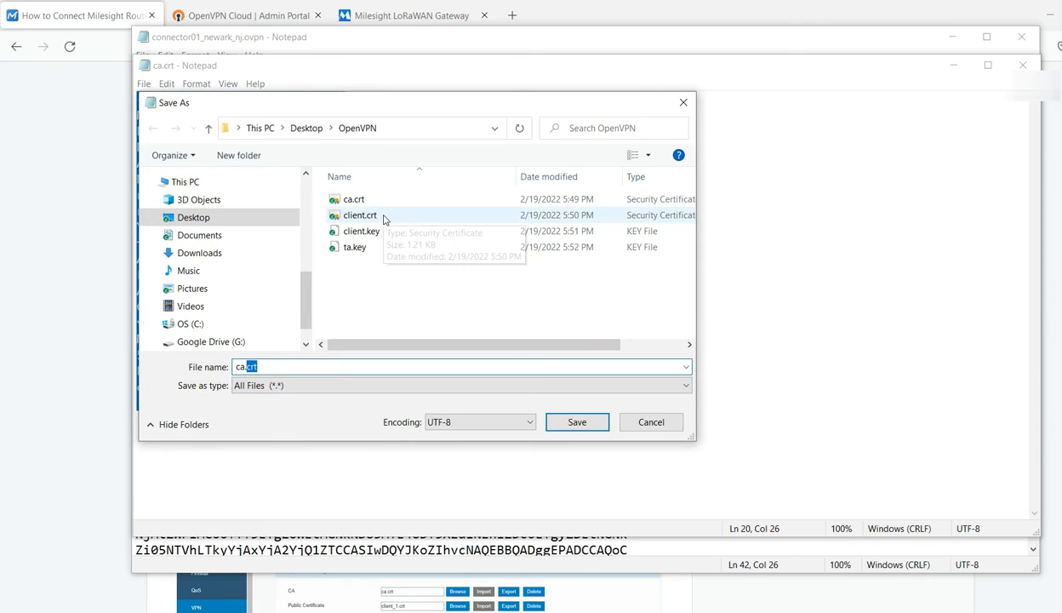
{"action": "mouse_move", "coordinate": [391, 215]}
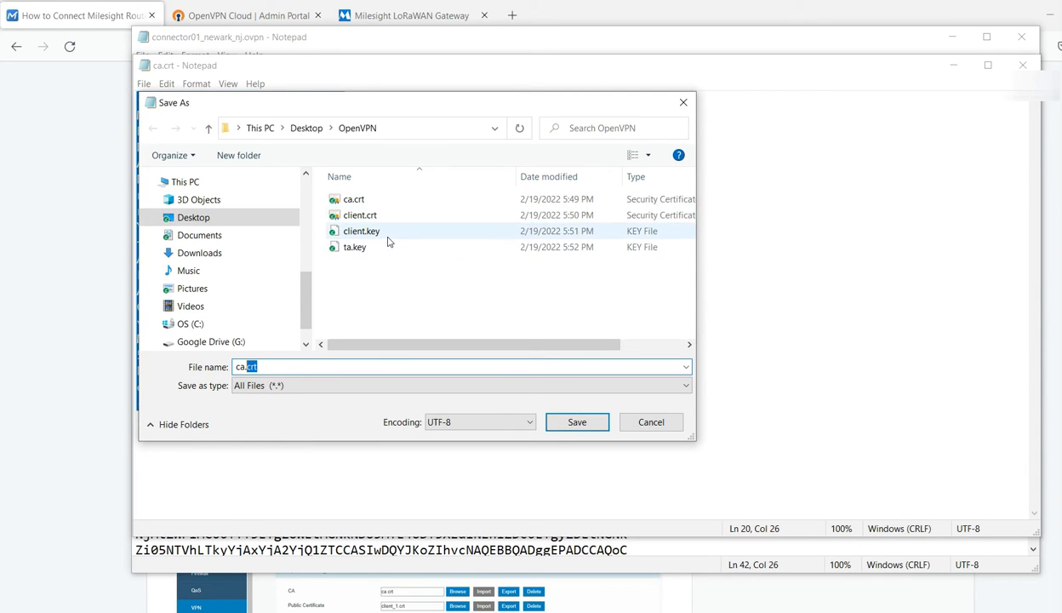
{"action": "mouse_move", "coordinate": [361, 231]}
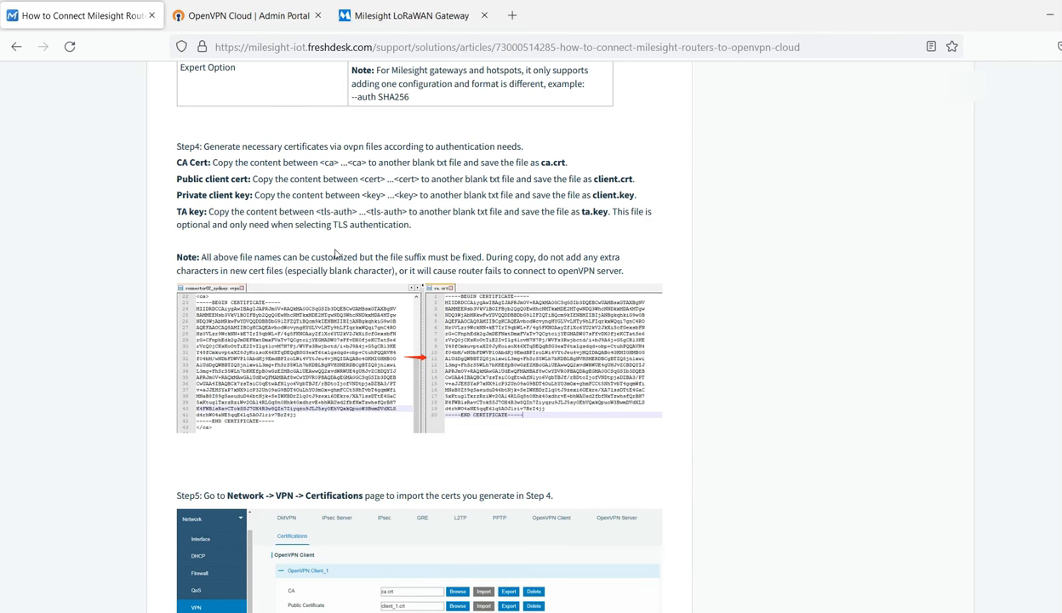
Highlight the CA cert, public client cert, private key and TA key lines, then reach Step 5.
{"action": "scroll", "scroll_direction": "down", "scroll_amount": 3}
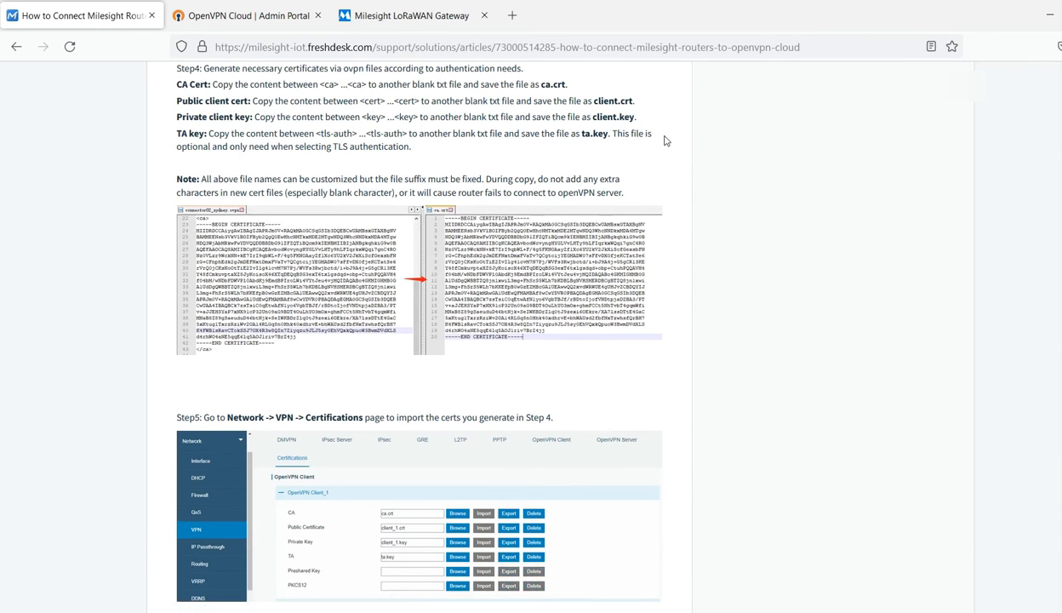
{"action": "left_click_drag", "start_coordinate": [177, 85], "coordinate": [656, 133]}
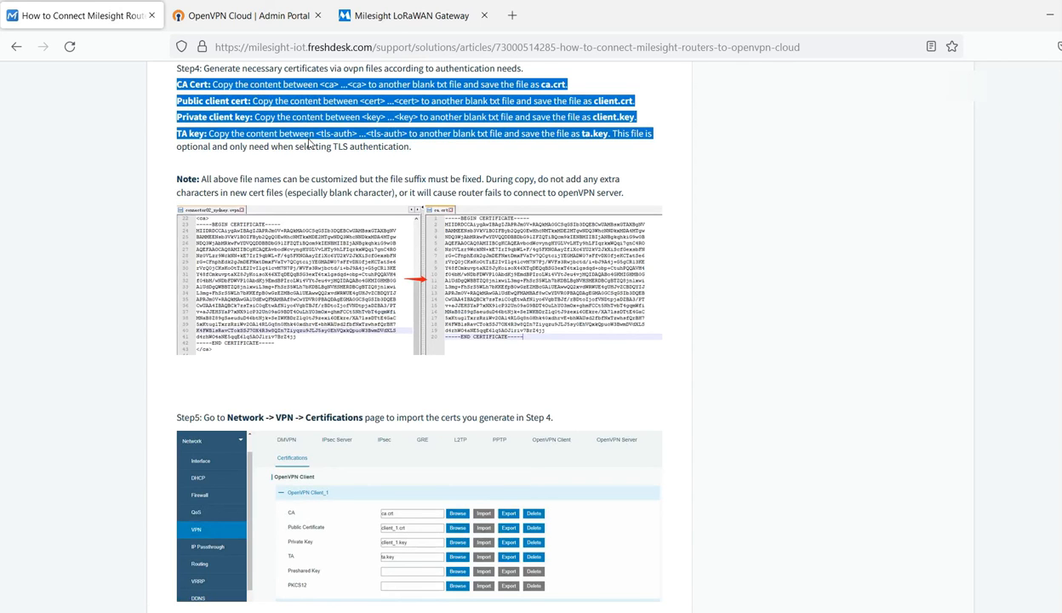
{"action": "mouse_move", "coordinate": [340, 337]}
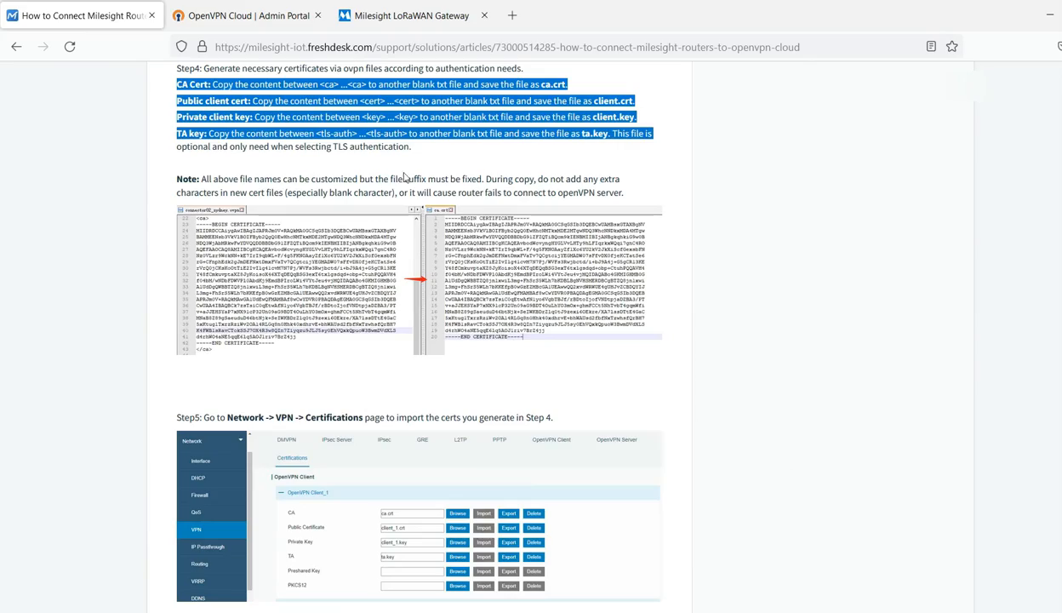
{"action": "scroll", "scroll_direction": "down", "scroll_amount": 3}
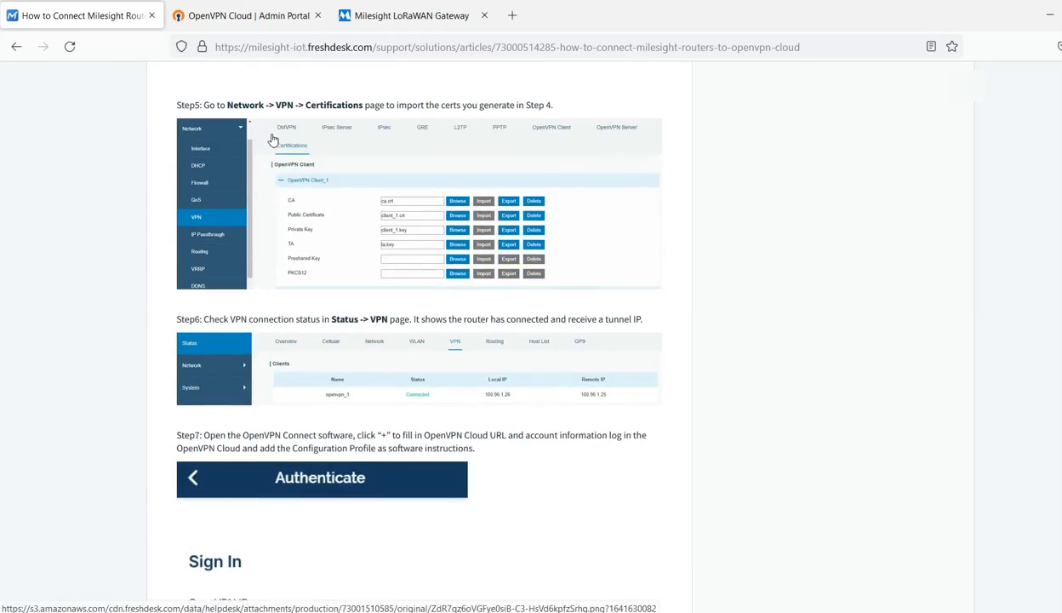
Review the gateway's Certifications page showing CA, public, private and TA files for openvpn_1, then return to the article.
{"action": "left_click", "coordinate": [412, 15]}
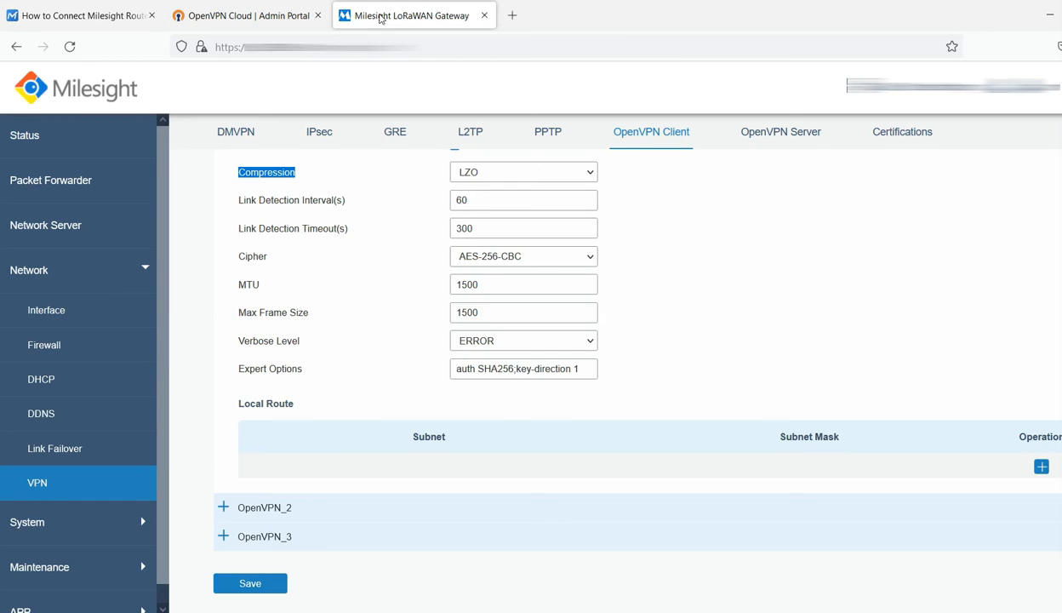
{"action": "mouse_move", "coordinate": [903, 132]}
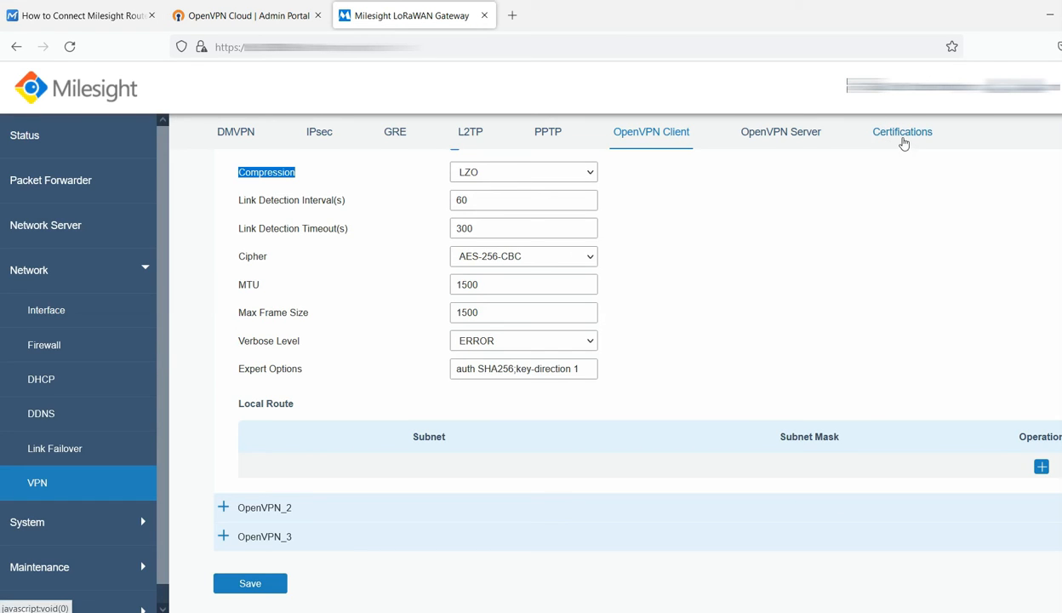
{"action": "left_click", "coordinate": [903, 133]}
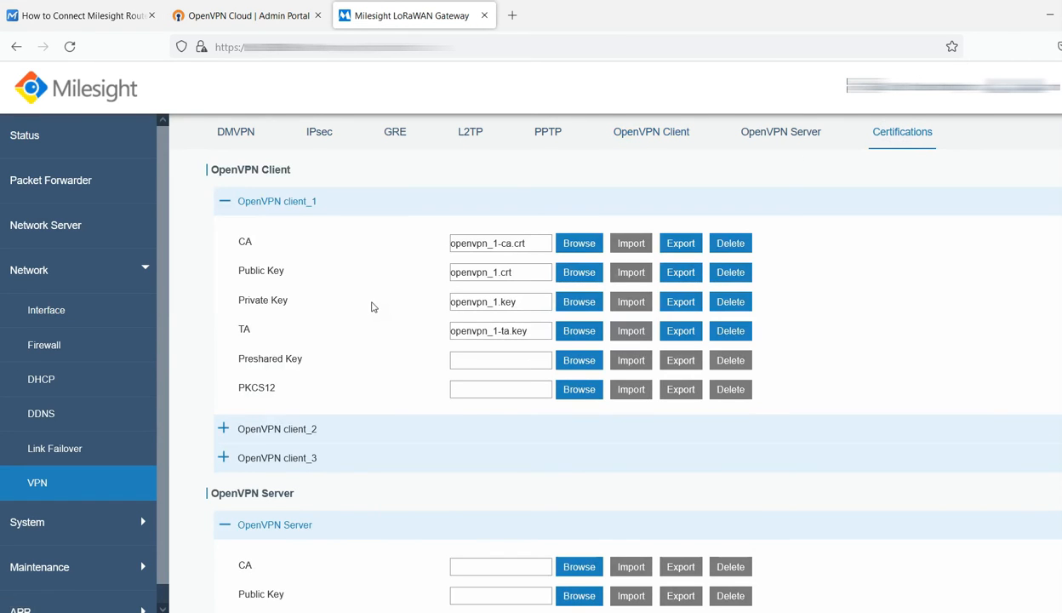
{"action": "scroll", "scroll_direction": "down", "scroll_amount": 3}
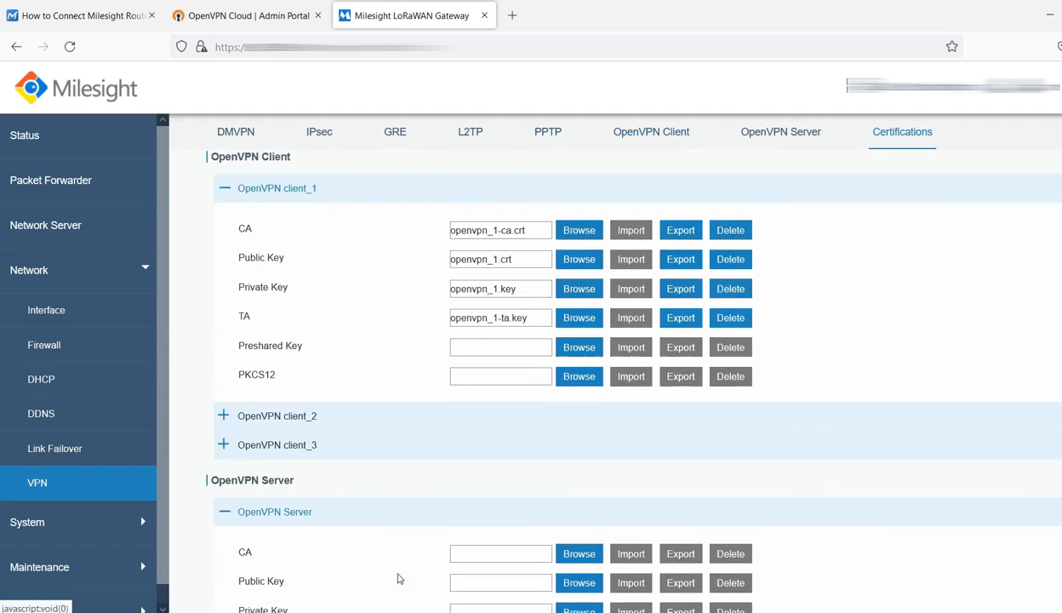
{"action": "scroll", "scroll_direction": "up", "scroll_amount": 3}
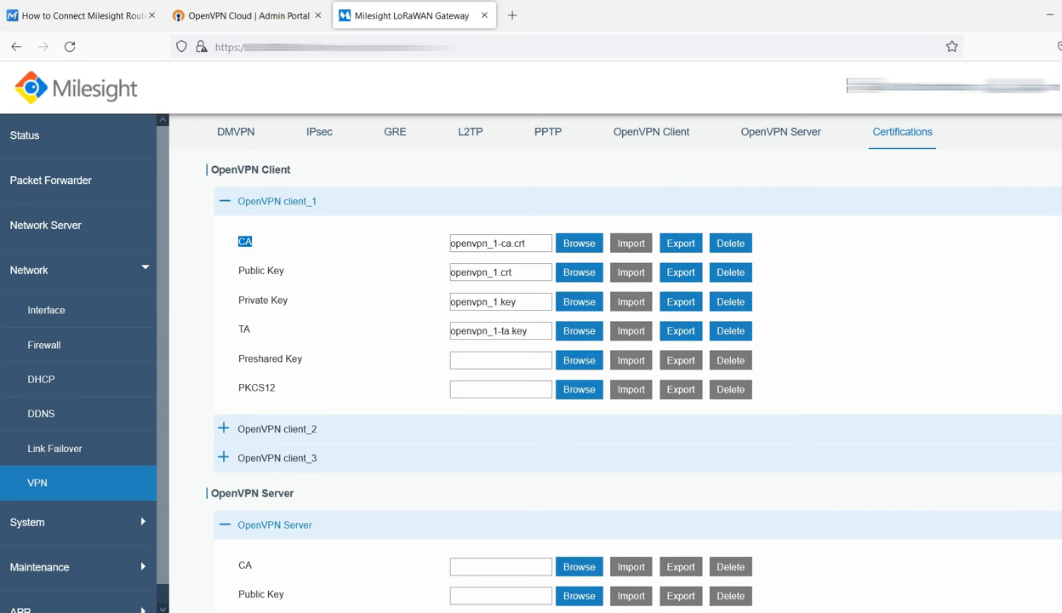
{"action": "left_click", "coordinate": [500, 242]}
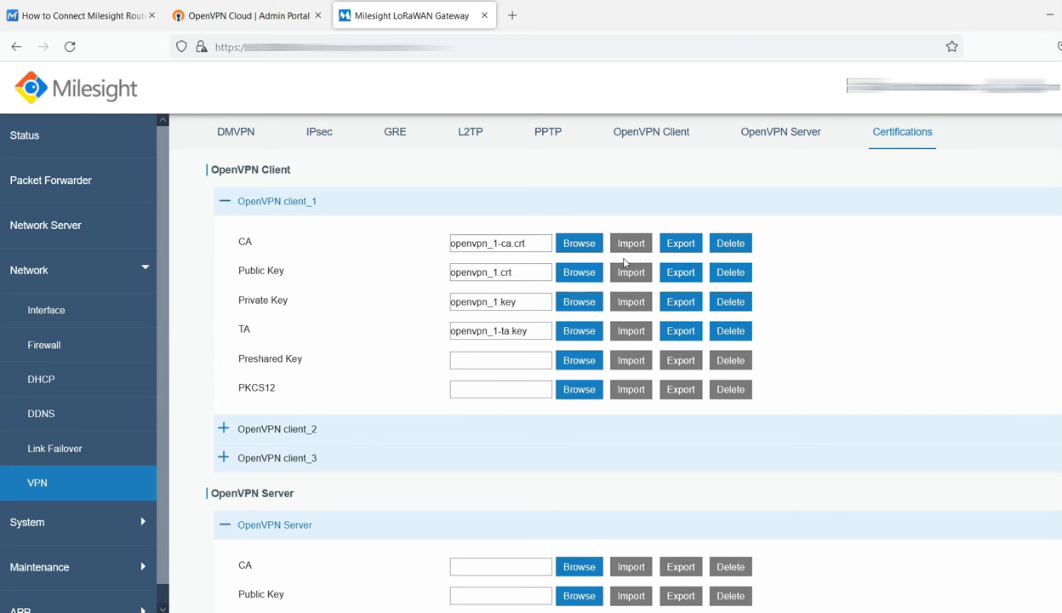
{"action": "mouse_move", "coordinate": [638, 342]}
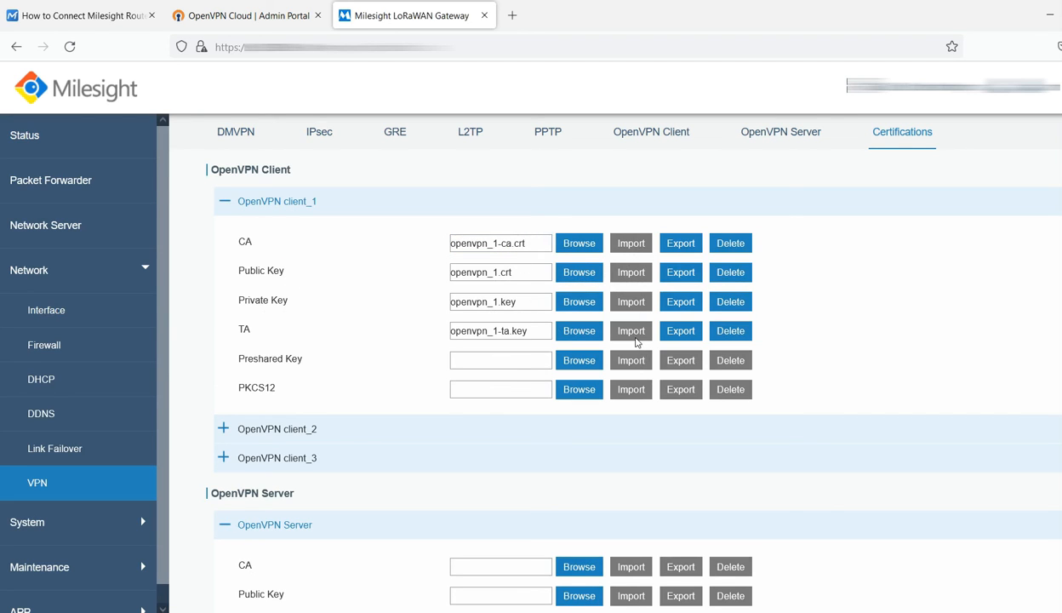
{"action": "left_click", "coordinate": [76, 15]}
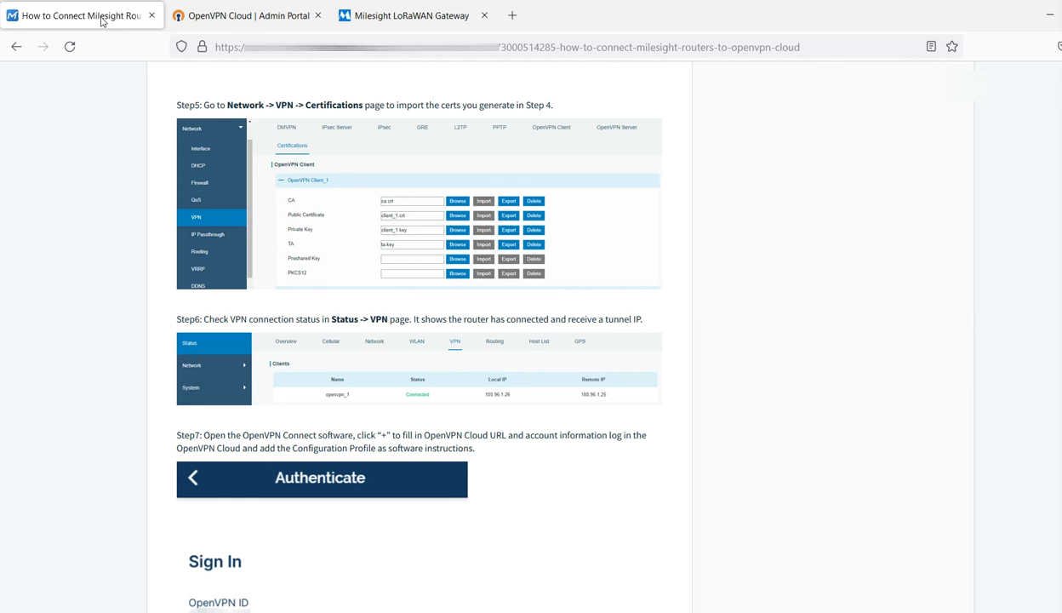
{"action": "mouse_move", "coordinate": [269, 351]}
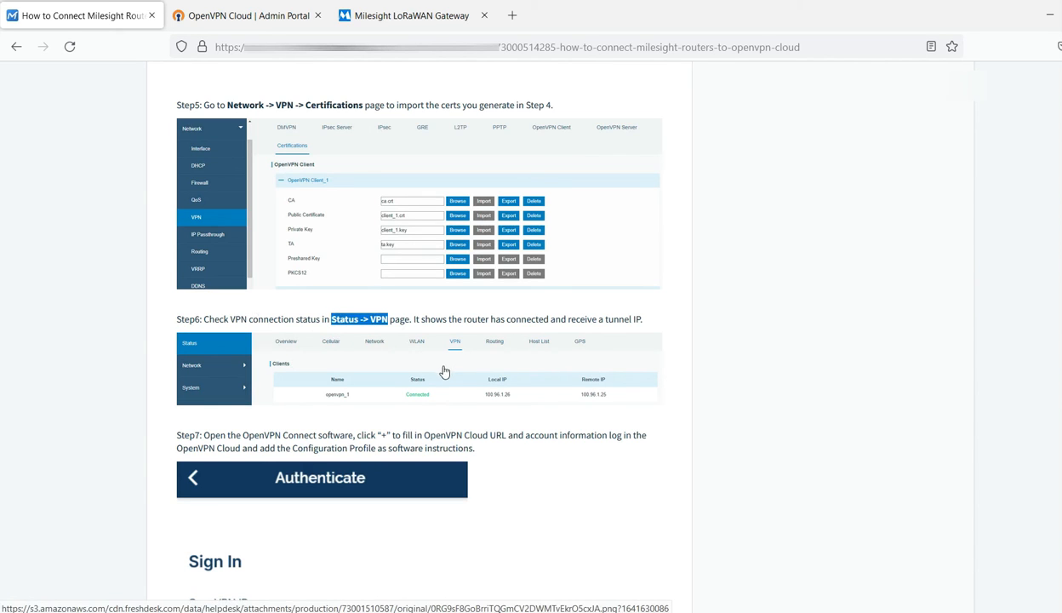
{"action": "scroll", "scroll_direction": "down", "scroll_amount": 3}
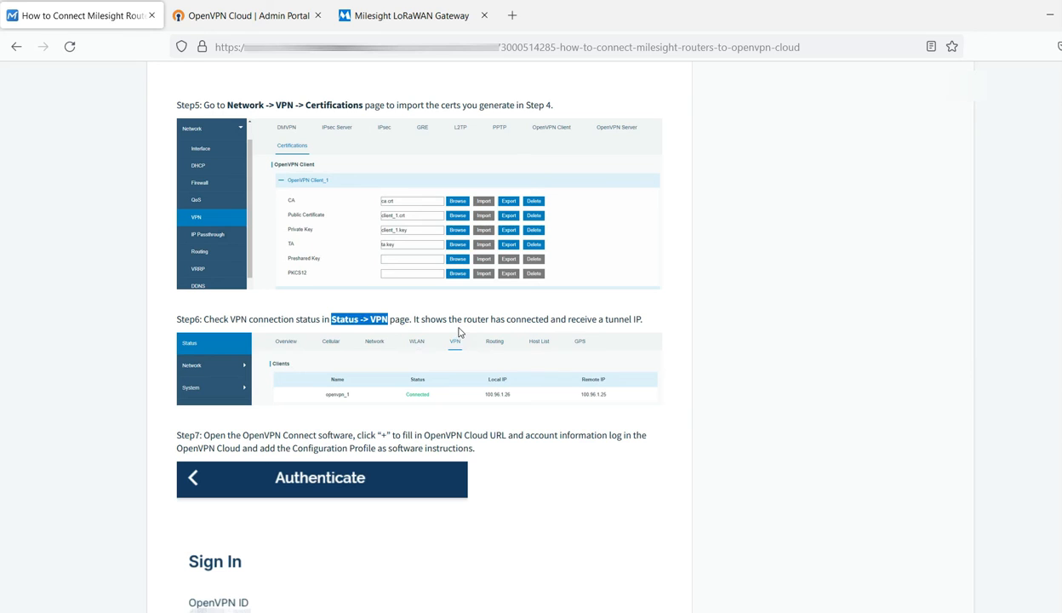
{"action": "mouse_move", "coordinate": [383, 252]}
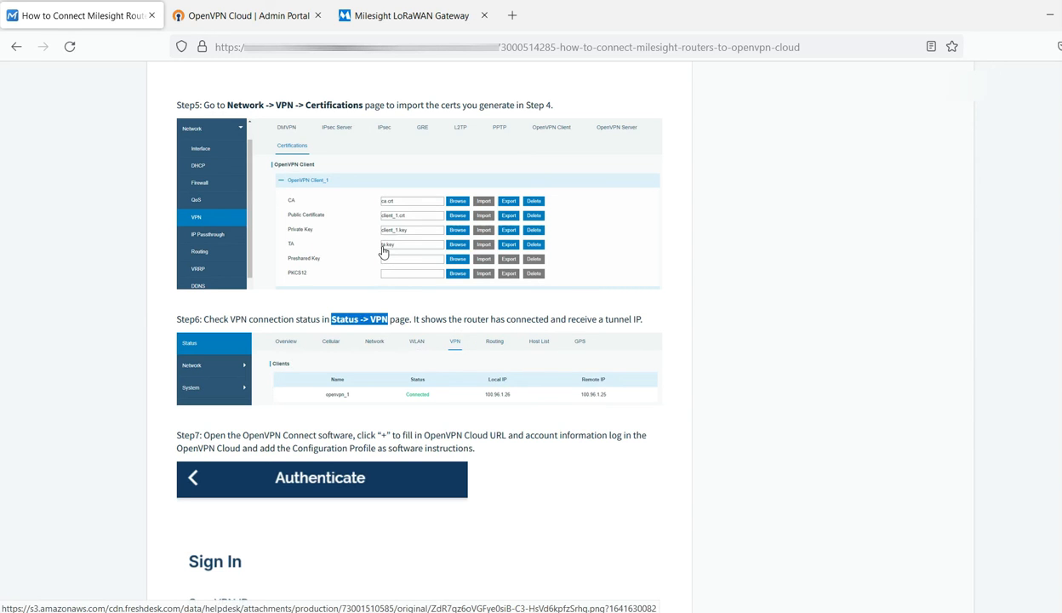
Confirm on the gateway's VPN status page that openvpn_1 reads Connected, then return to the article.
{"action": "left_click", "coordinate": [412, 15]}
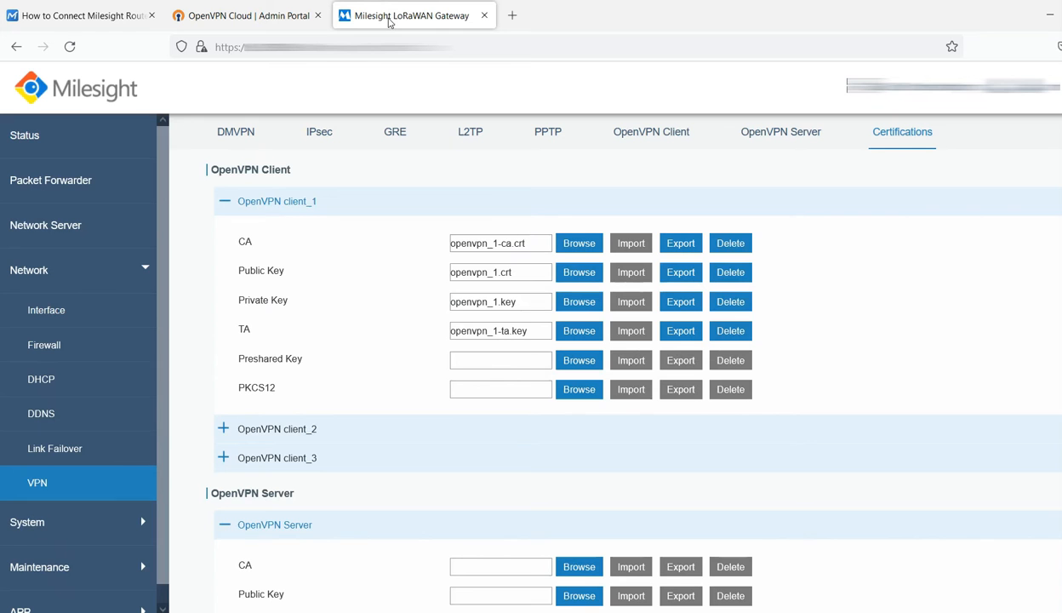
{"action": "left_click", "coordinate": [39, 567]}
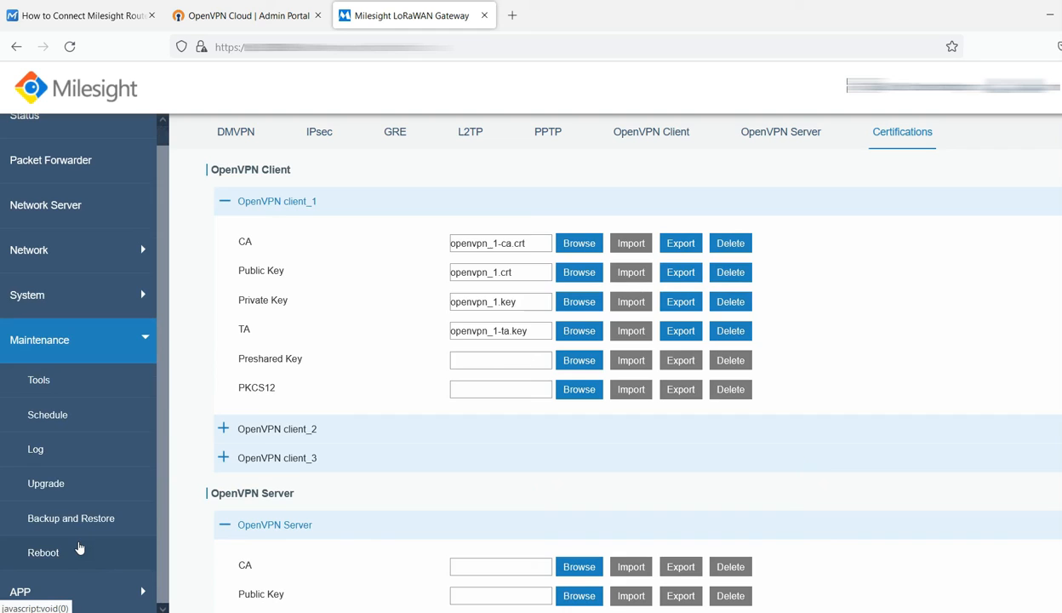
{"action": "left_click", "coordinate": [44, 552]}
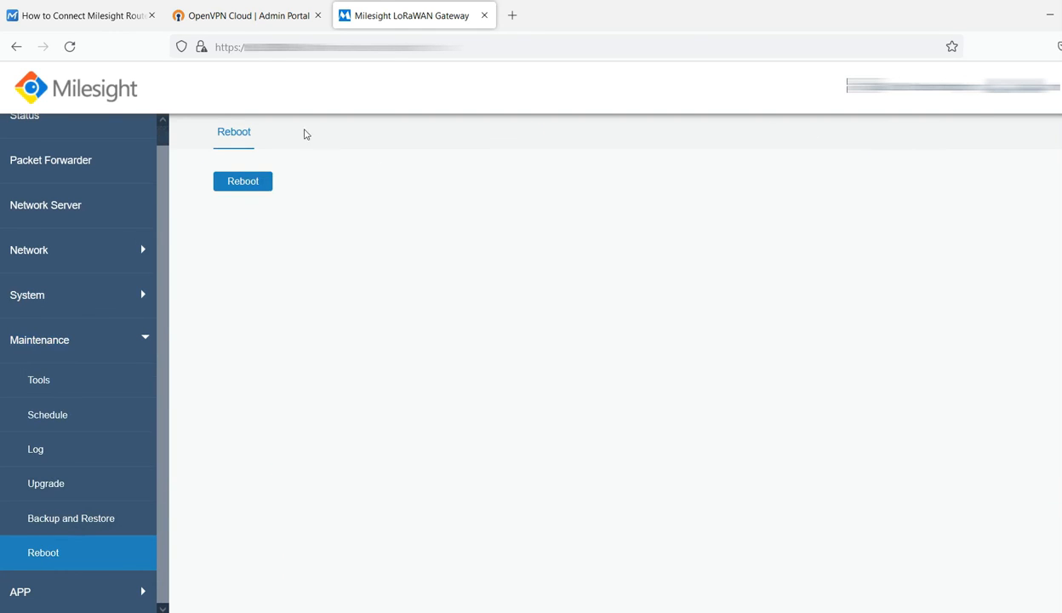
{"action": "mouse_move", "coordinate": [381, 163]}
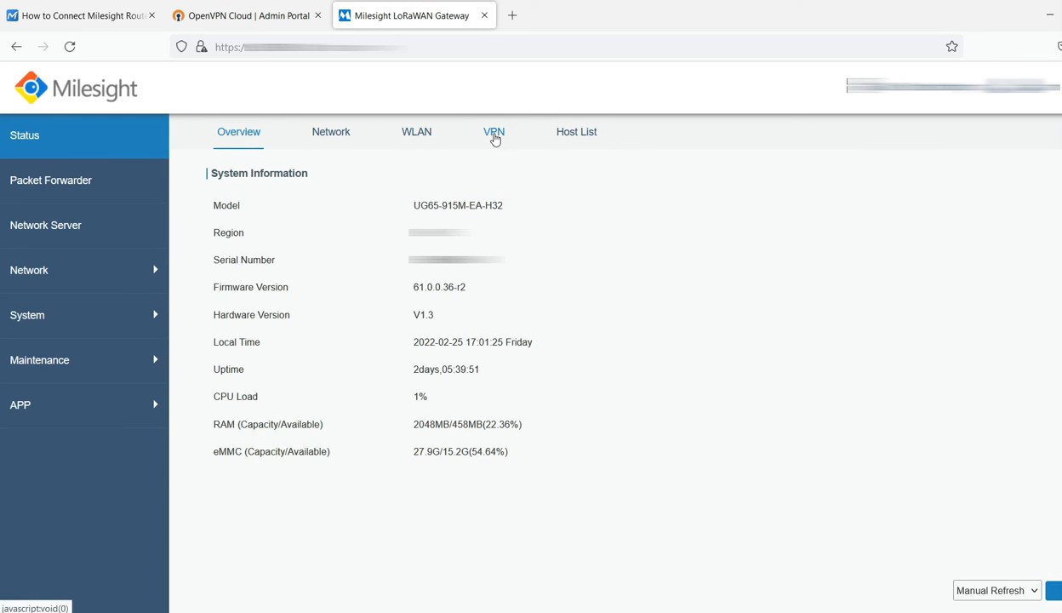
{"action": "left_click", "coordinate": [494, 133]}
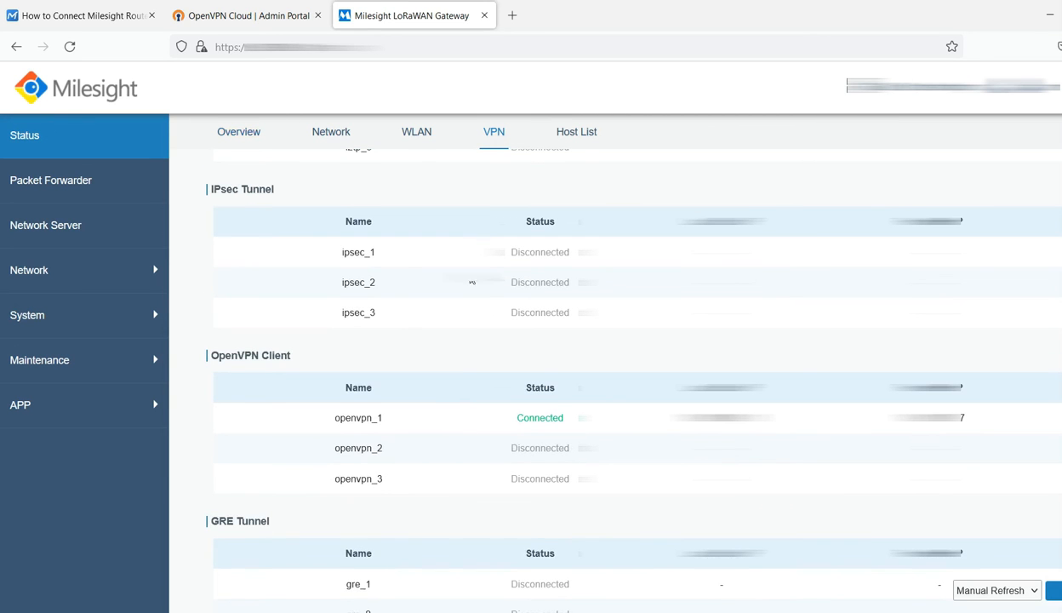
{"action": "double_click", "coordinate": [540, 417]}
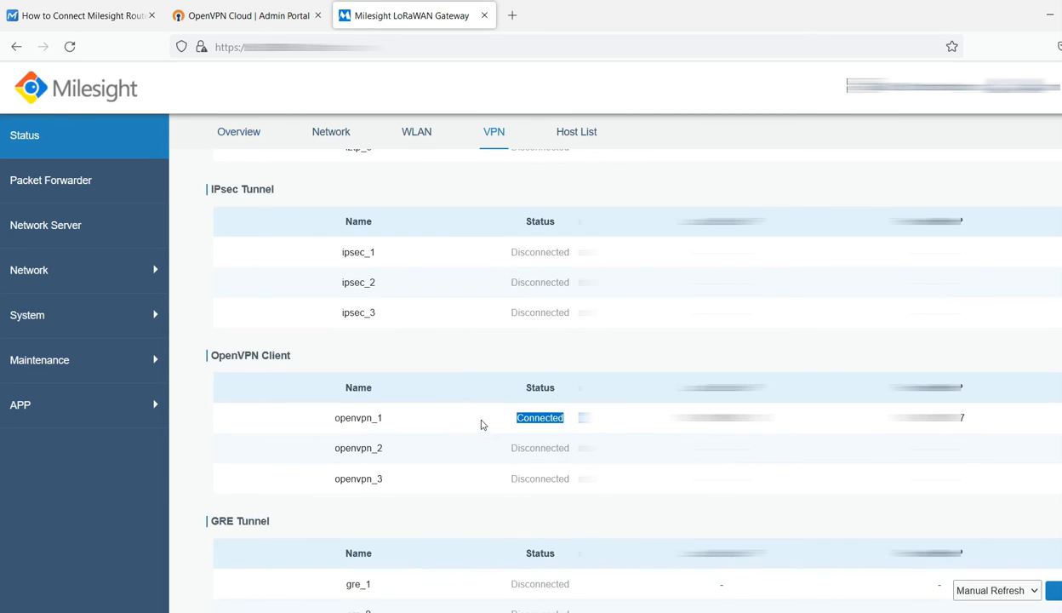
{"action": "mouse_move", "coordinate": [473, 337]}
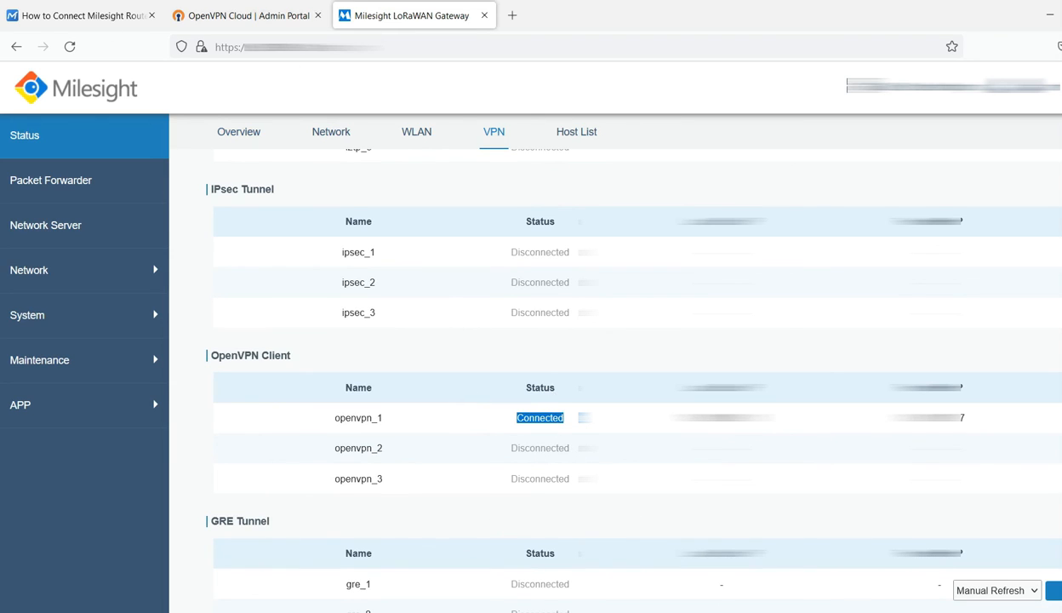
{"action": "left_click", "coordinate": [80, 15]}
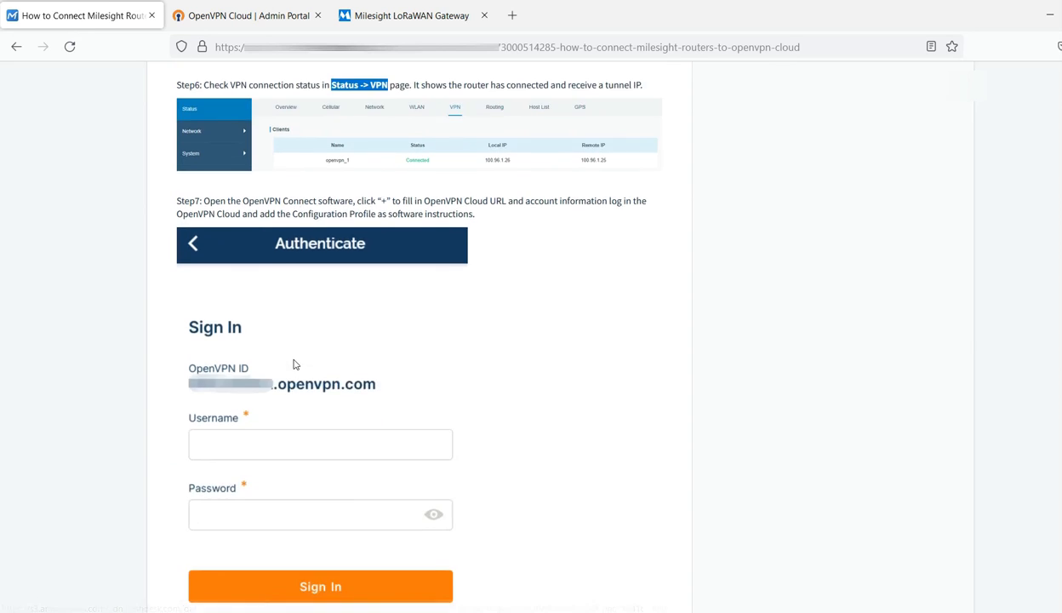
Highlight the article's note on reaching the router via its tunnel IP, then switch to the OpenVPN Cloud portal.
{"action": "scroll", "scroll_direction": "down", "scroll_amount": 3}
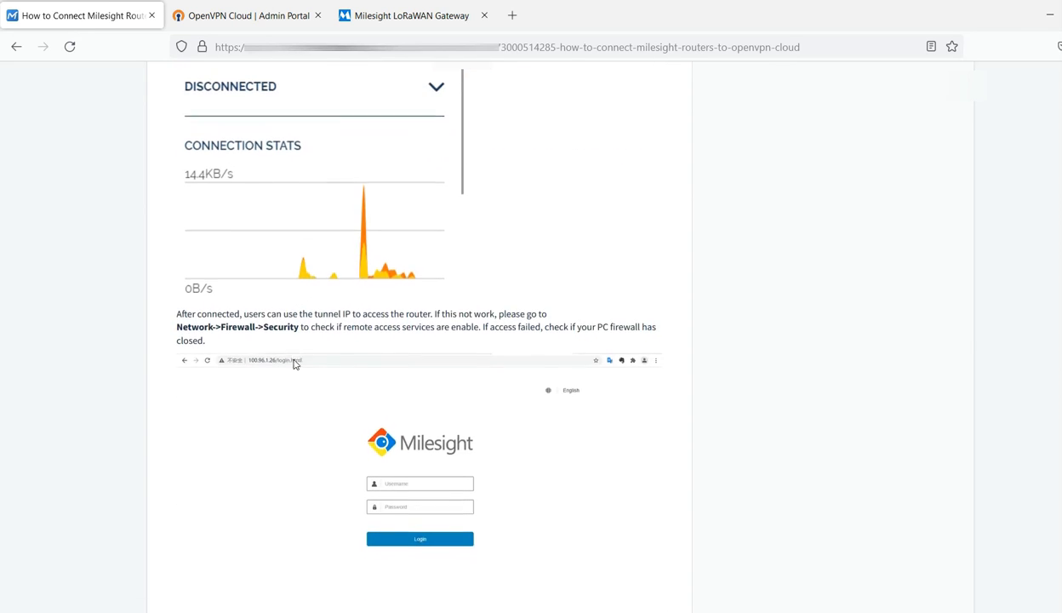
{"action": "left_click_drag", "start_coordinate": [272, 313], "coordinate": [333, 327]}
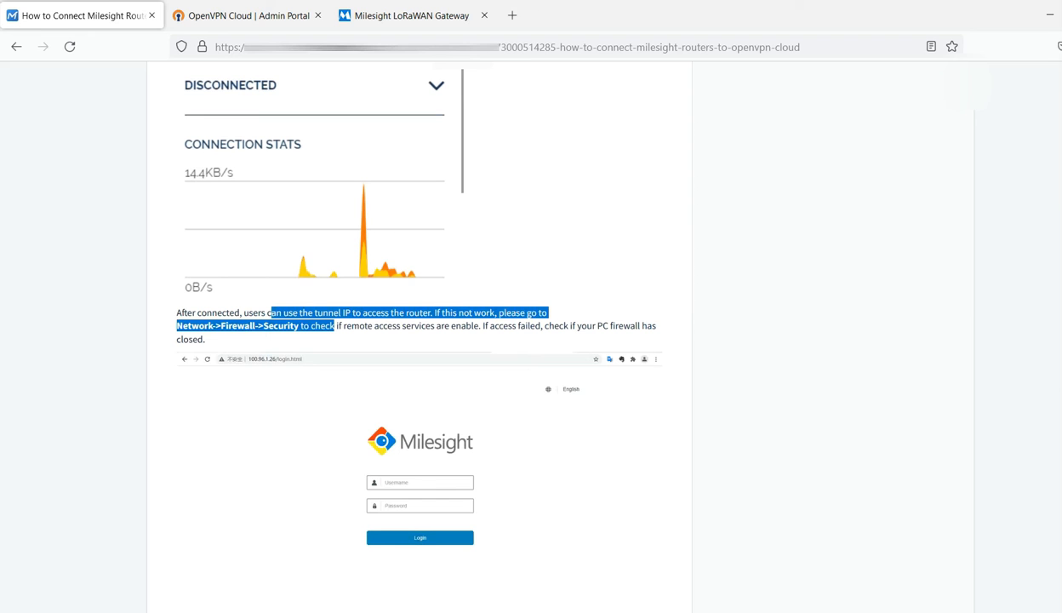
{"action": "left_click", "coordinate": [246, 15]}
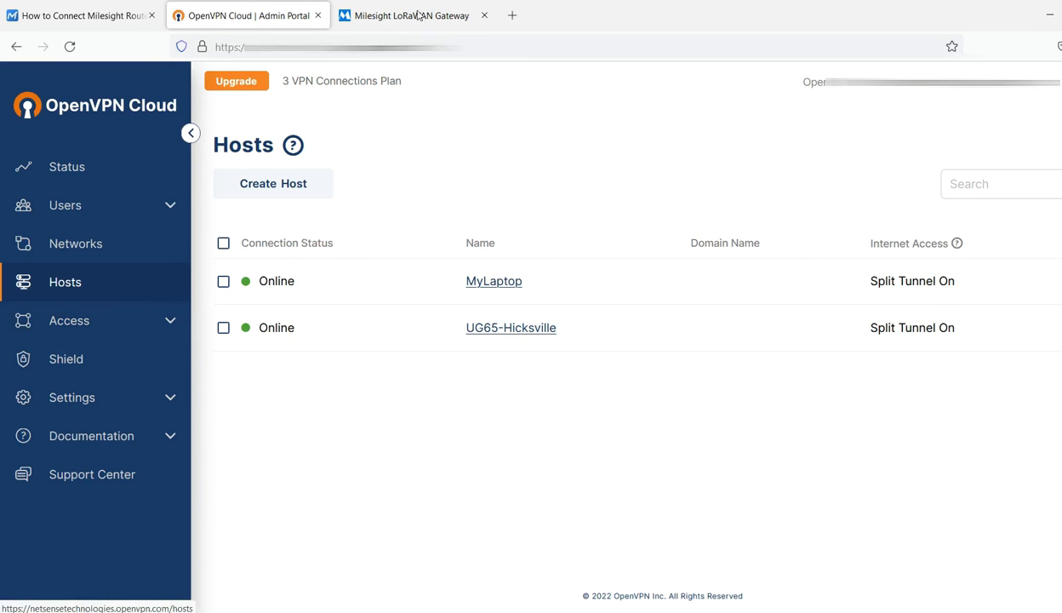
View the UG65-Hicksville host details showing connector01 Online in Newark, NJ, then return to the gateway tab.
{"action": "left_click", "coordinate": [412, 15]}
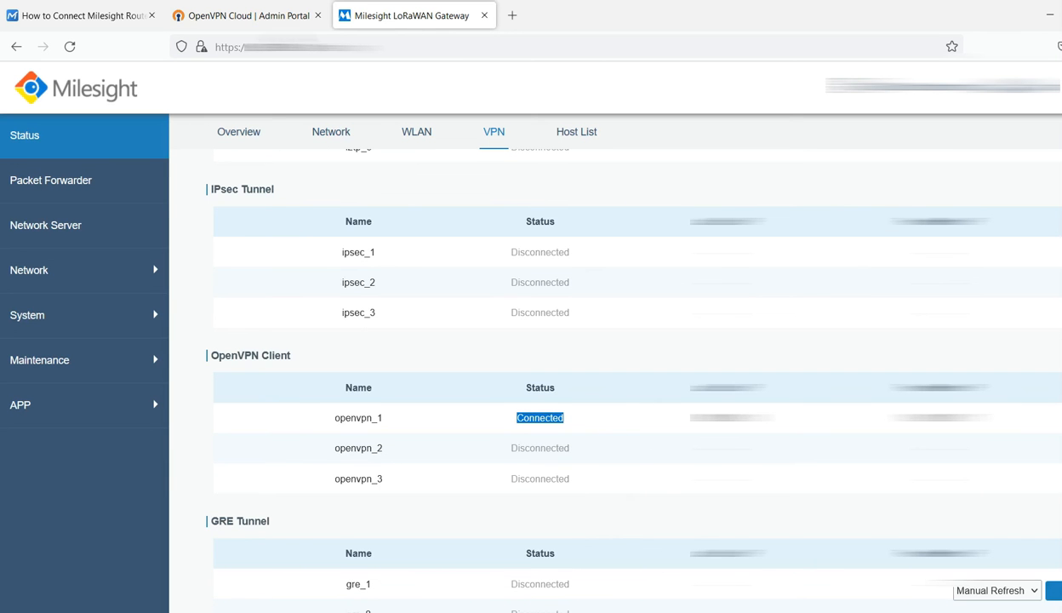
{"action": "left_click", "coordinate": [247, 15]}
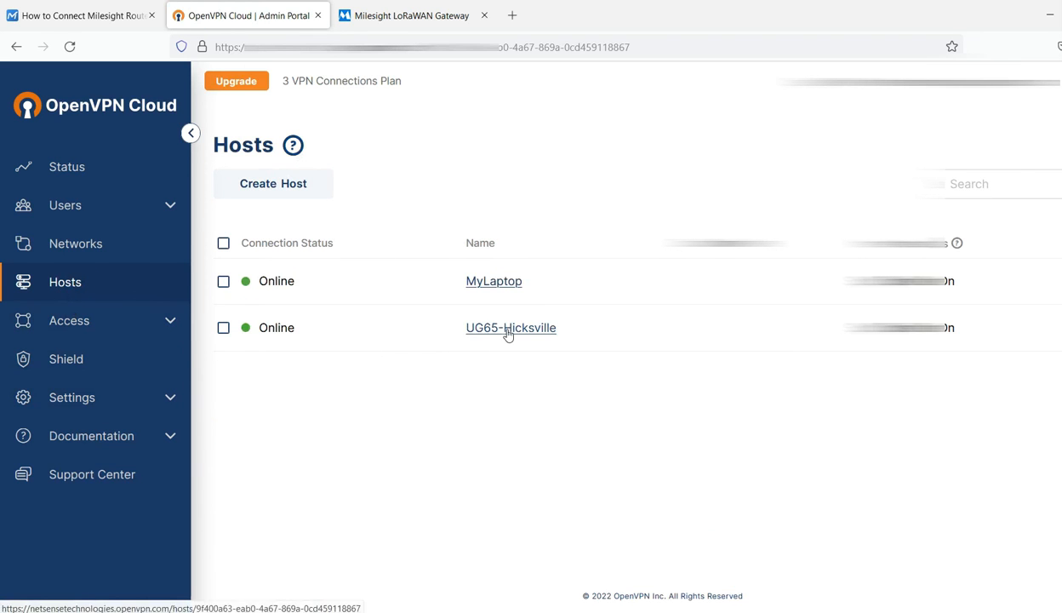
{"action": "left_click", "coordinate": [511, 327]}
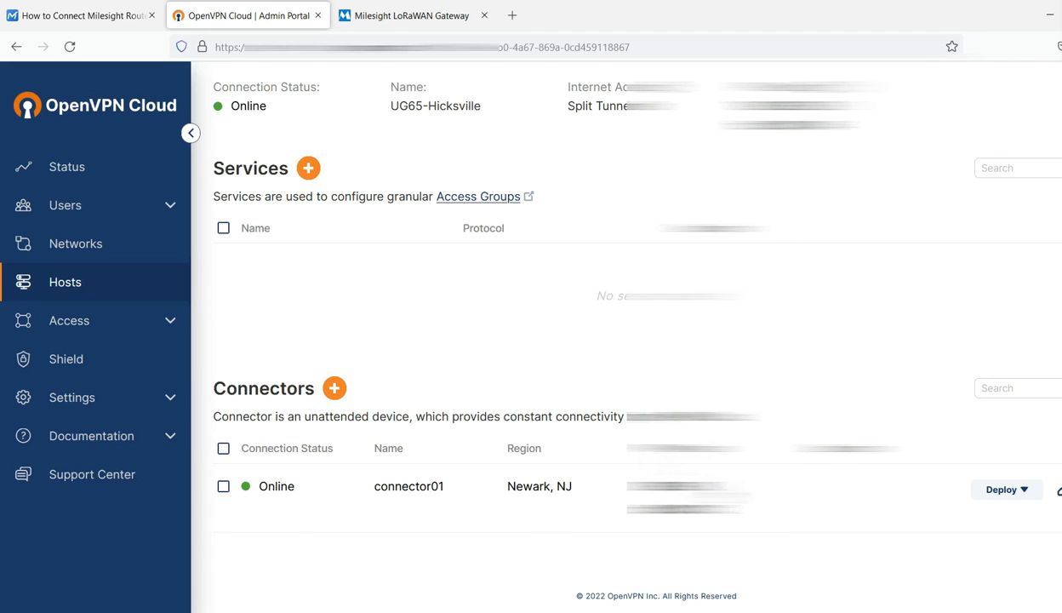
{"action": "left_click", "coordinate": [415, 15]}
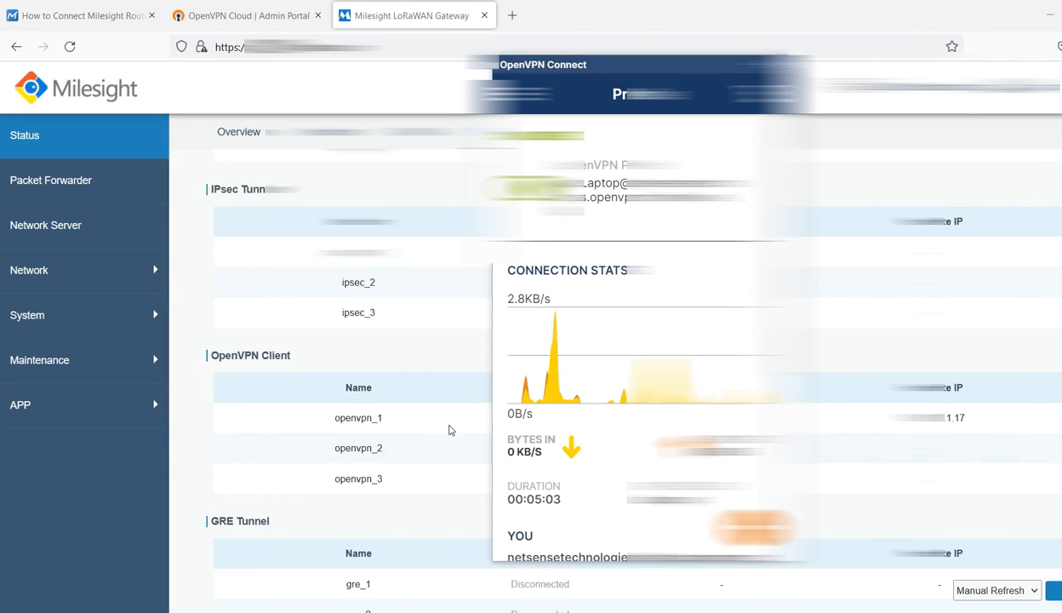
Run the UG-p2p_status check in SecureCRT's Gateway-Hicksville SSH session and confirm connected yes.
{"action": "key", "text": "alt+tab"}
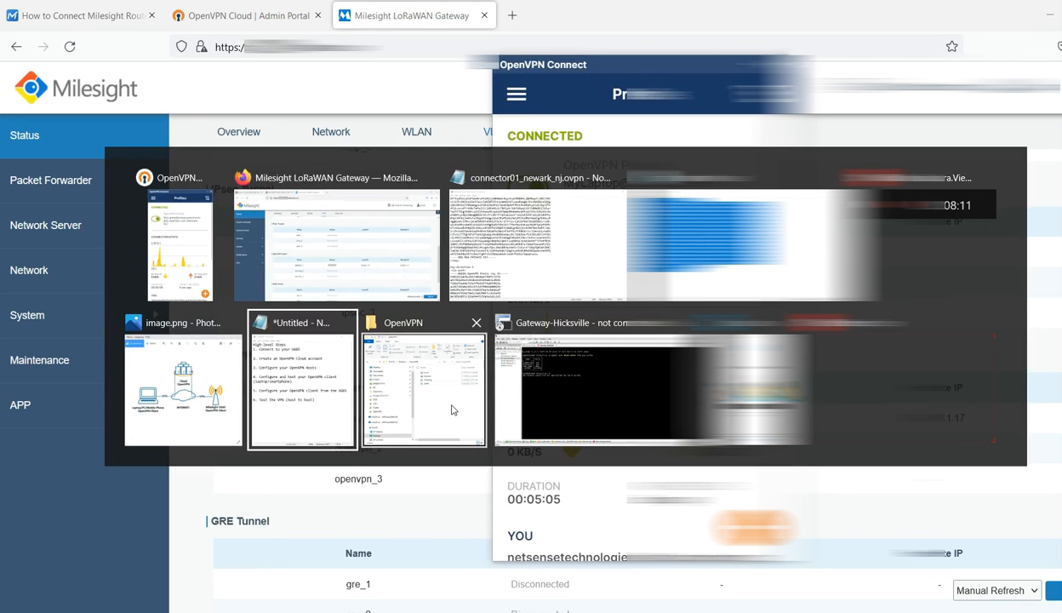
{"action": "left_click", "coordinate": [653, 395]}
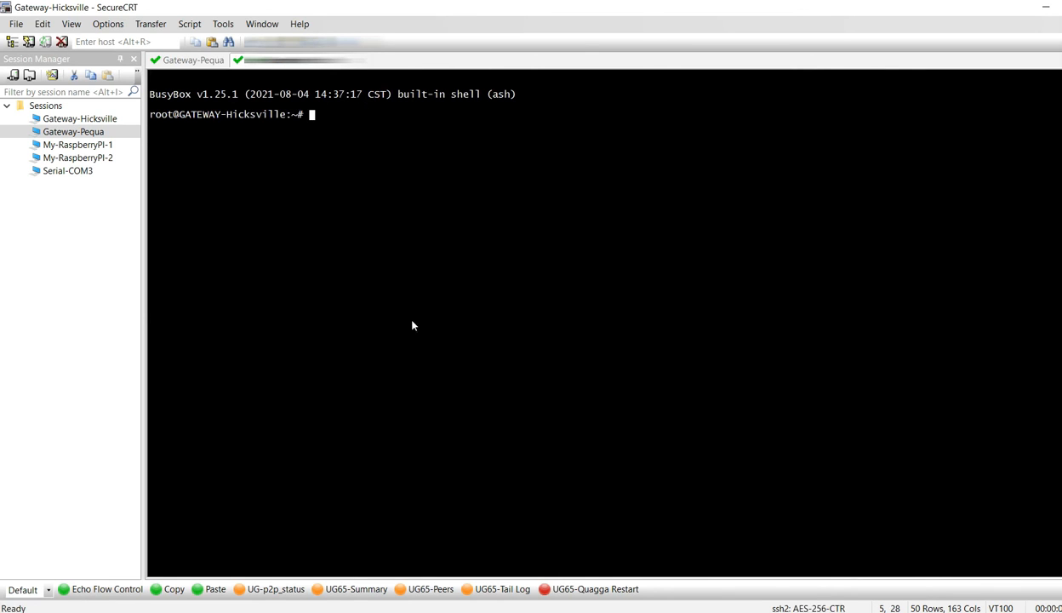
{"action": "left_click", "coordinate": [355, 589]}
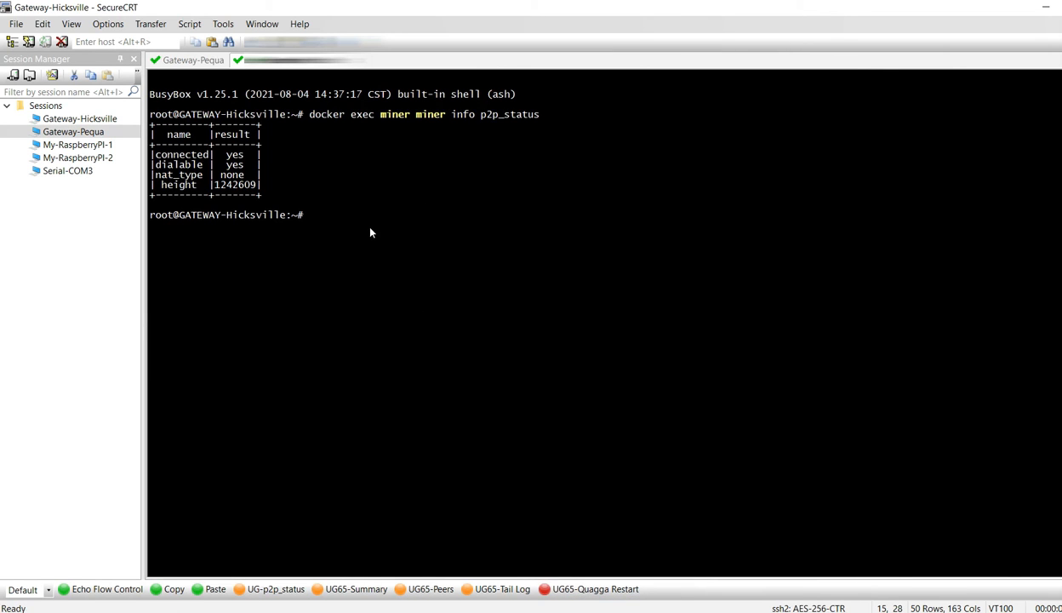
{"action": "mouse_move", "coordinate": [375, 248]}
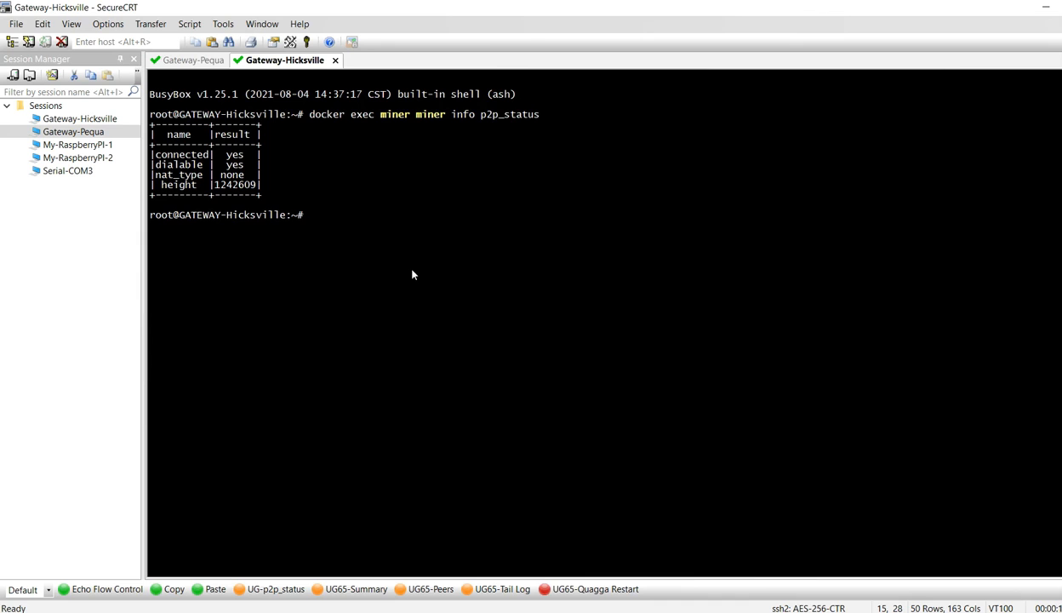
Disconnect the laptop's profile in OpenVPN Connect so the SSH session drops.
{"action": "key", "text": "alt+tab"}
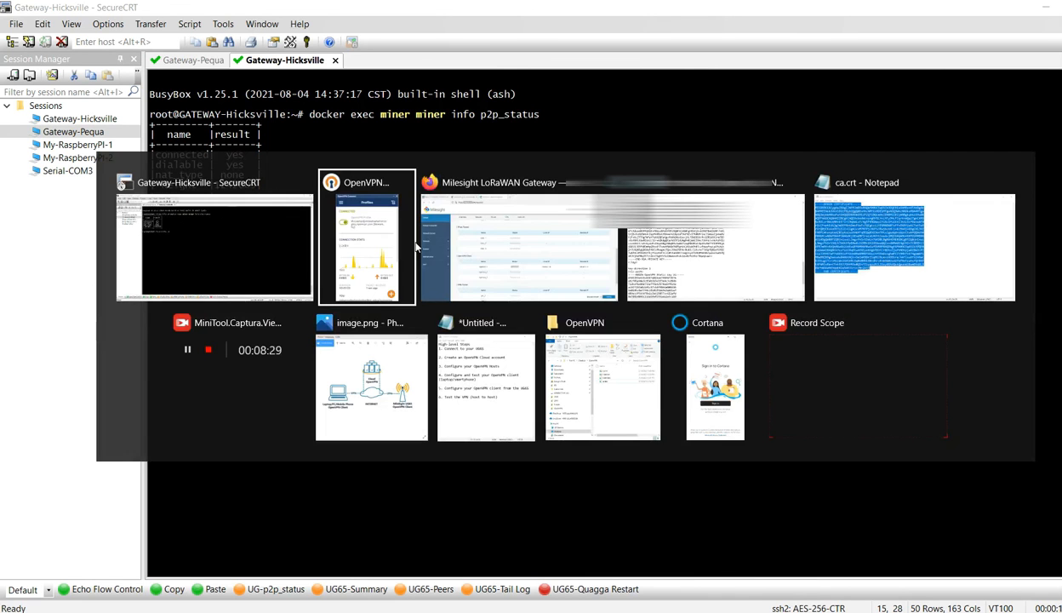
{"action": "left_click", "coordinate": [368, 238]}
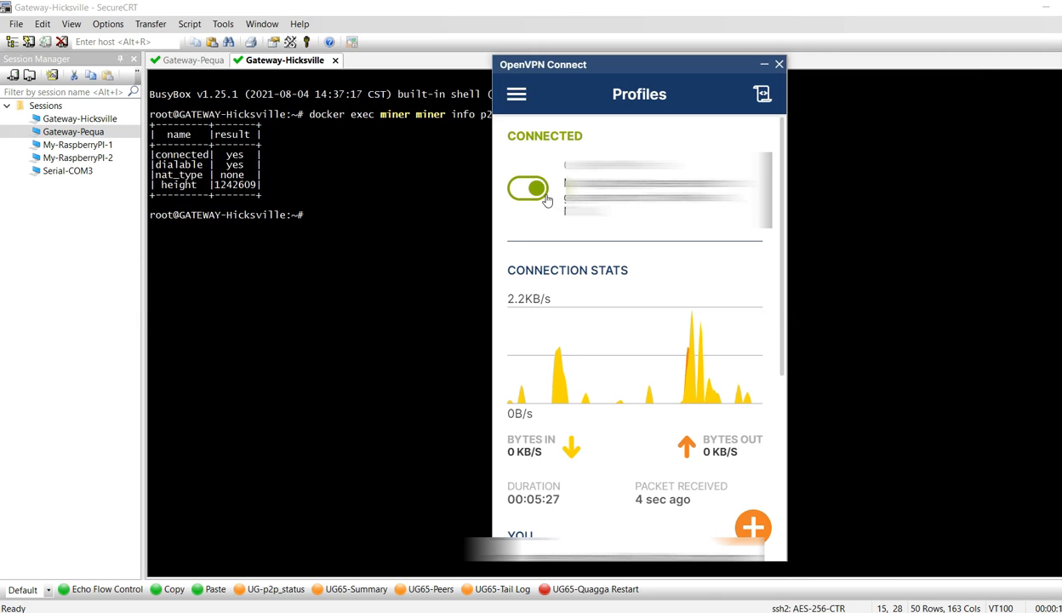
{"action": "left_click", "coordinate": [528, 187]}
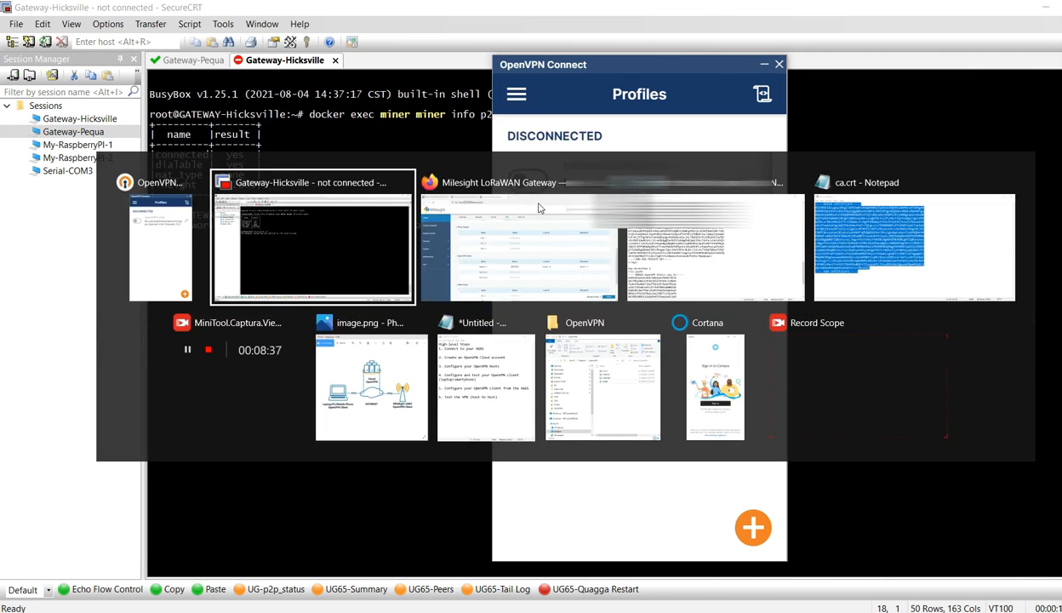
{"action": "left_click", "coordinate": [371, 388]}
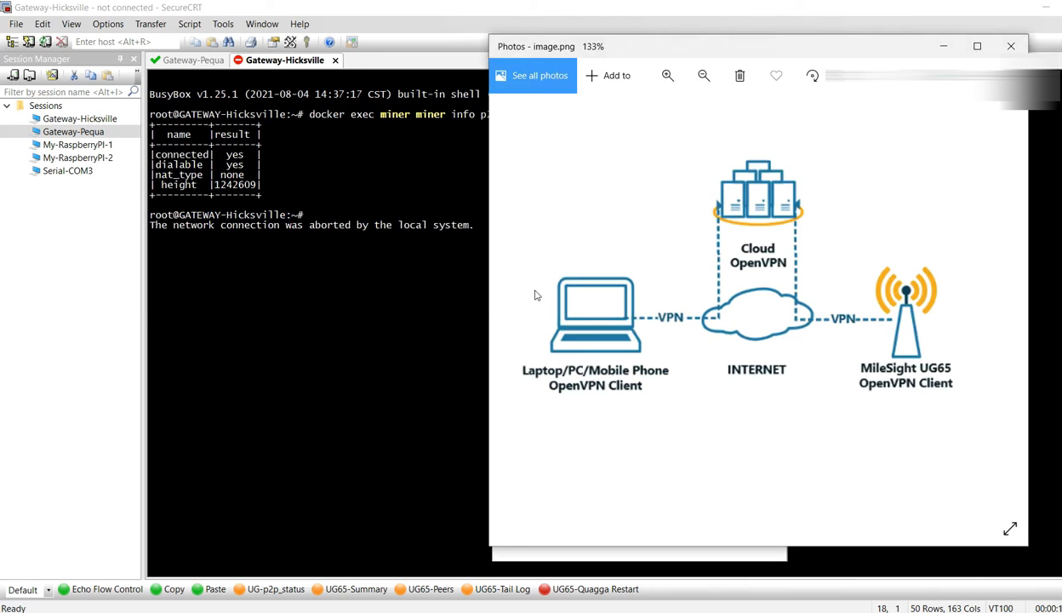
{"action": "mouse_move", "coordinate": [603, 344]}
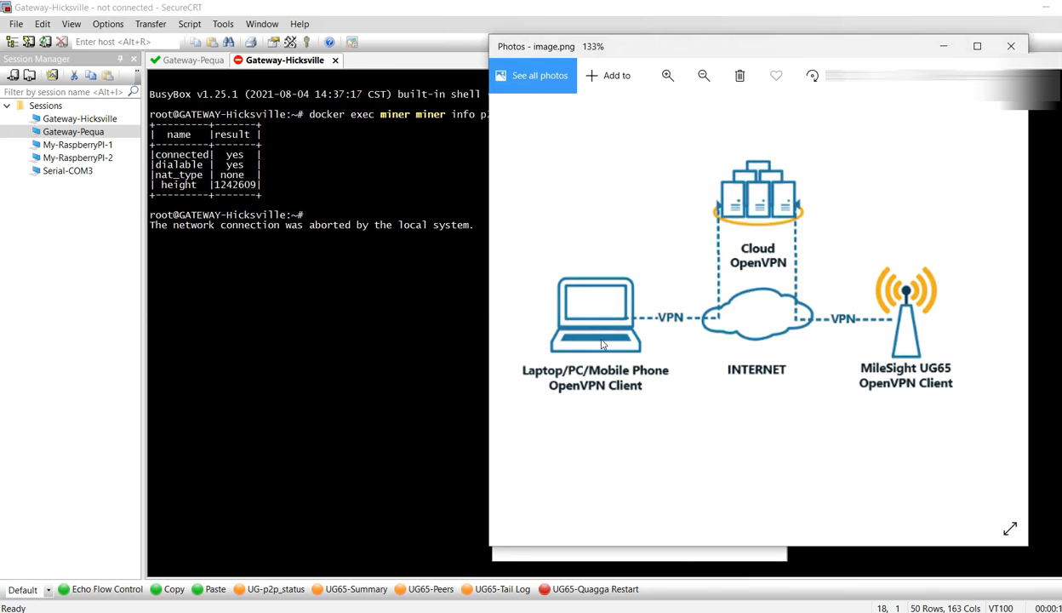
{"action": "mouse_move", "coordinate": [690, 296]}
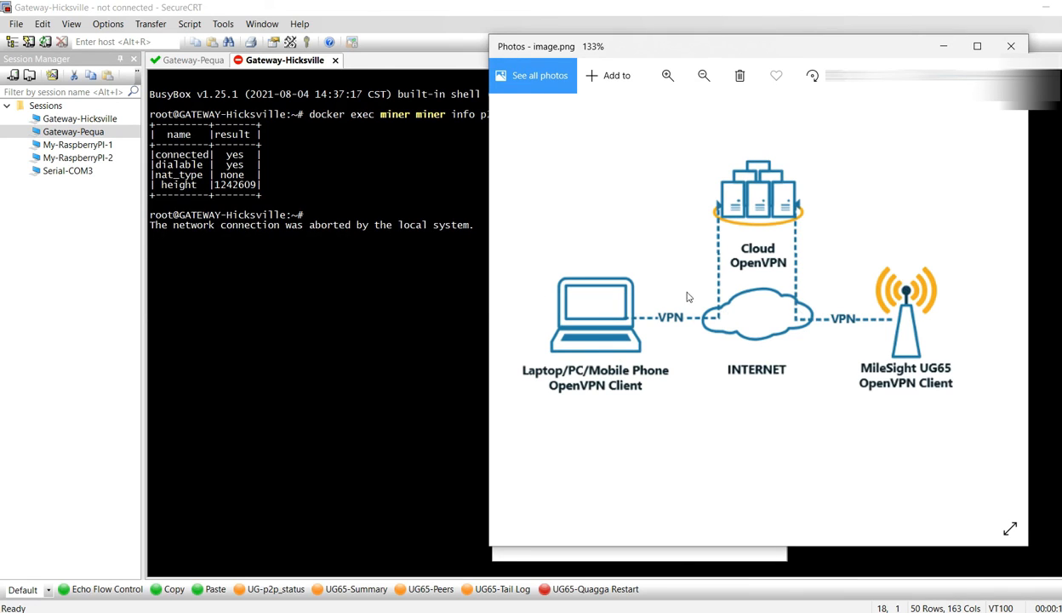
{"action": "mouse_move", "coordinate": [749, 154]}
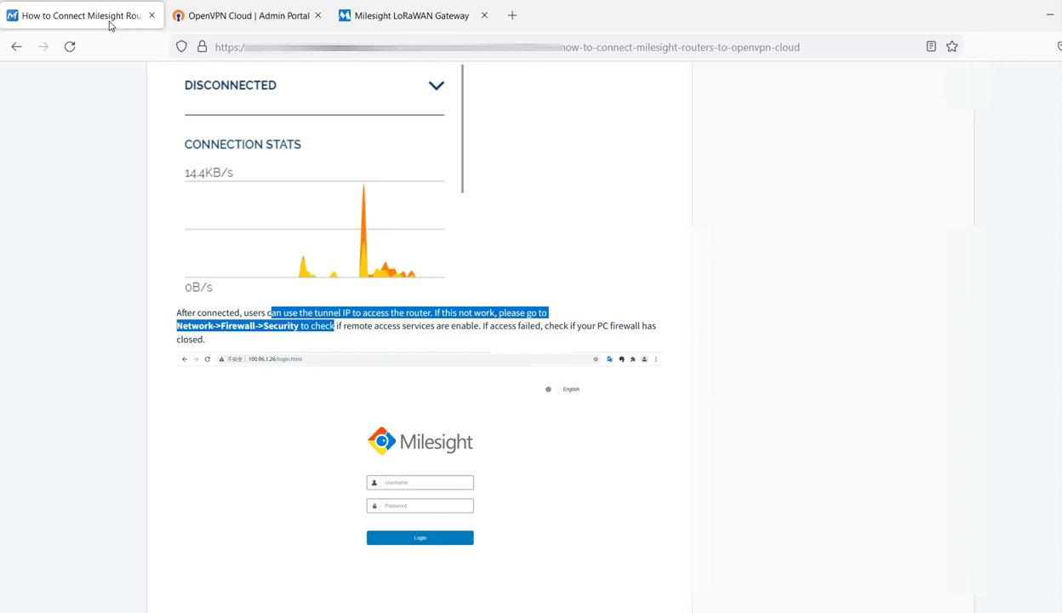
Scroll the diagram, then return to the OpenVPN Cloud Admin Portal host details.
{"action": "scroll", "scroll_direction": "up", "scroll_amount": 3}
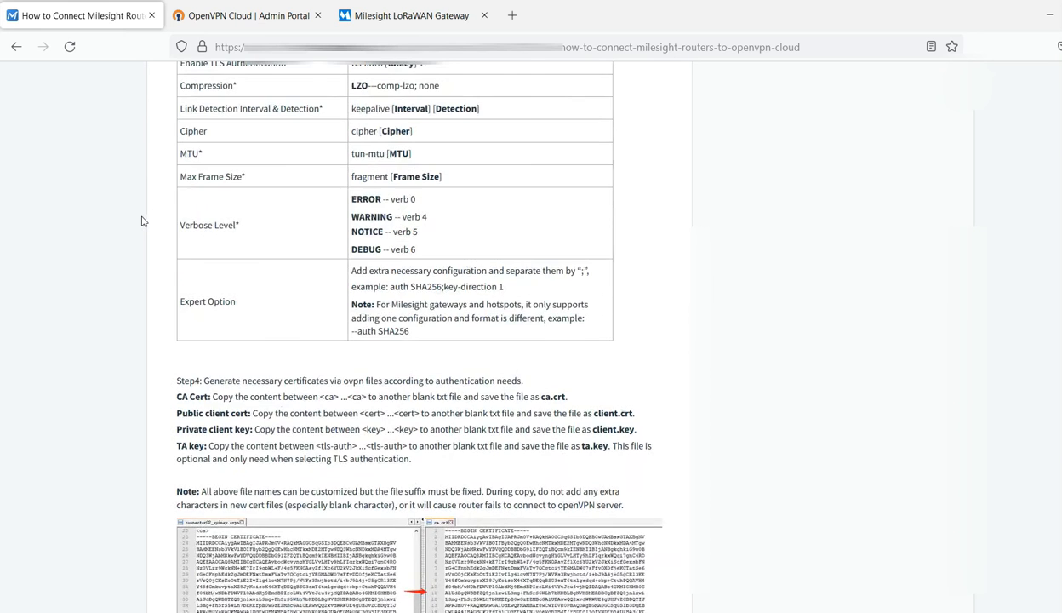
{"action": "left_click", "coordinate": [246, 15]}
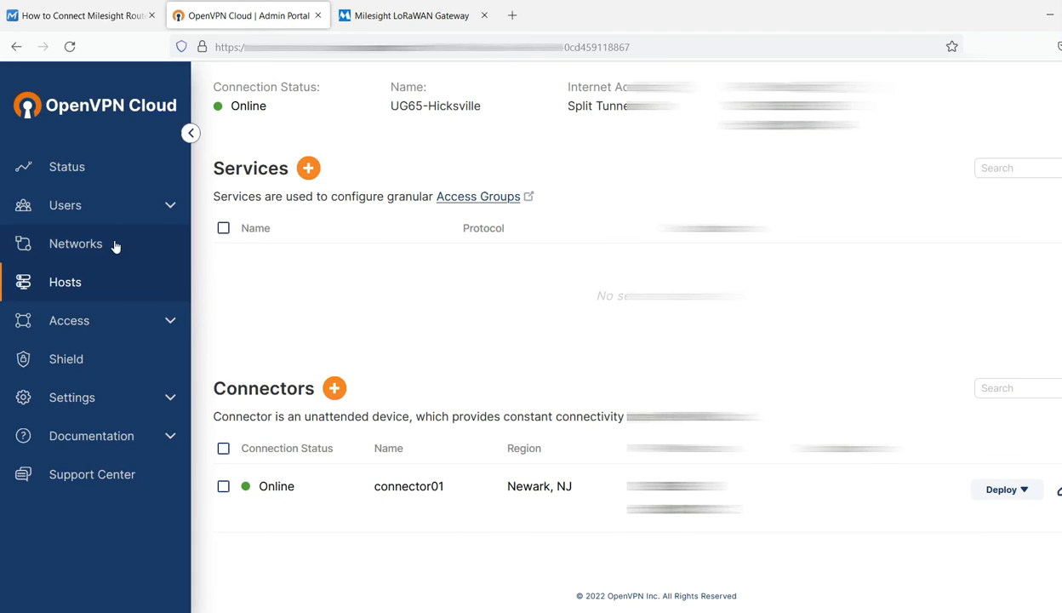
{"action": "mouse_move", "coordinate": [98, 266]}
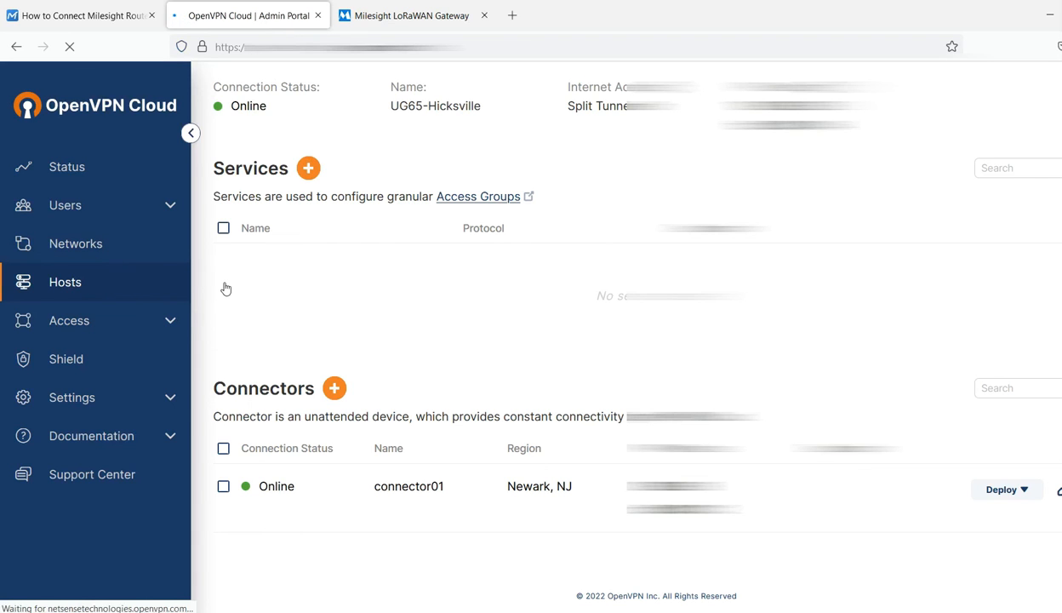
Show the Hosts list with MyLaptop Offline and UG65-Hicksville Online, then switch windows.
{"action": "left_click", "coordinate": [64, 283]}
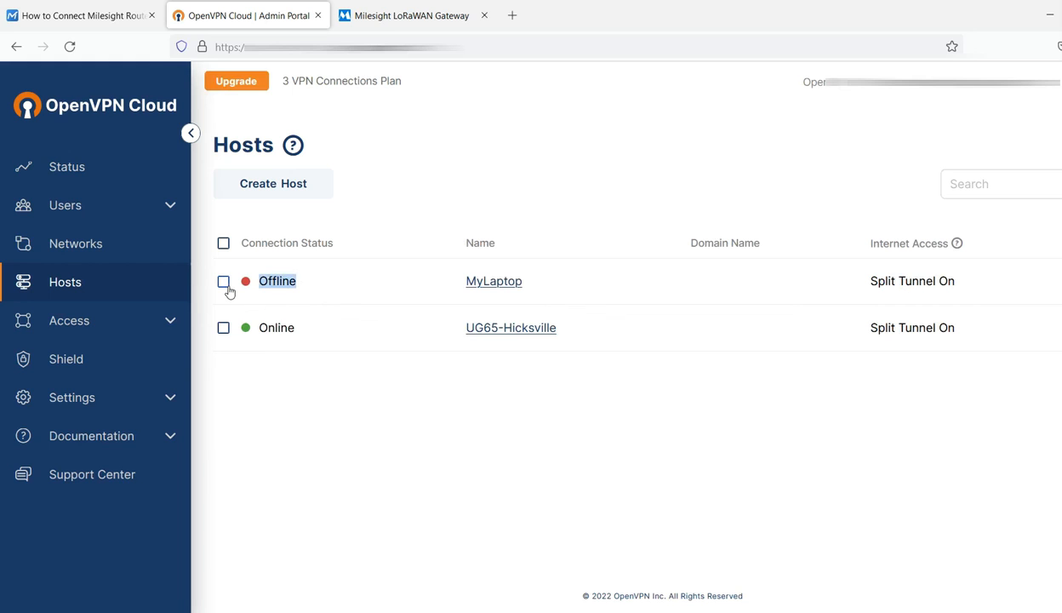
{"action": "mouse_move", "coordinate": [326, 349]}
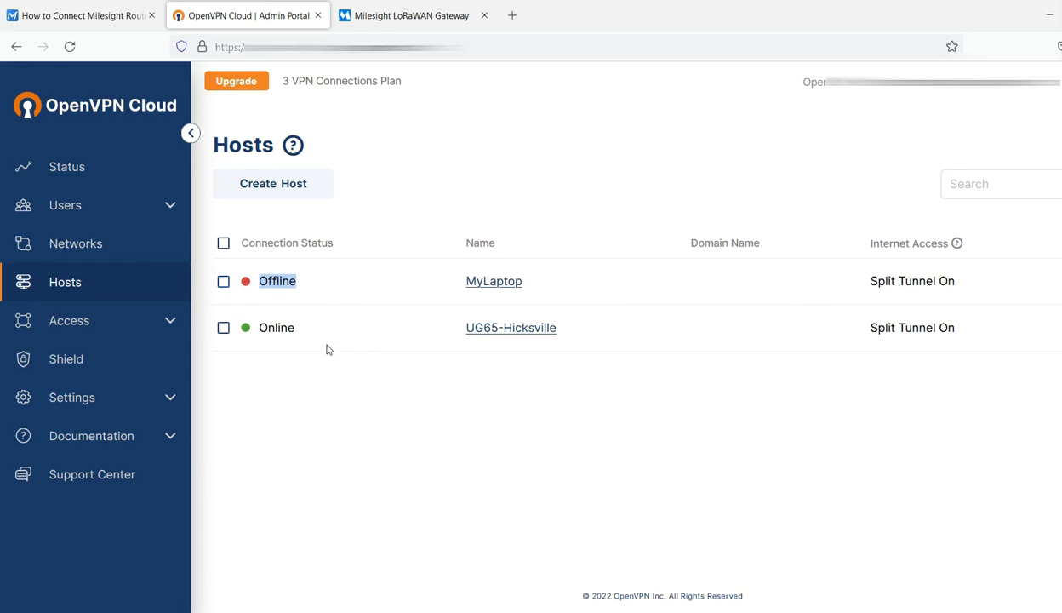
{"action": "mouse_move", "coordinate": [383, 381]}
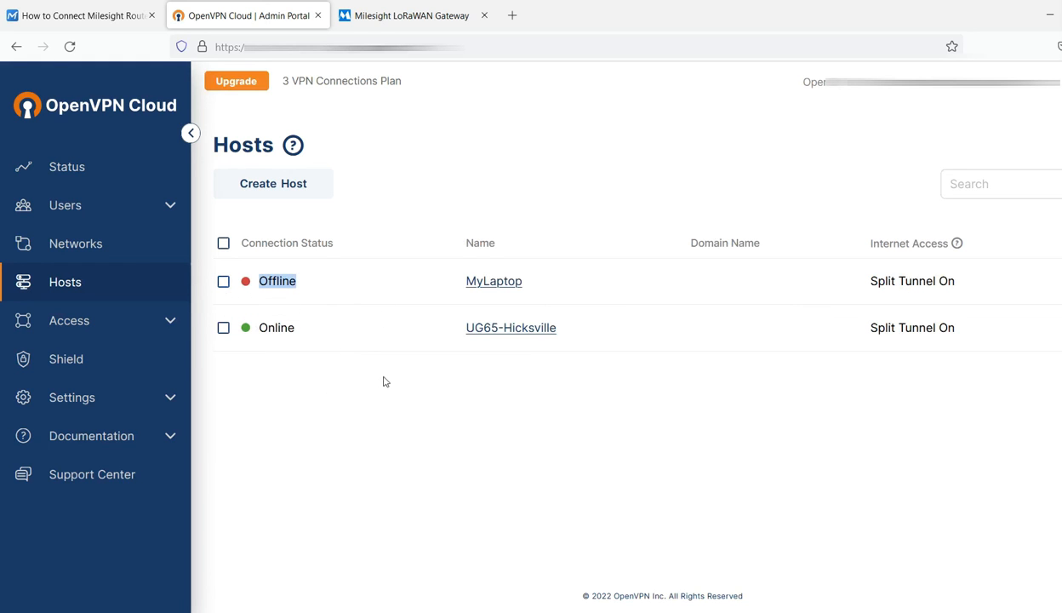
{"action": "key", "text": "alt+tab"}
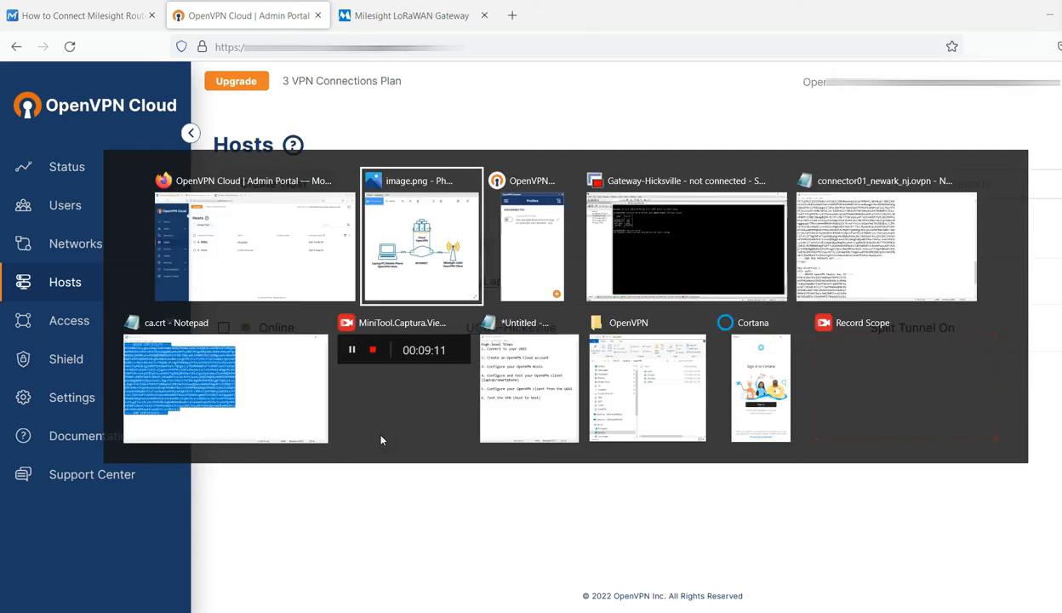